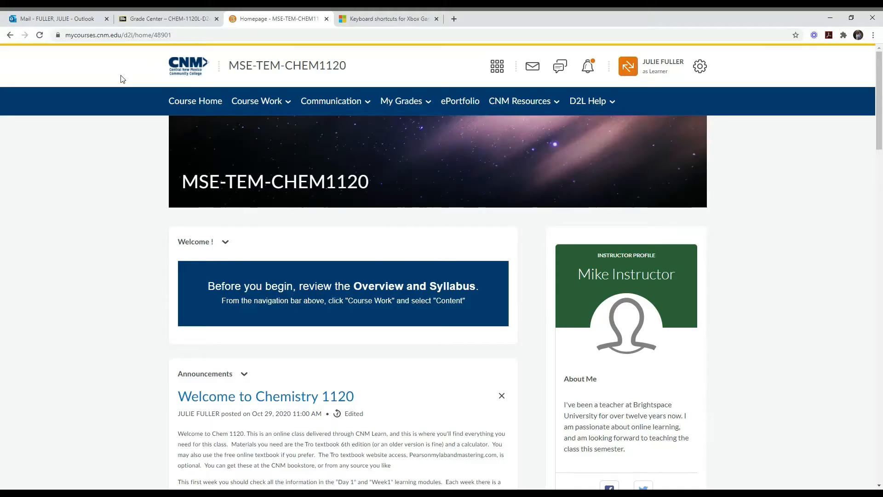
mouse_move(743, 238)
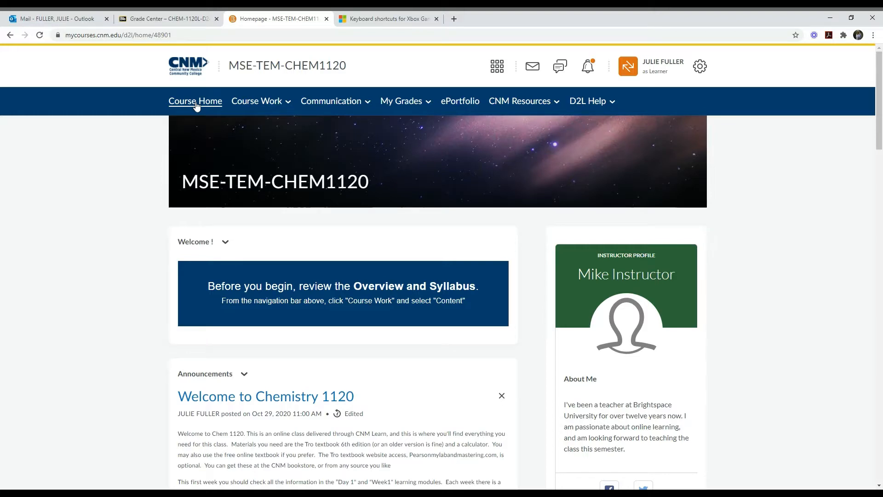
mouse_move(512, 60)
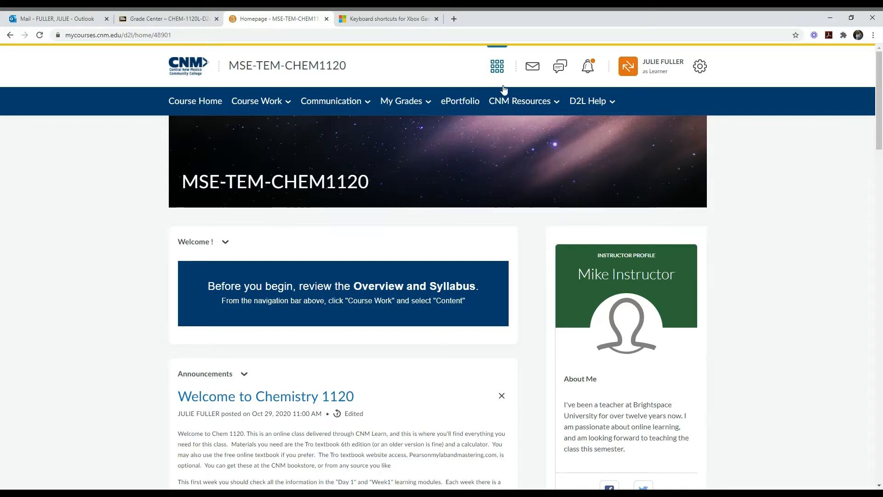
mouse_move(497, 66)
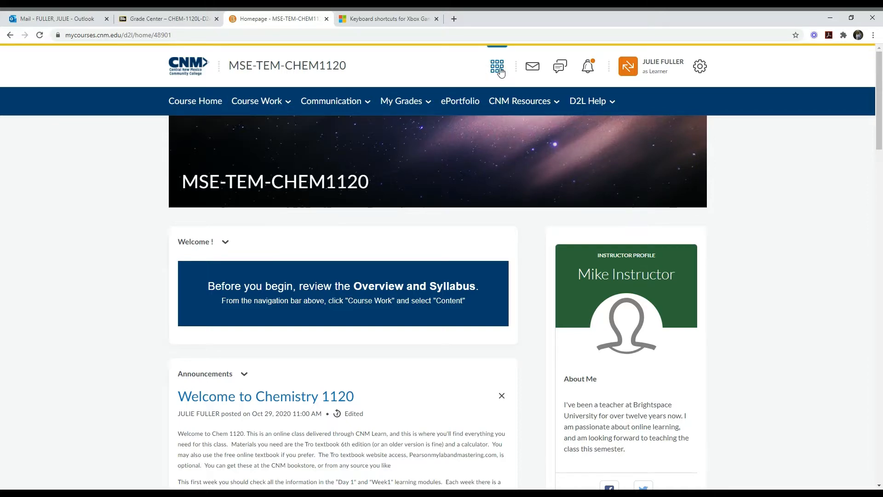
- View the list of available courses and scroll through the CHEM1120 homepage
left_click(496, 67)
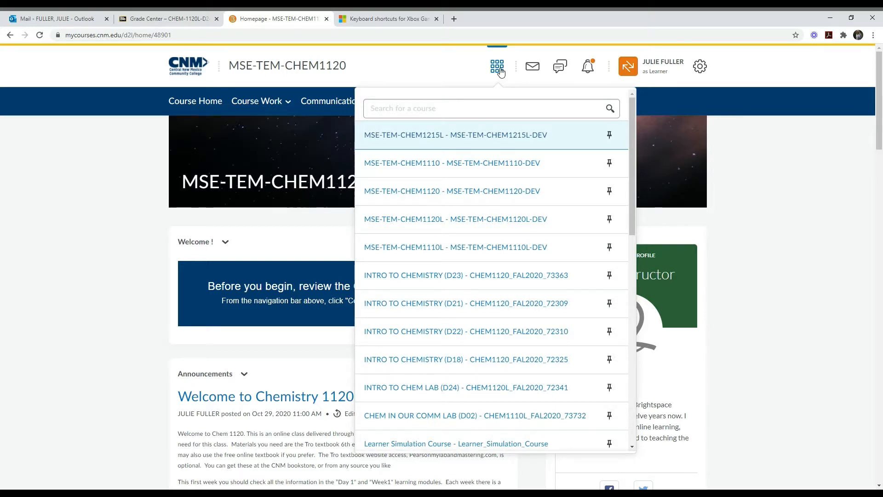
mouse_move(491, 74)
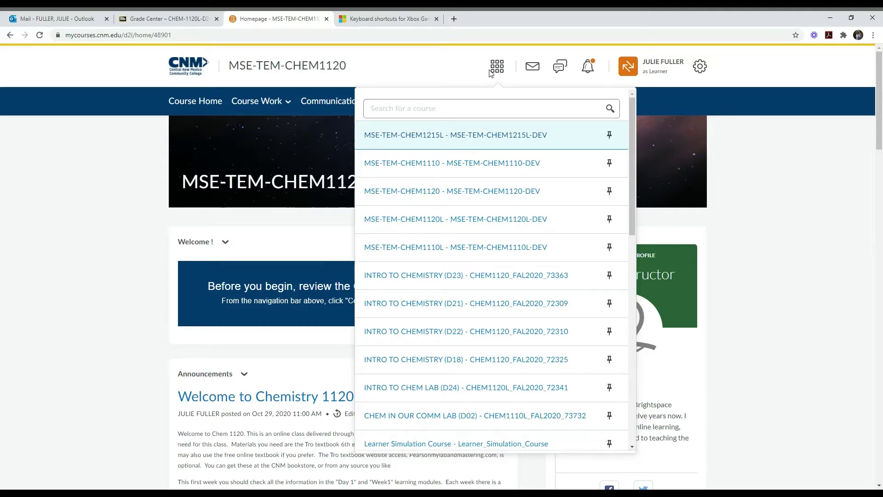
mouse_move(435, 192)
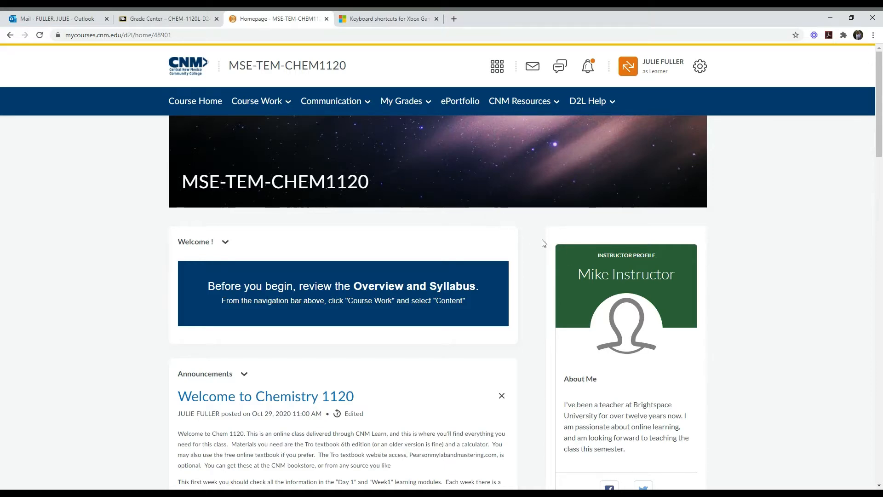
scroll("down", 3)
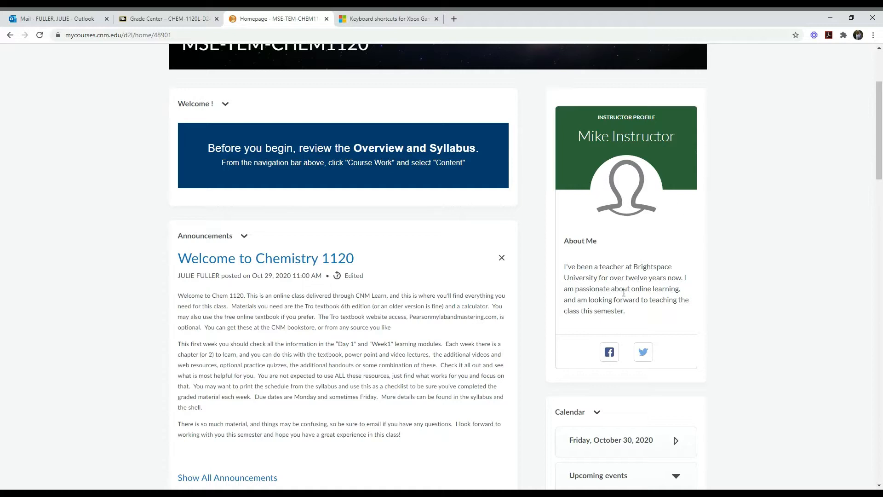
scroll("down", 3)
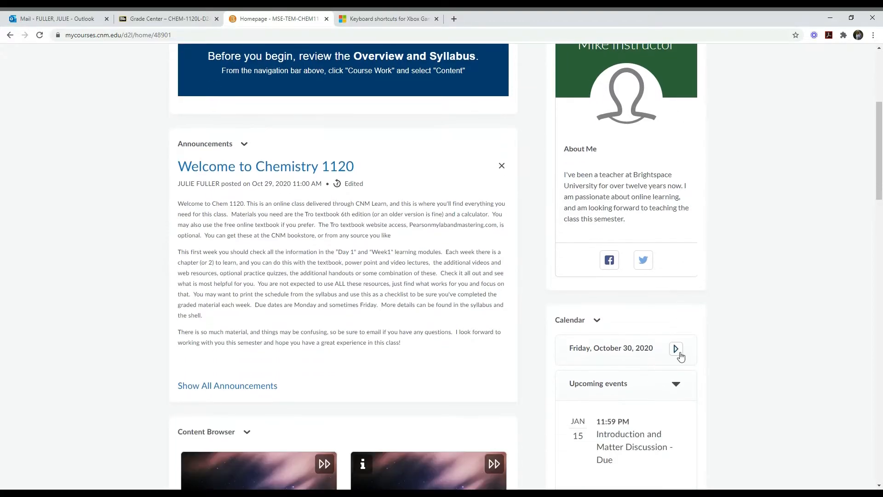
scroll("up", 3)
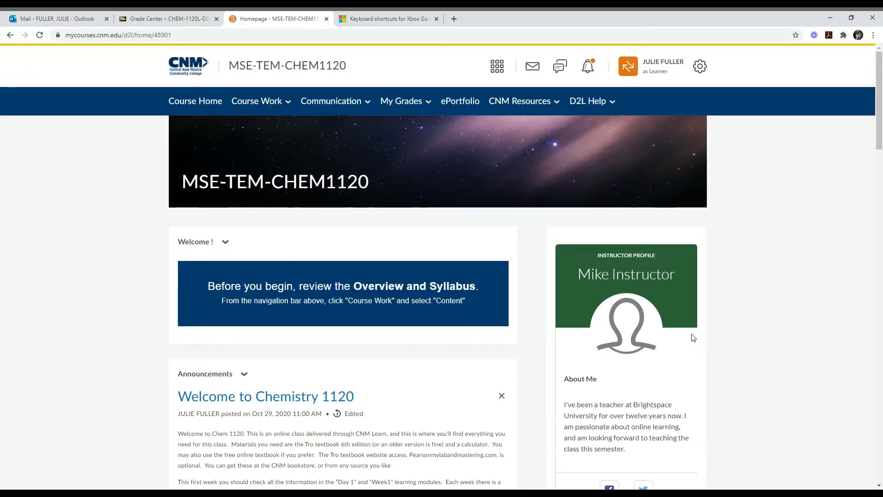
mouse_move(257, 101)
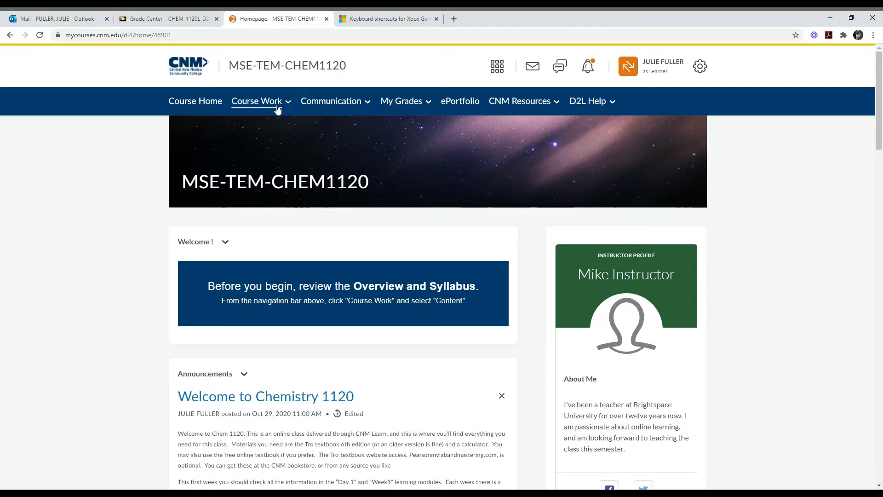
mouse_move(295, 135)
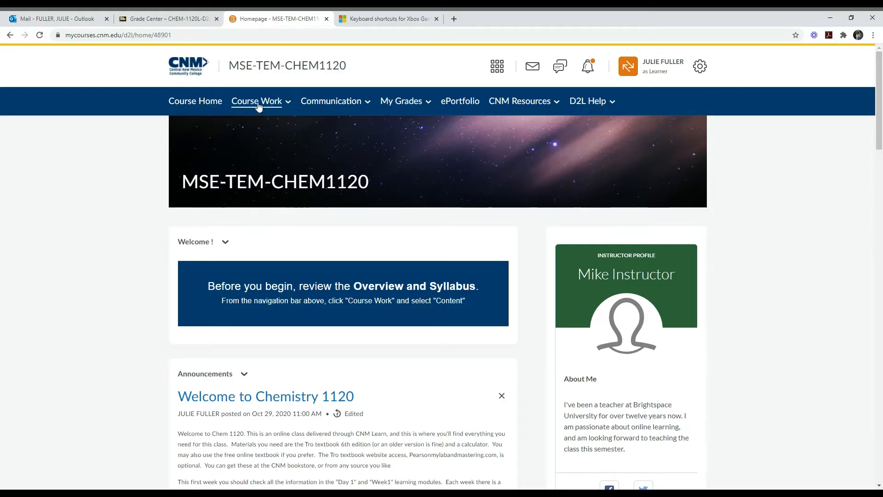
- Preview the Course Work menu, then the Communication menu listing Announcements, YuJa and Zoom
left_click(256, 102)
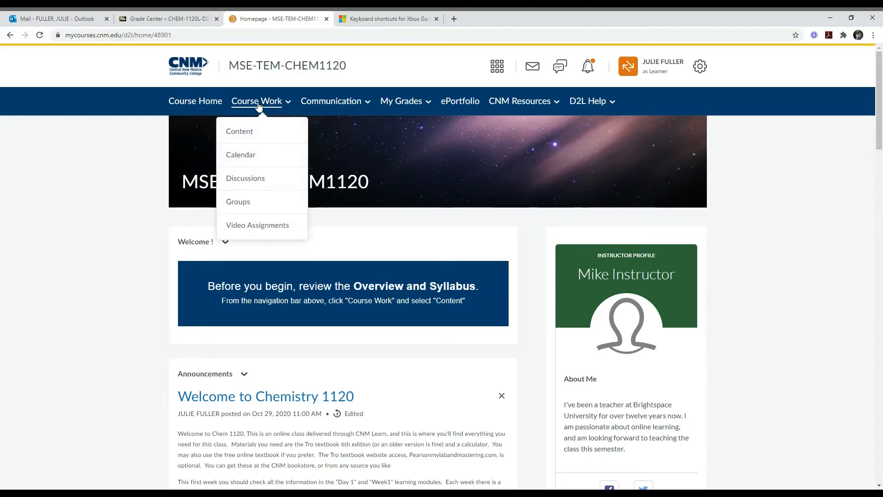
mouse_move(242, 131)
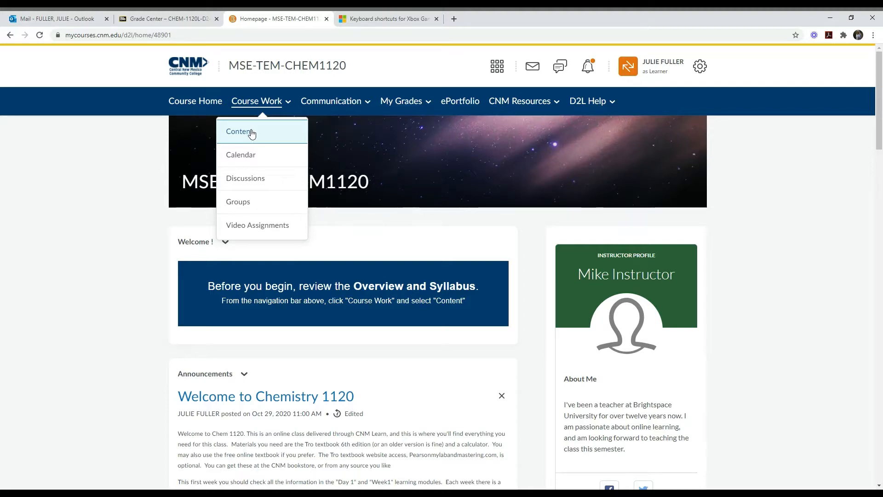
mouse_move(339, 107)
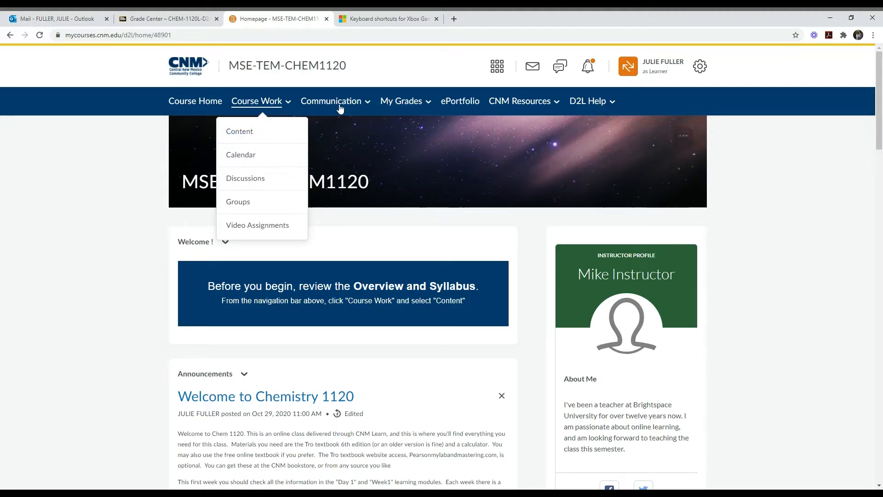
left_click(331, 101)
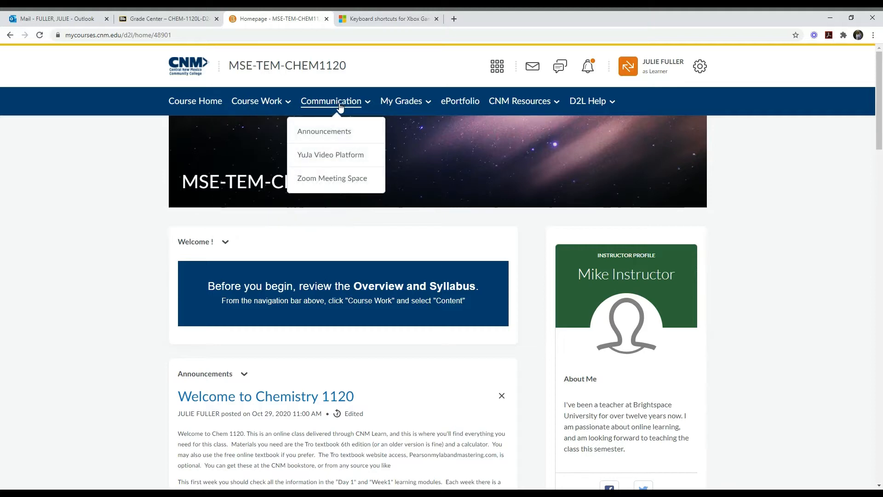
mouse_move(324, 131)
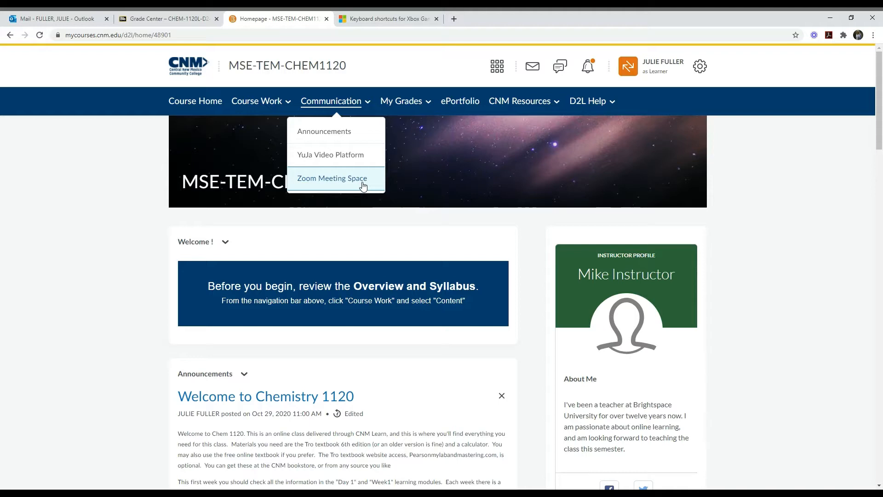
mouse_move(372, 108)
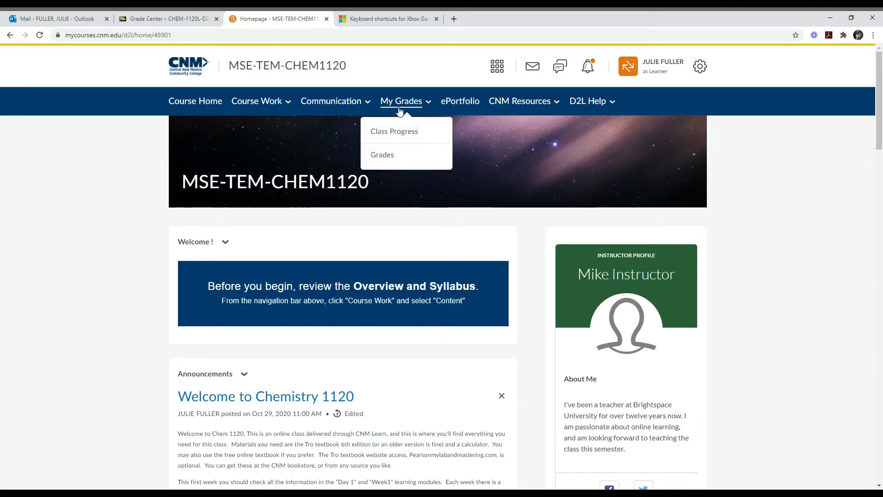
mouse_move(381, 157)
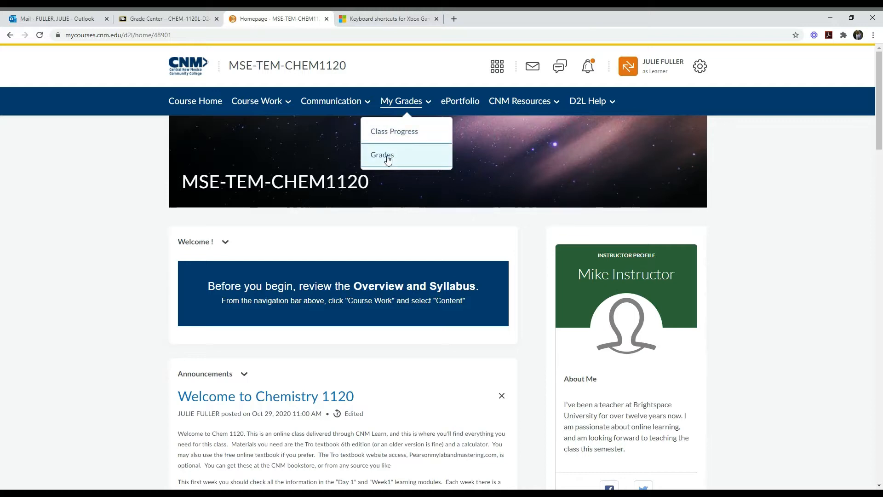
mouse_move(435, 104)
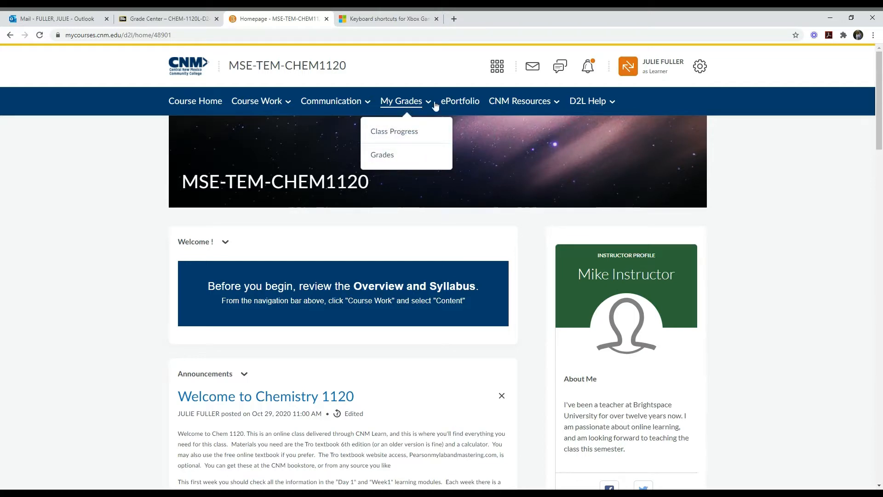
mouse_move(460, 104)
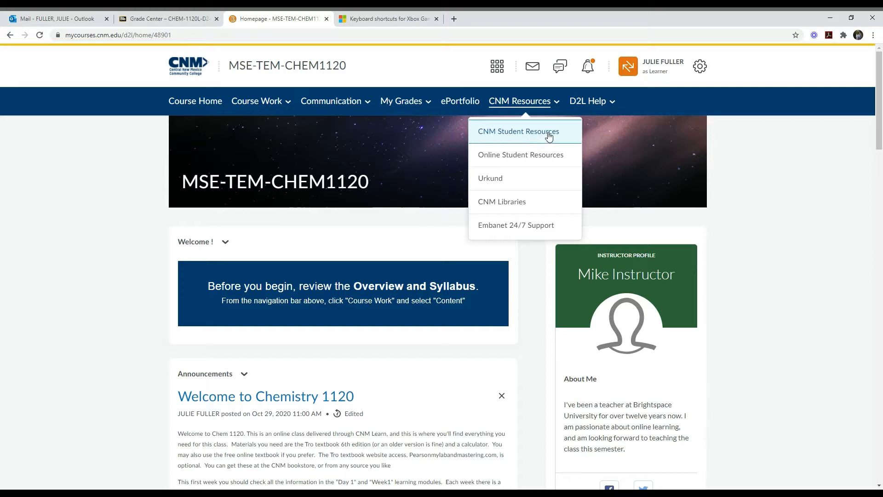
mouse_move(520, 137)
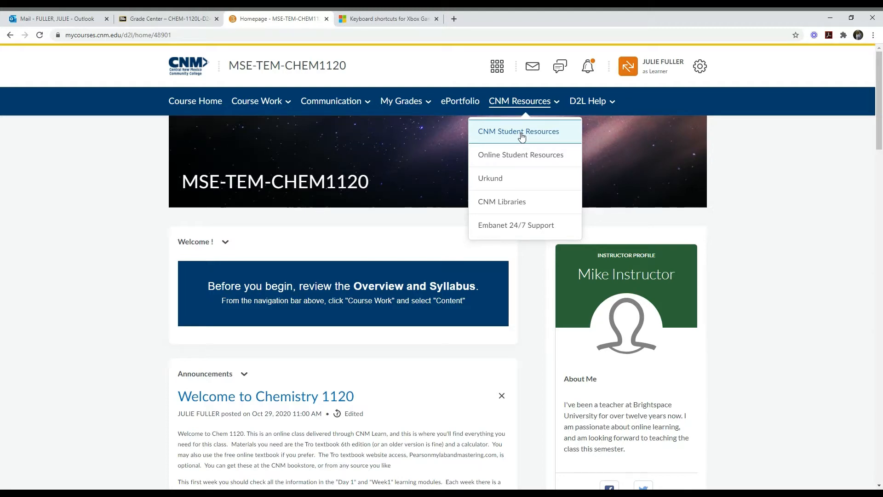
mouse_move(521, 159)
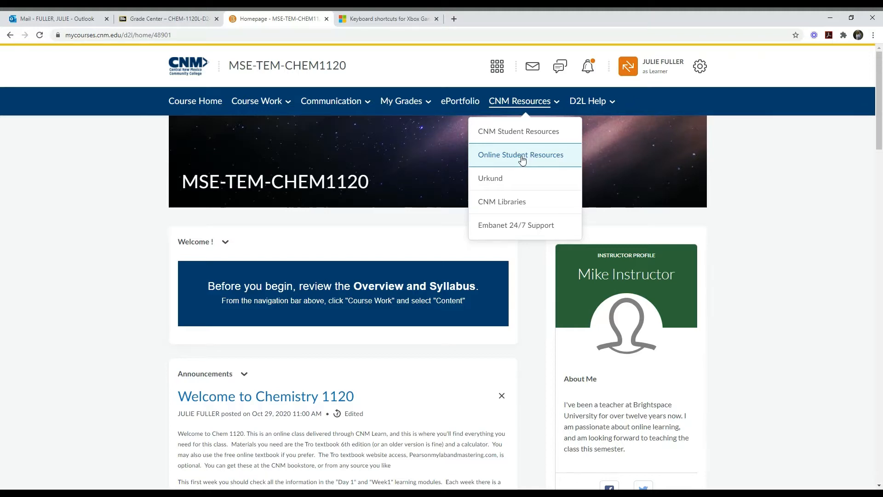
mouse_move(515, 205)
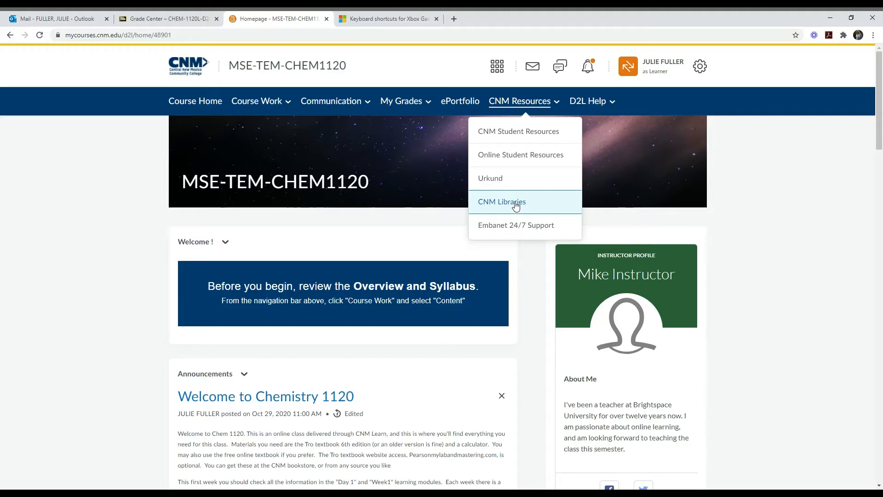
mouse_move(599, 109)
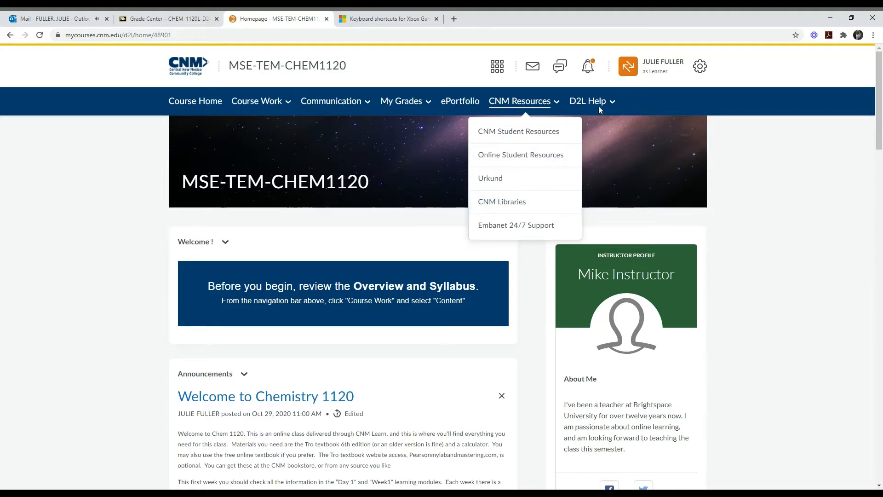
mouse_move(597, 107)
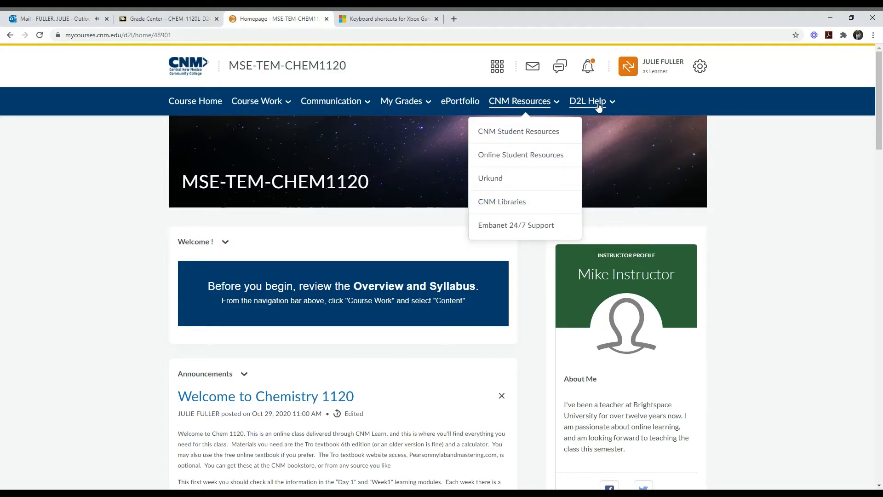
mouse_move(256, 101)
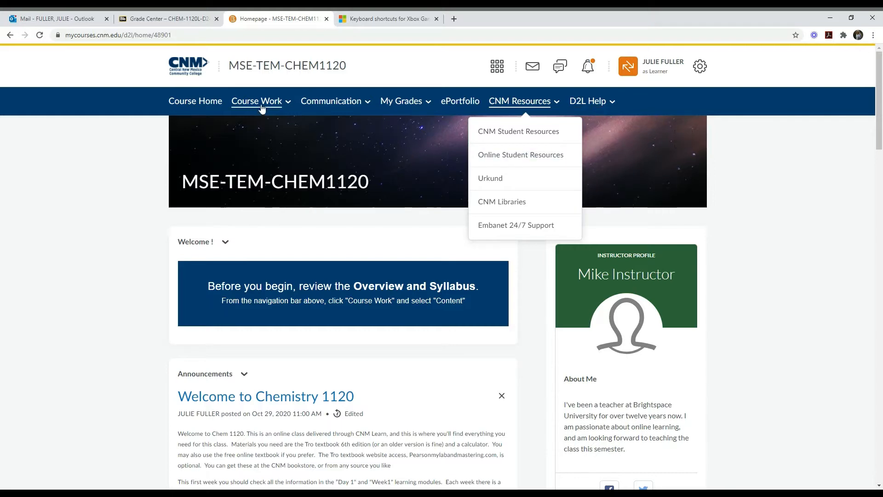
- Go to Content via Course Work and open the Overview and Syllabus page
left_click(257, 101)
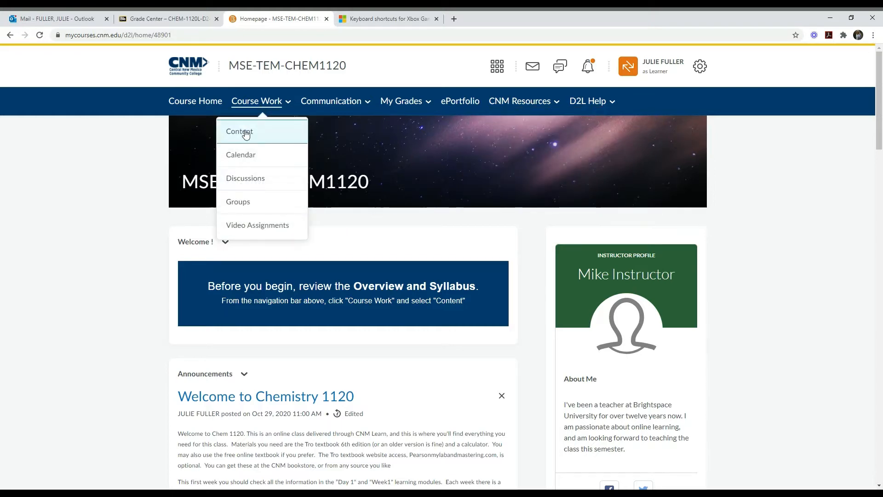
left_click(239, 131)
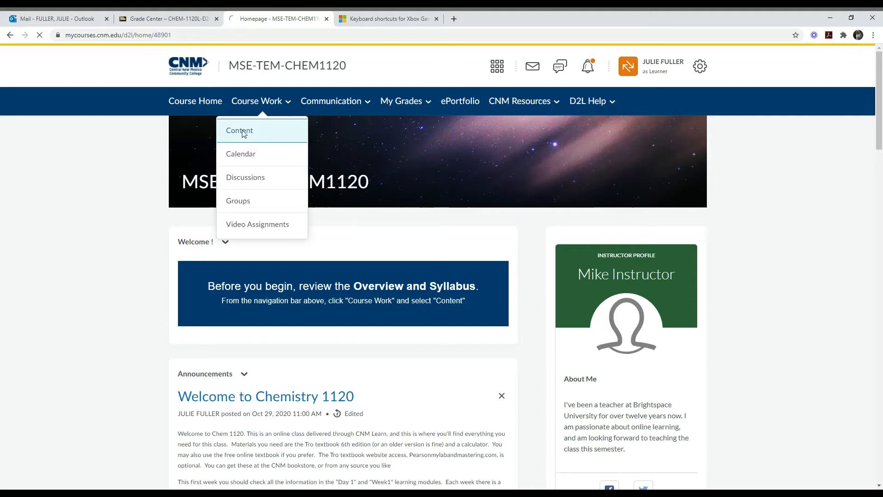
left_click(239, 130)
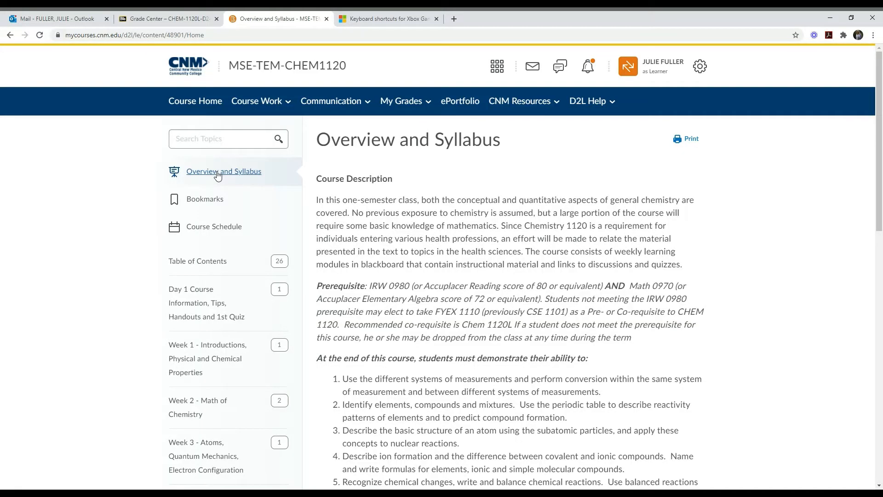
mouse_move(441, 196)
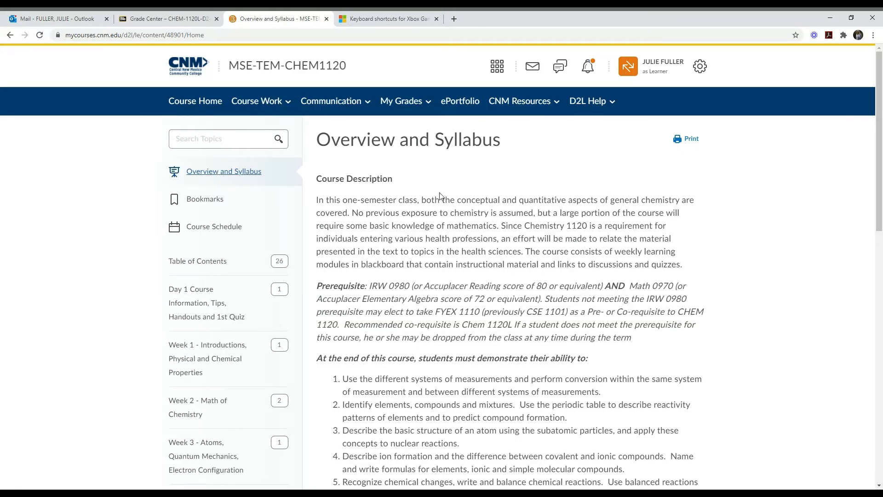
scroll("down", 3)
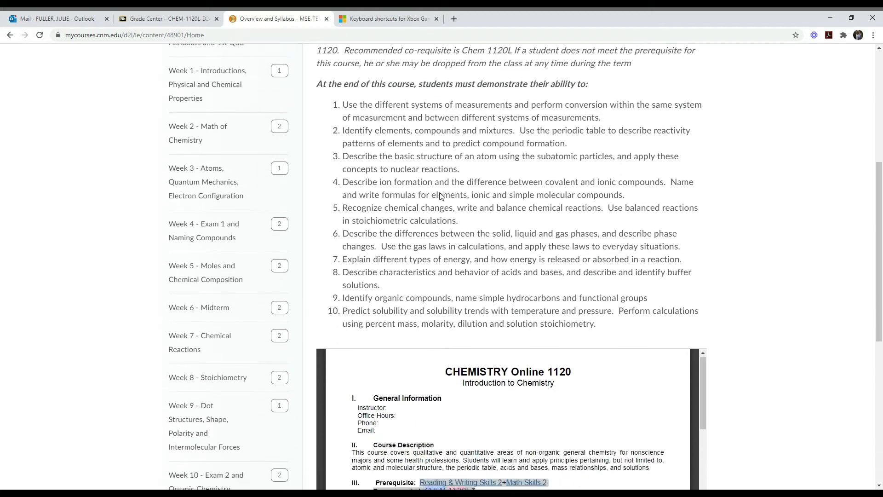
scroll("down", 3)
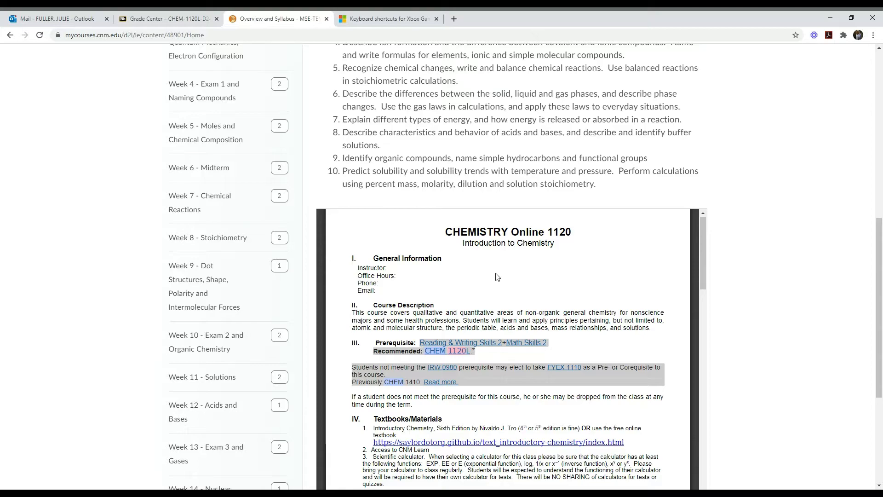
scroll("up", 3)
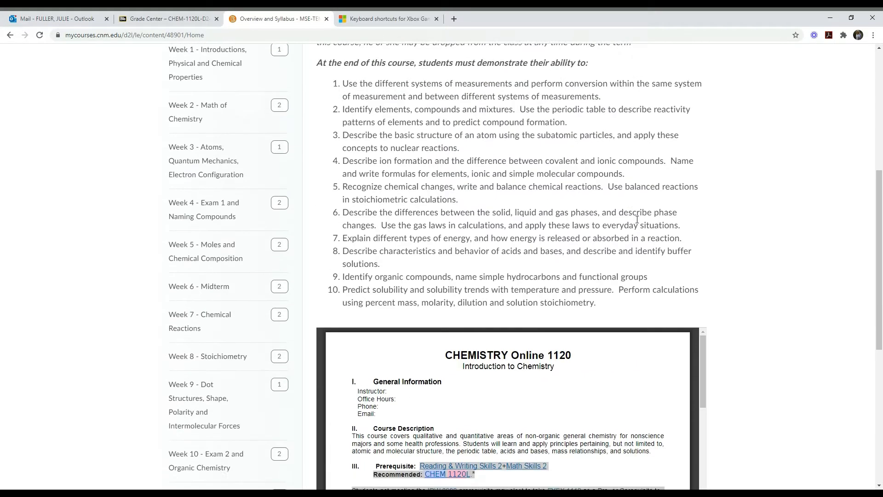
scroll("down", 3)
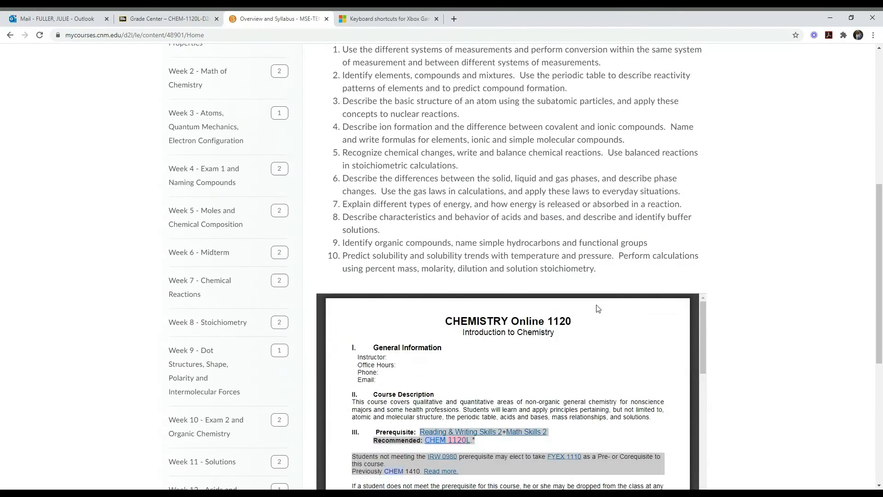
scroll("down", 3)
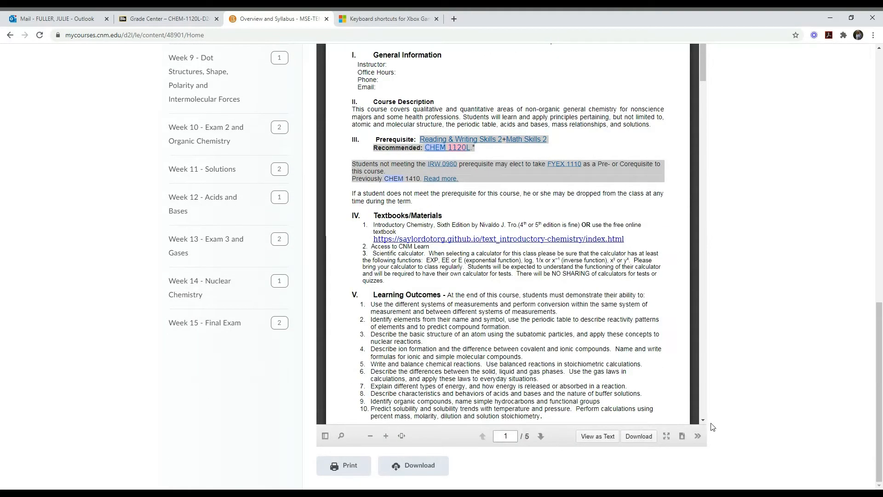
scroll("down", 3)
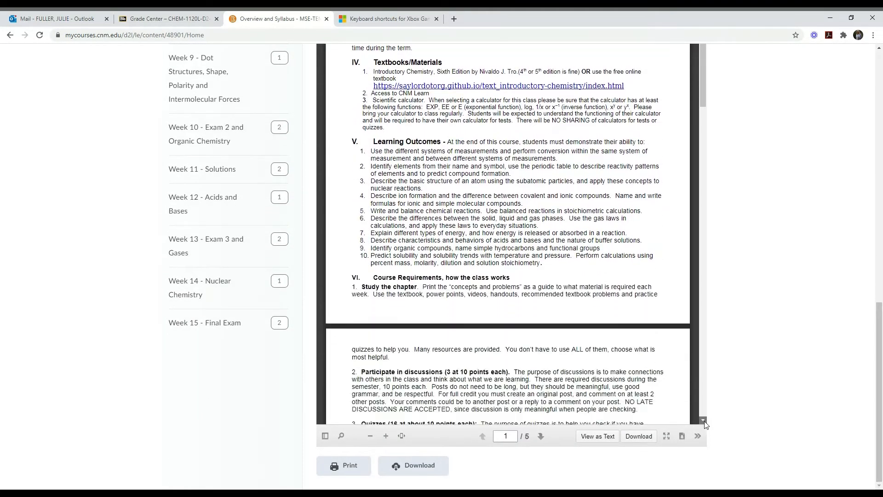
left_click(539, 435)
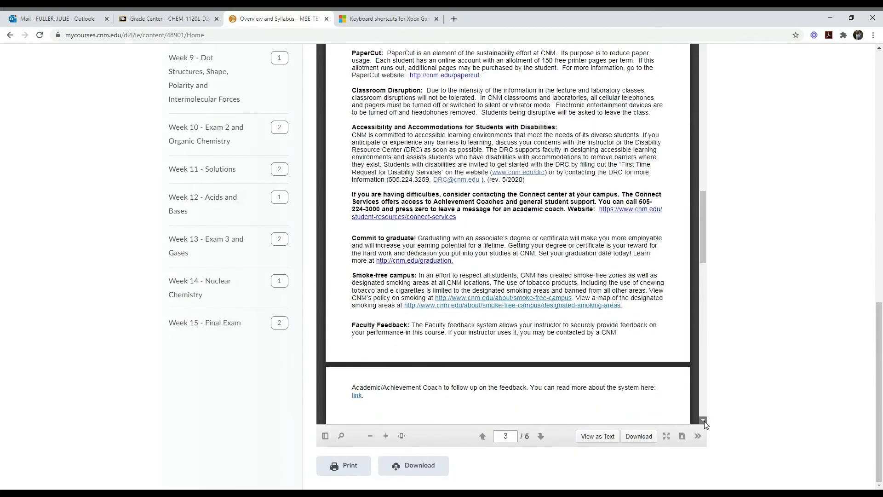
scroll("down", 3)
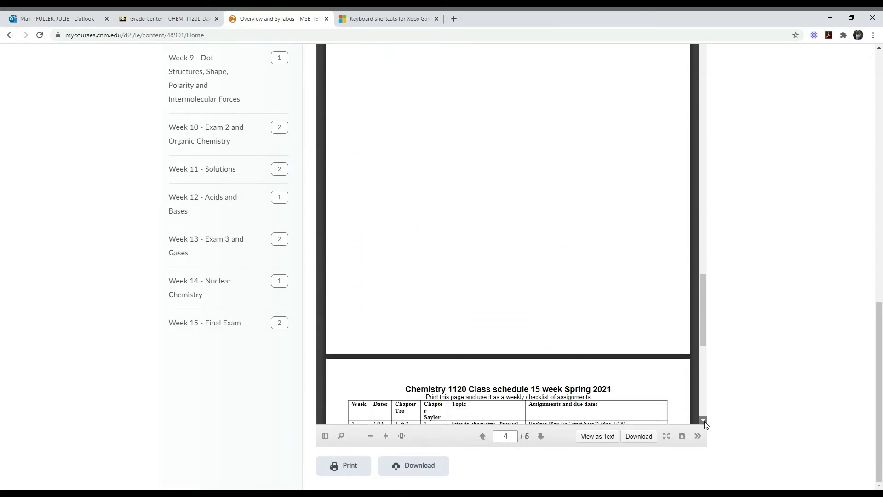
scroll("down", 3)
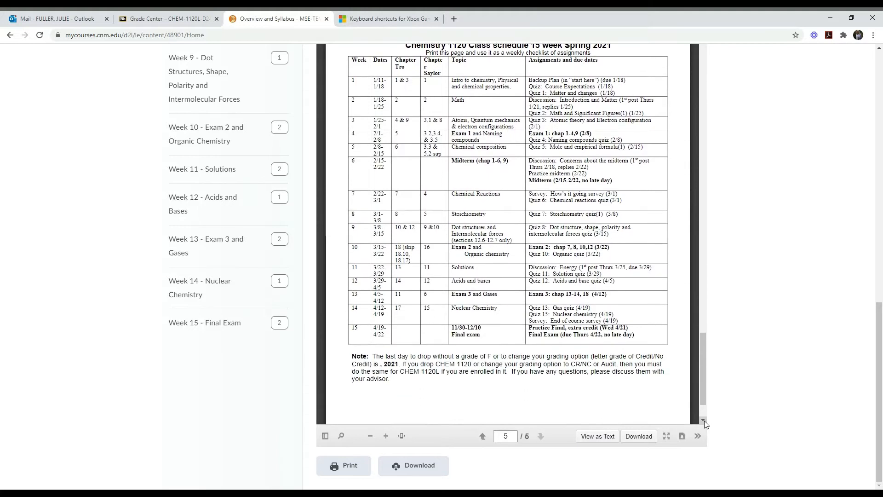
mouse_move(765, 157)
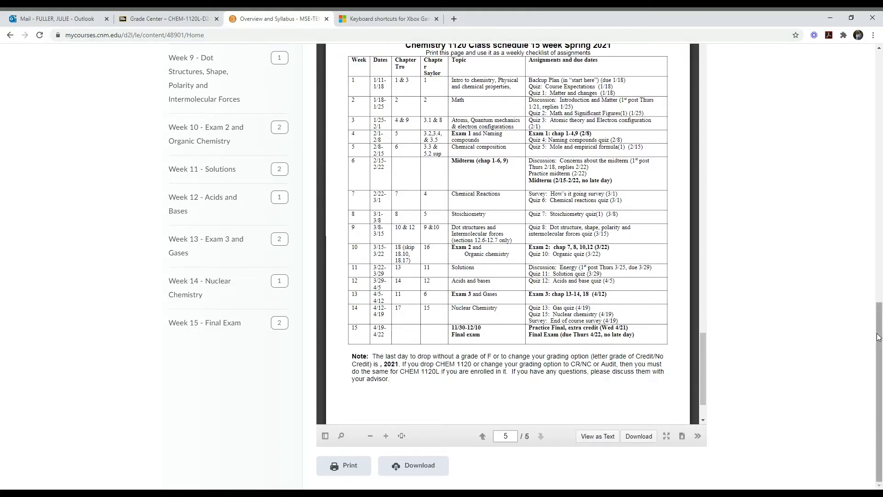
scroll("up", 3)
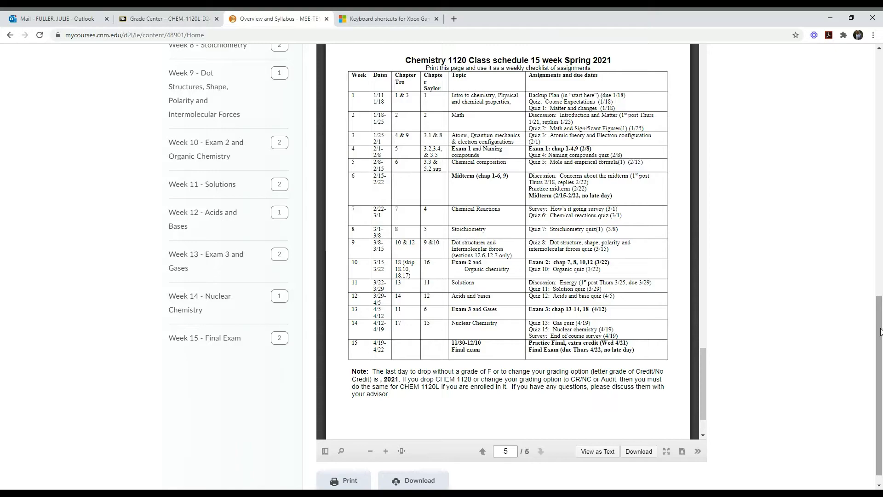
scroll("up", 3)
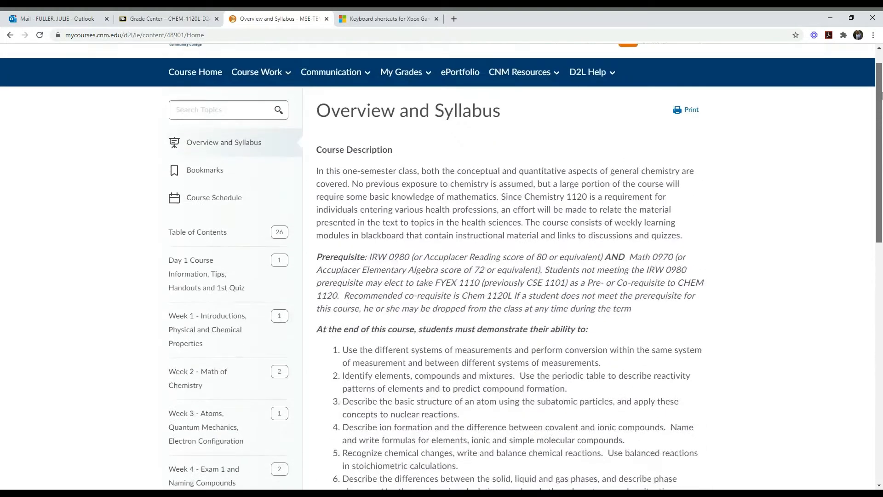
scroll("up", 3)
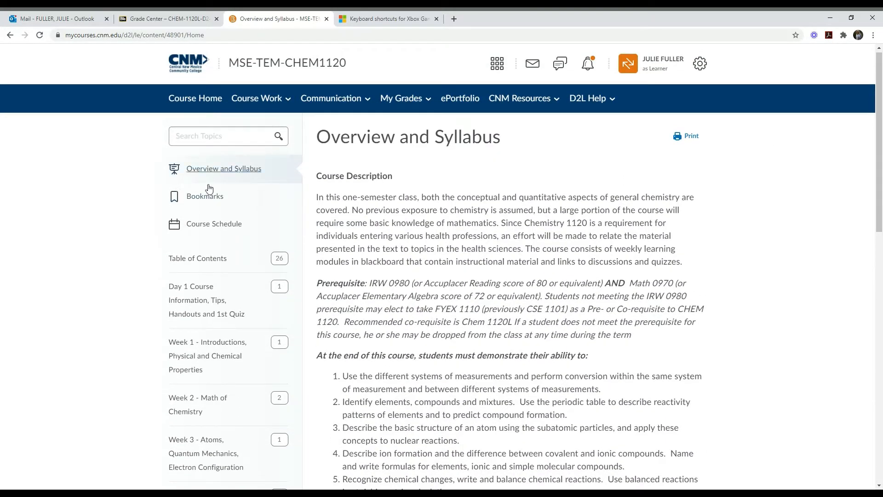
mouse_move(198, 257)
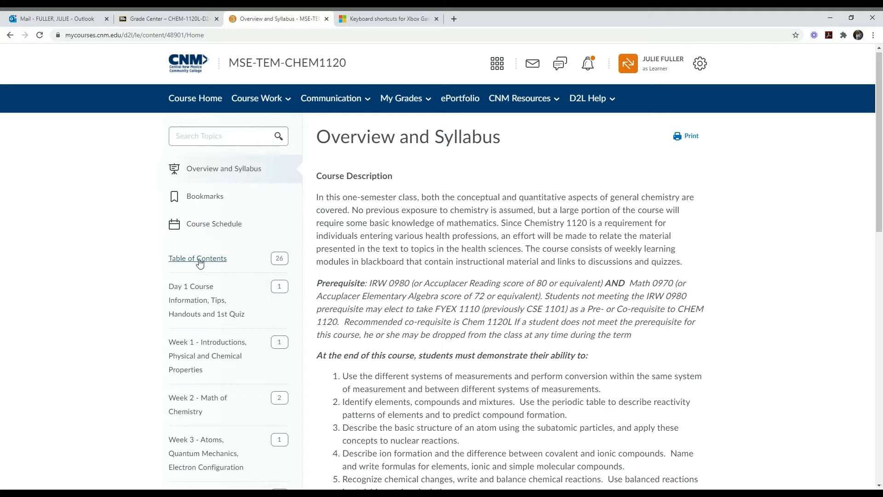
mouse_move(195, 292)
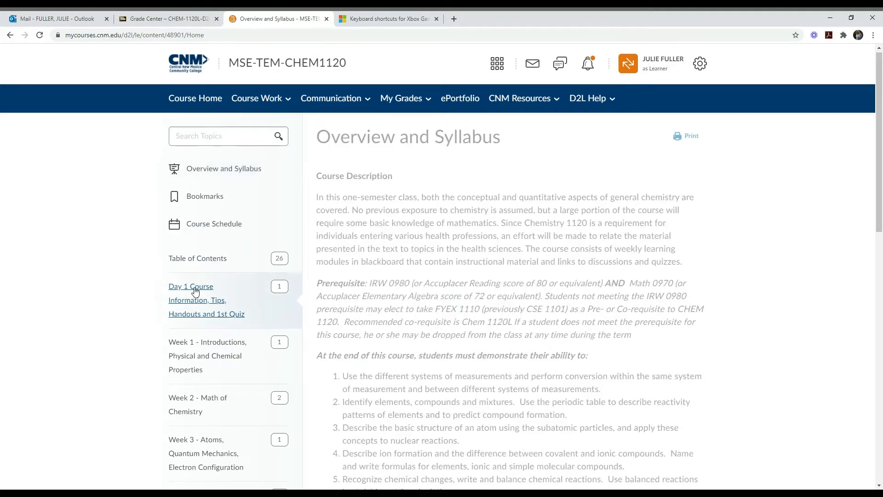
- Open the Day 1 Course Information module and its Agenda topic of first-day tasks
left_click(197, 300)
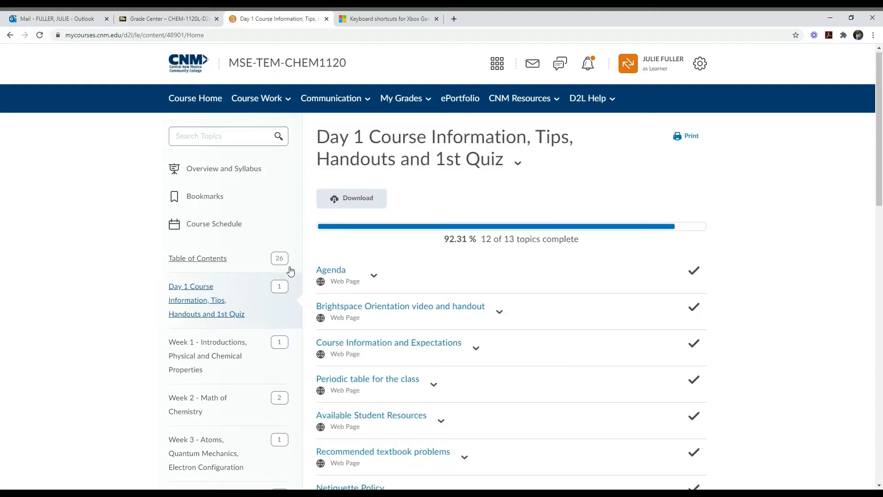
mouse_move(196, 307)
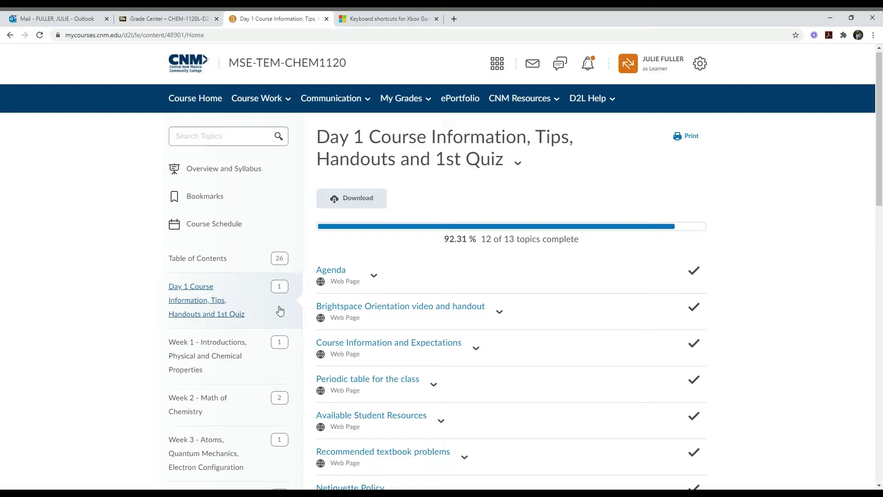
scroll("down", 3)
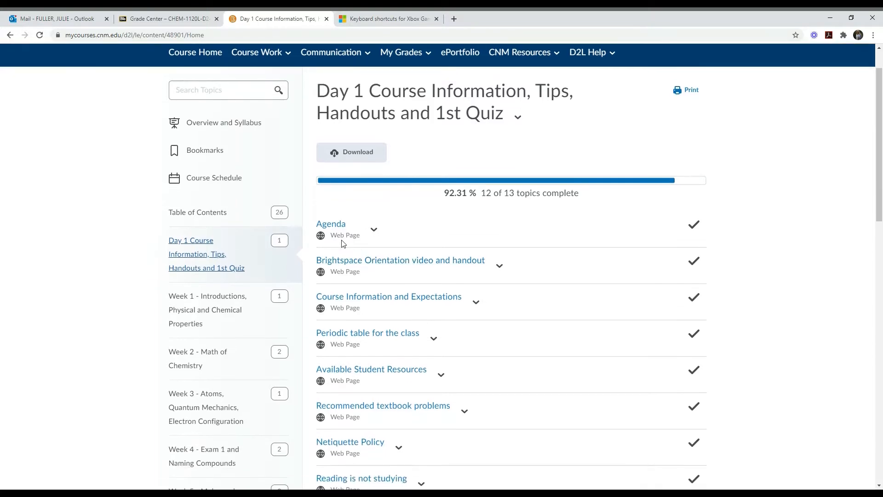
left_click(330, 223)
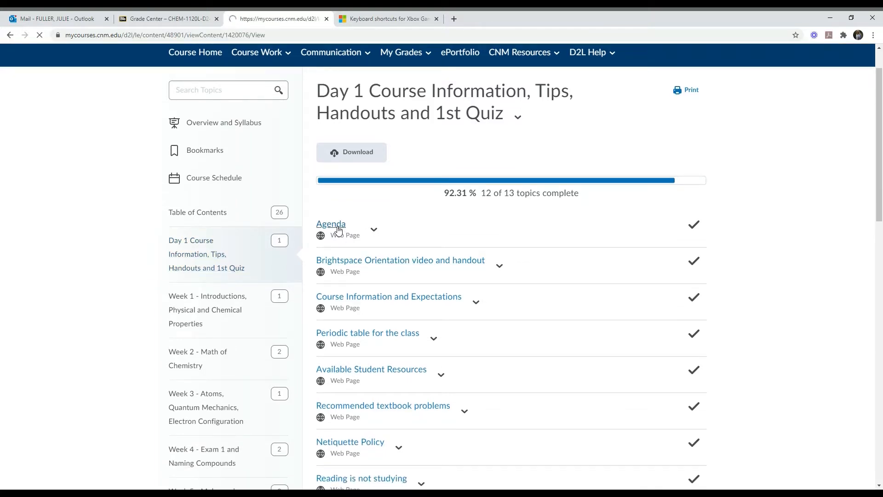
left_click(331, 223)
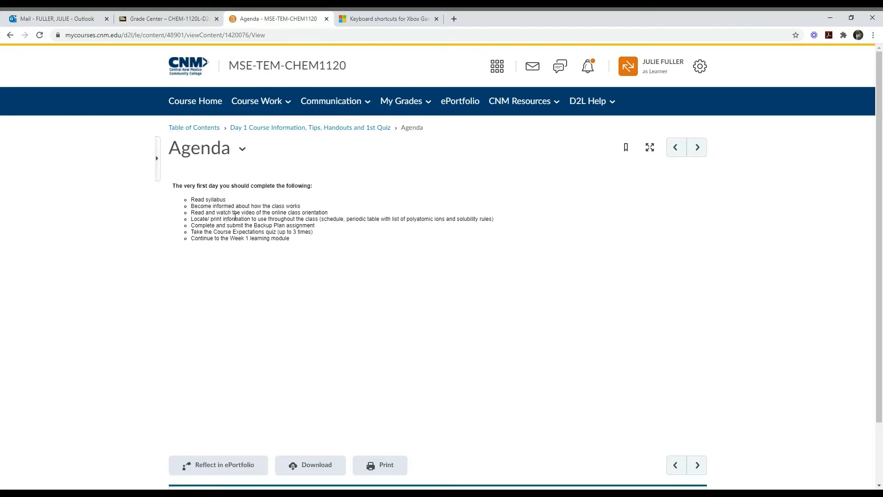
mouse_move(310, 127)
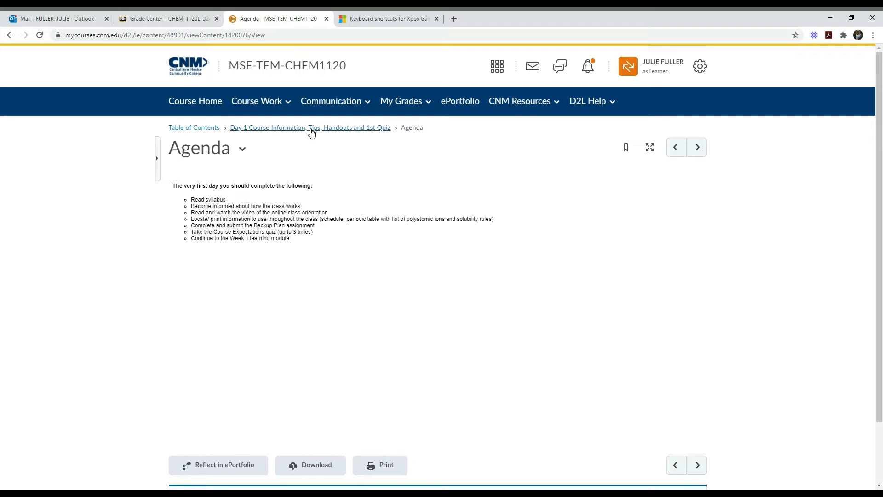
left_click(309, 127)
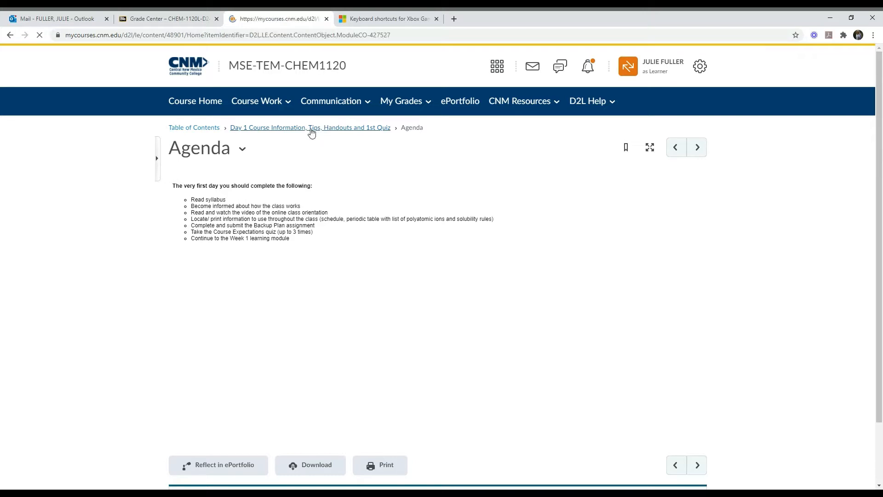
left_click(310, 126)
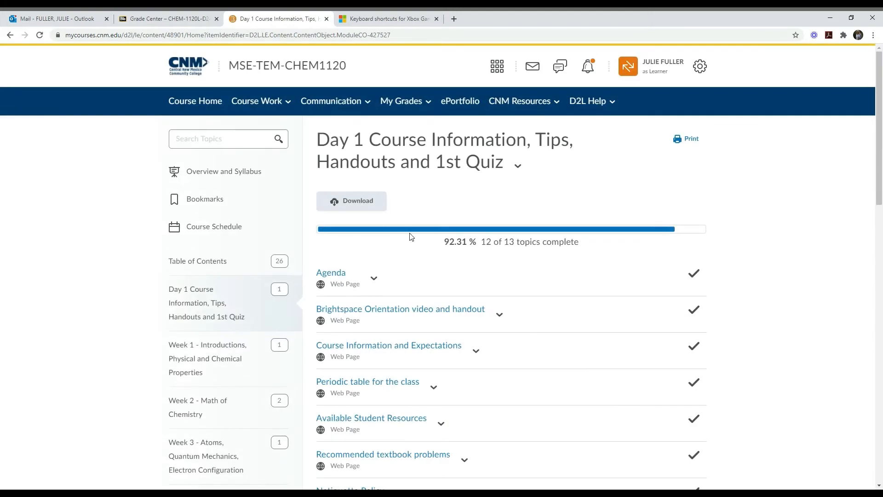
scroll("down", 3)
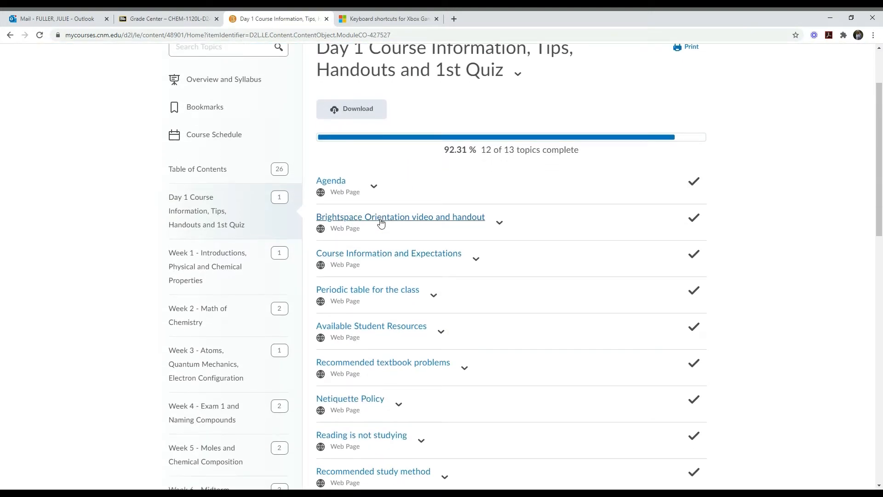
mouse_move(367, 255)
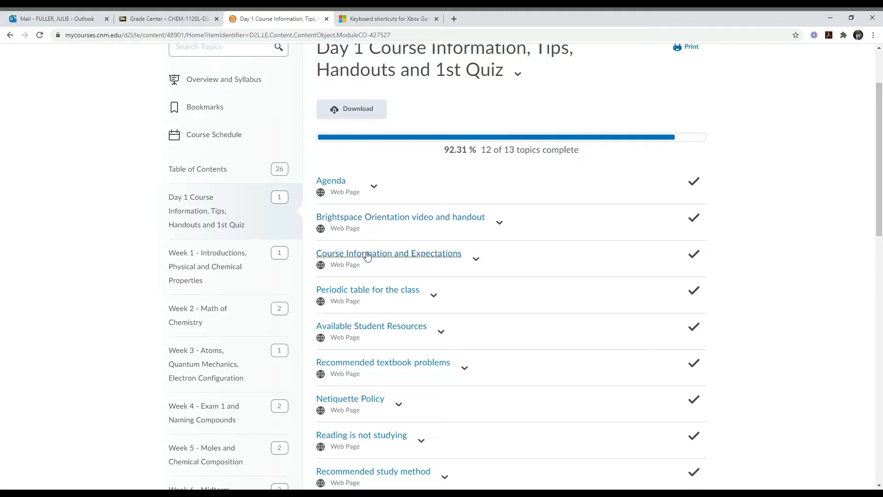
scroll("down", 3)
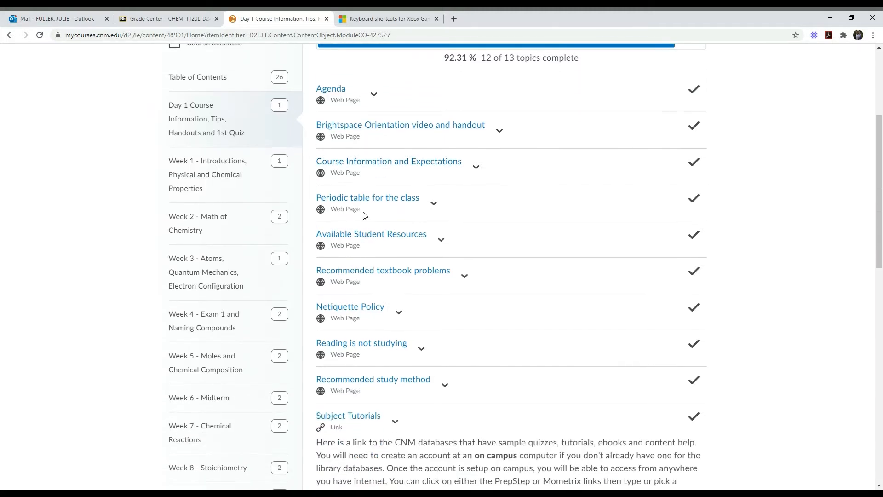
mouse_move(360, 204)
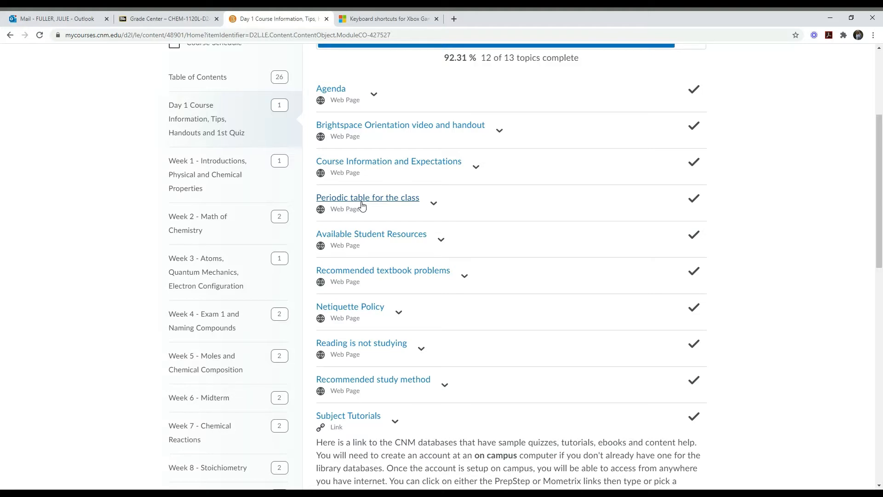
mouse_move(364, 237)
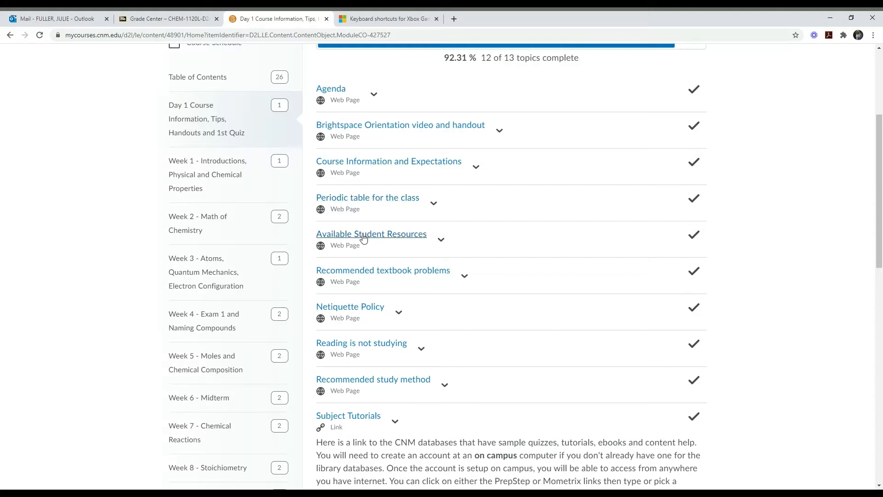
mouse_move(355, 277)
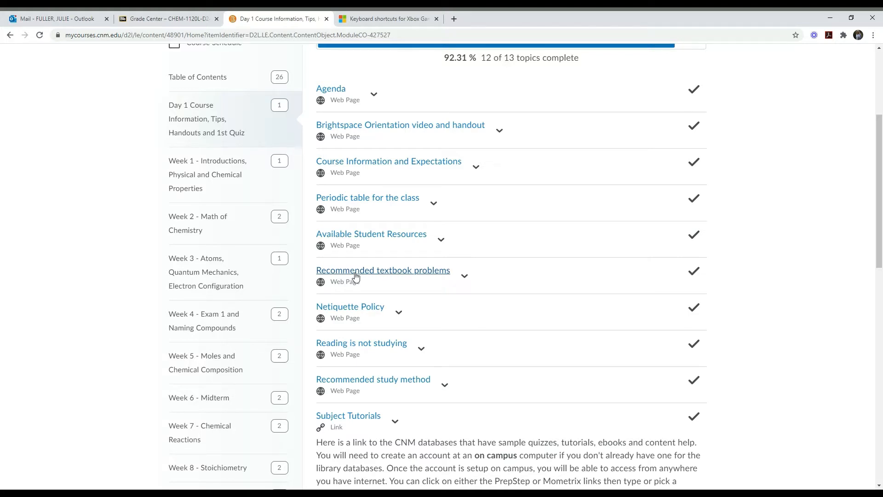
scroll("down", 3)
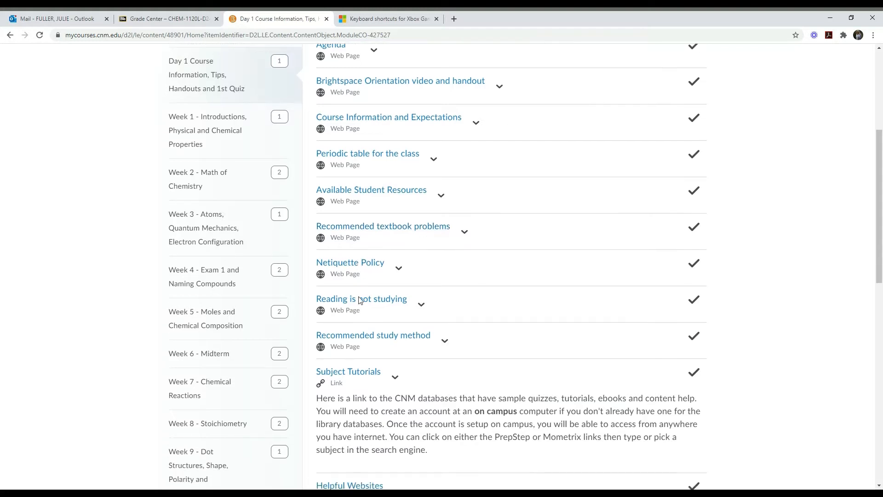
scroll("down", 3)
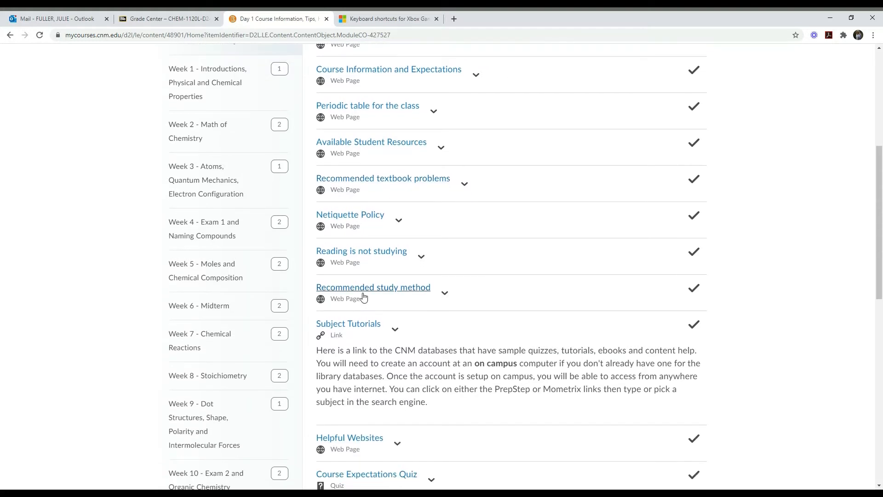
scroll("down", 3)
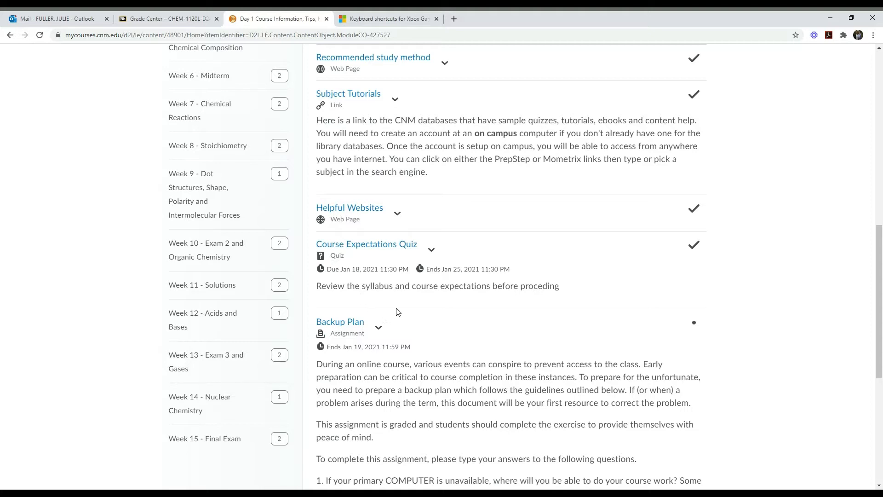
mouse_move(366, 244)
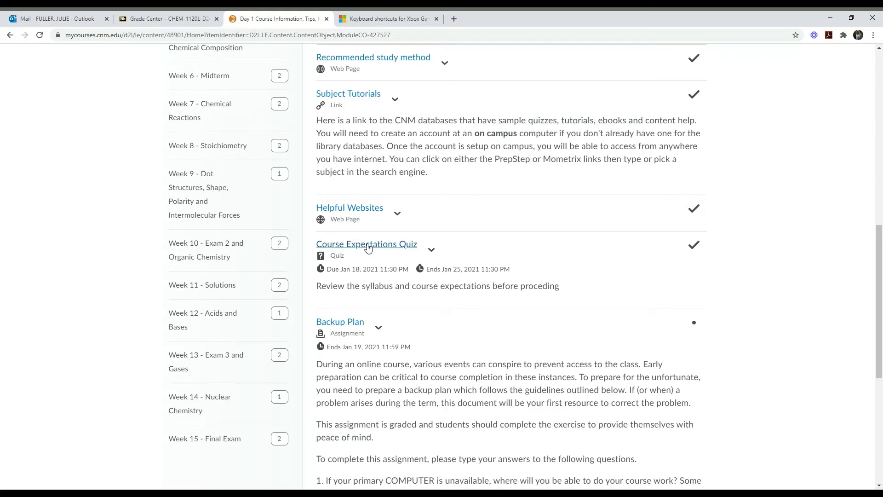
mouse_move(445, 390)
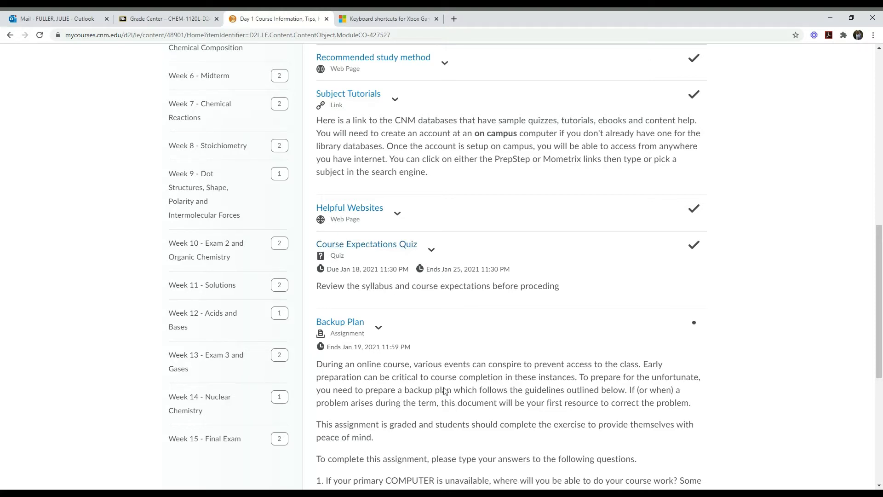
scroll("down", 3)
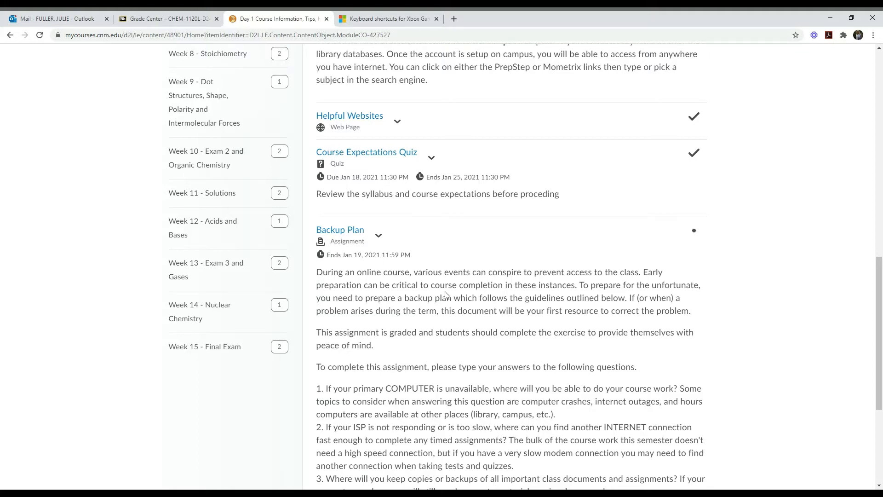
scroll("up", 3)
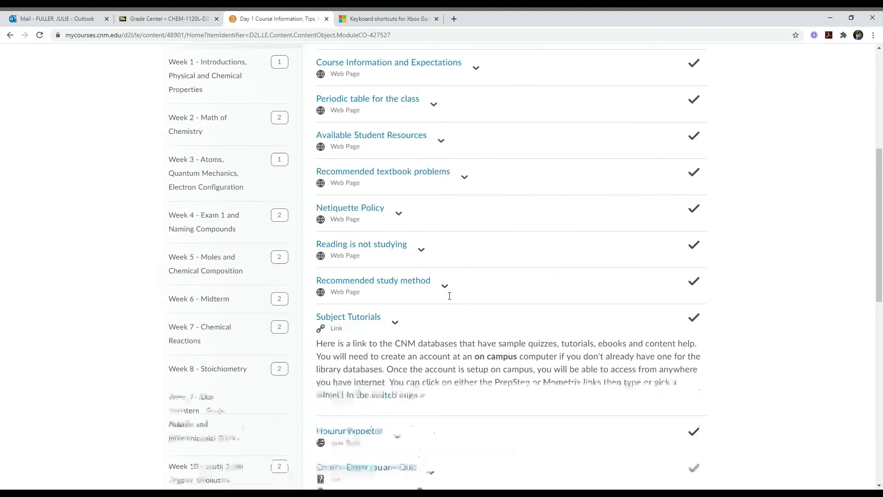
scroll("up", 3)
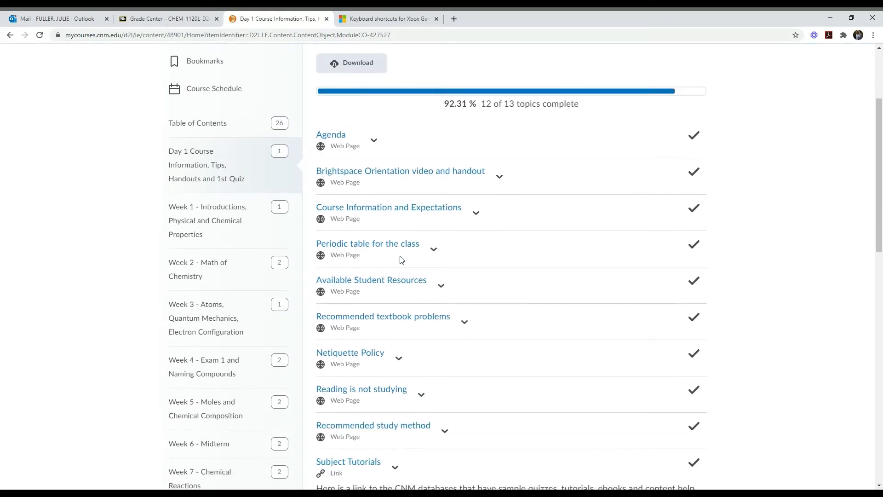
mouse_move(207, 220)
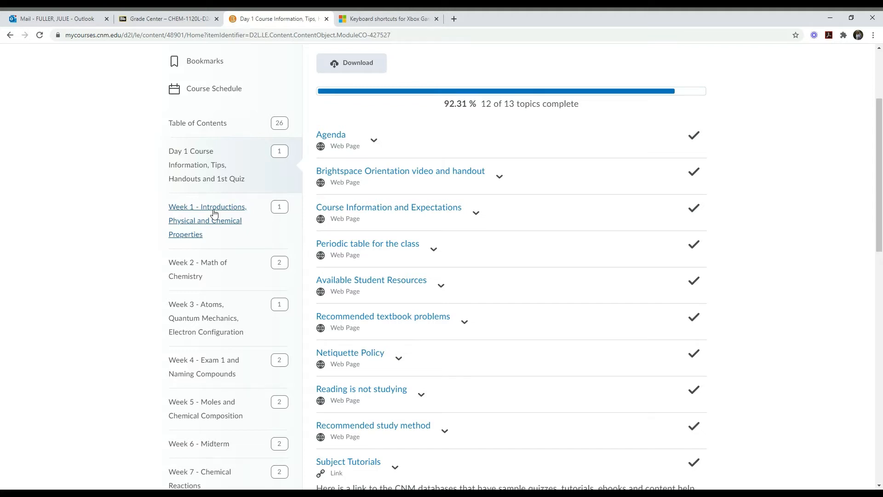
mouse_move(198, 269)
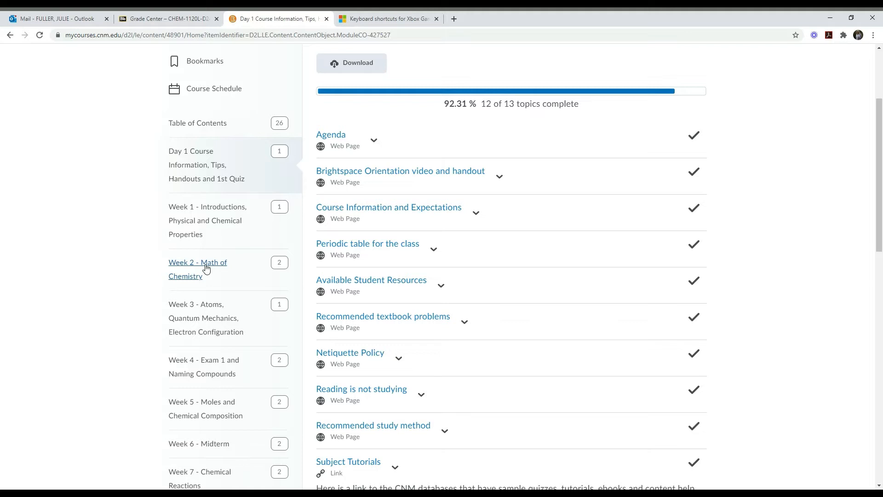
- Open the Week 2 - Math of Chemistry module showing 3 of 5 topics complete
left_click(198, 262)
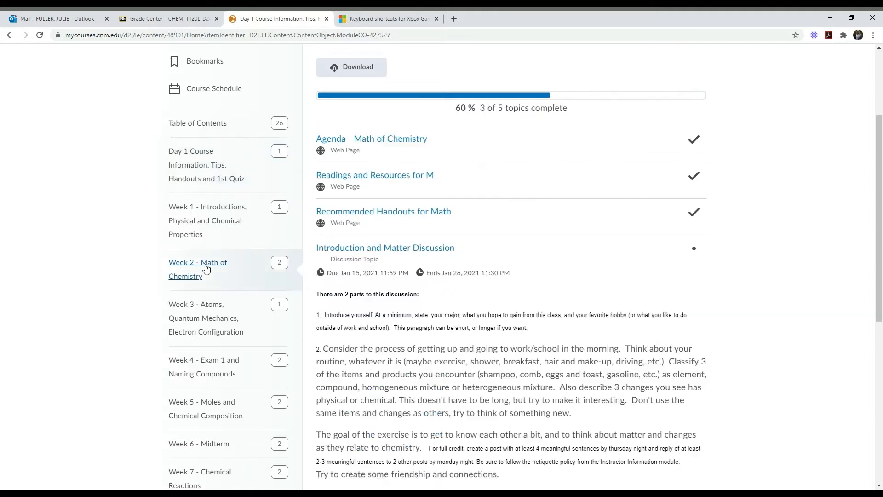
left_click(197, 269)
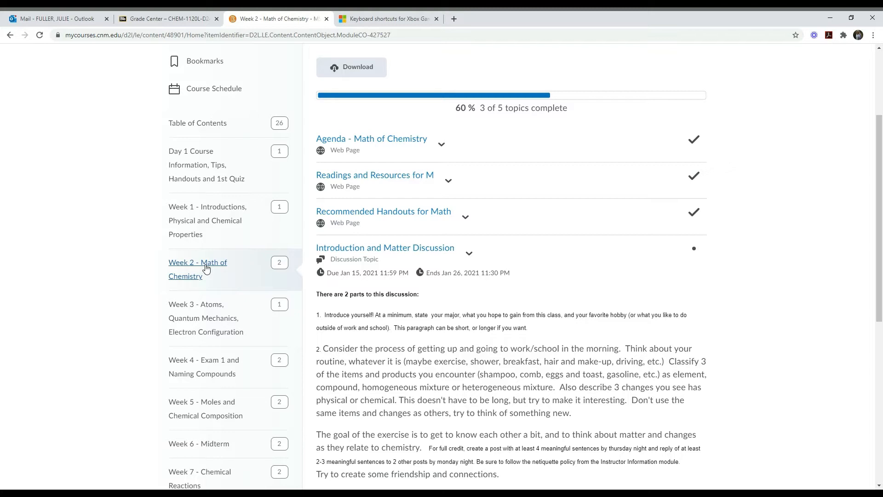
mouse_move(382, 158)
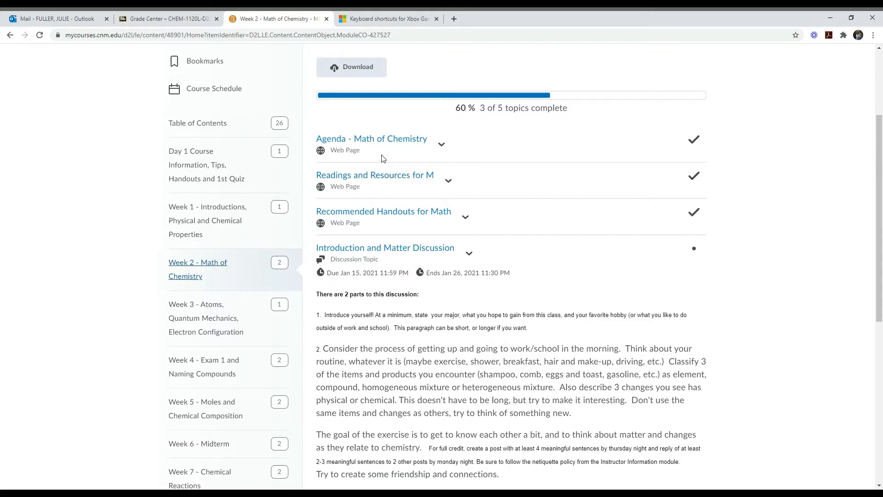
- Open Agenda - Math of Chemistry and scroll through its learning objectives and activity due dates
left_click(370, 139)
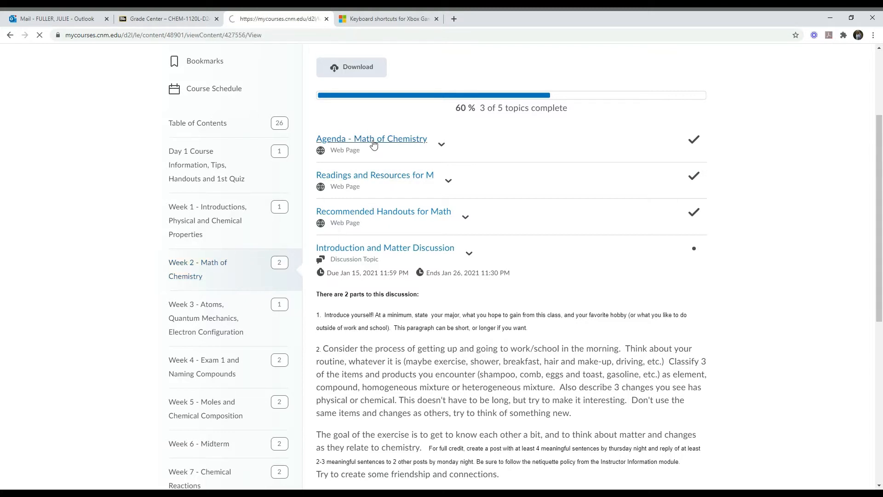
left_click(371, 139)
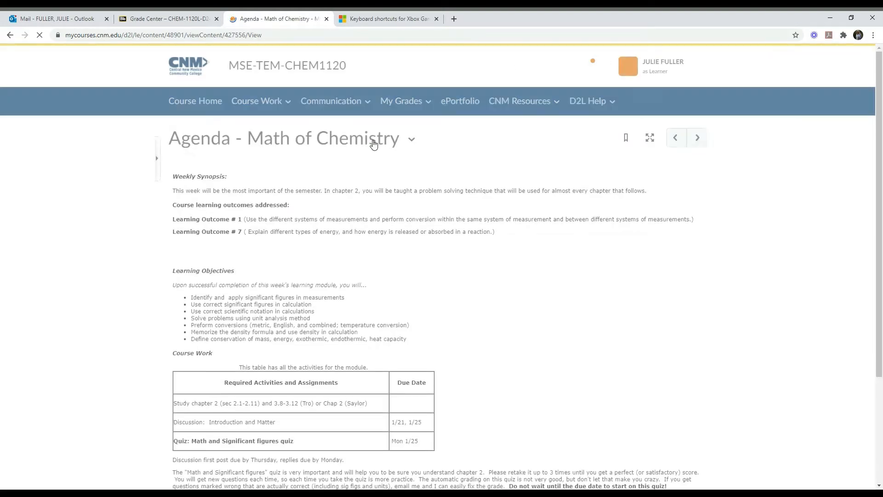
scroll("down", 3)
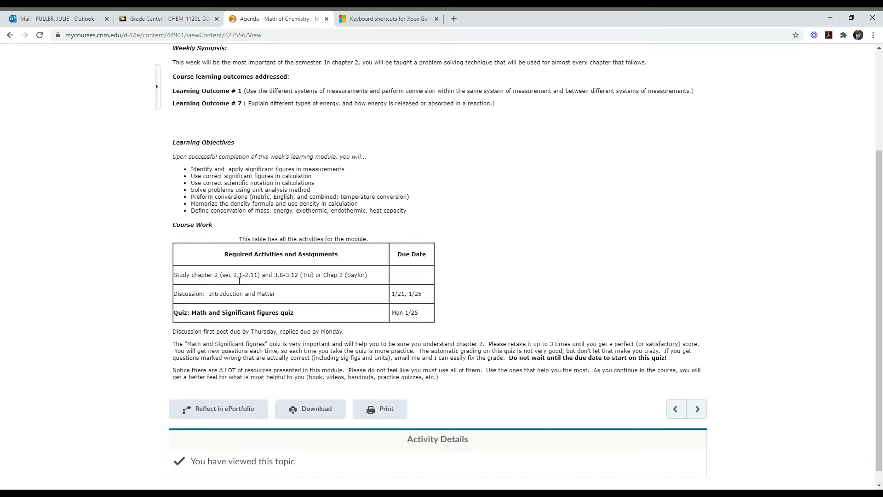
mouse_move(355, 294)
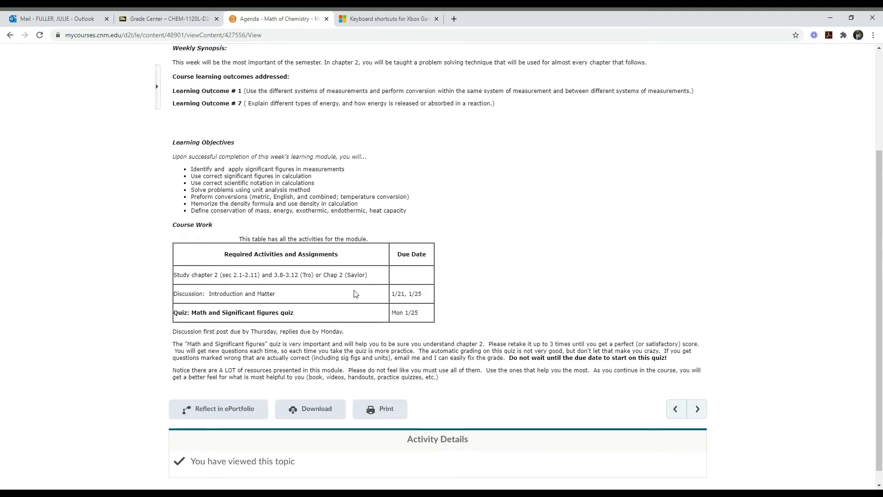
mouse_move(291, 302)
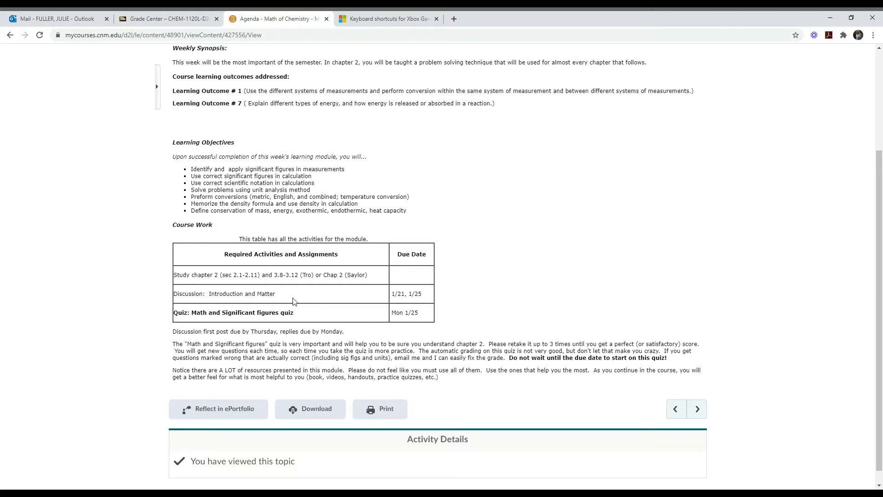
mouse_move(377, 303)
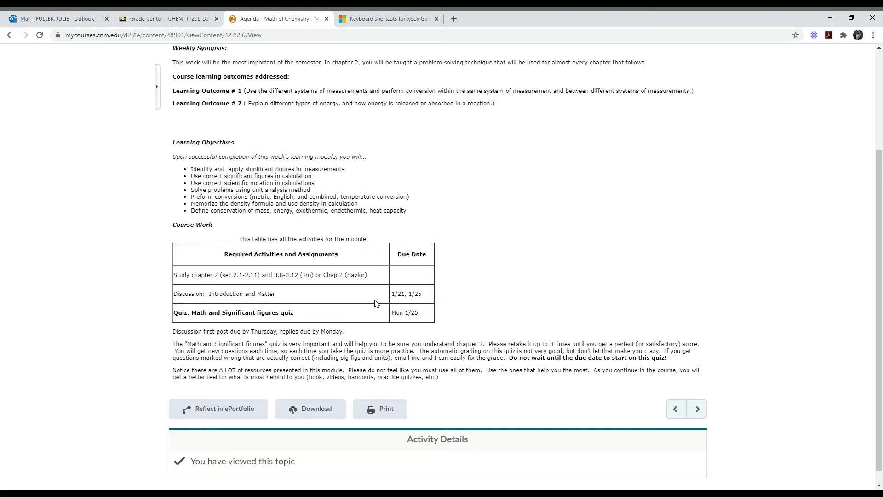
mouse_move(428, 304)
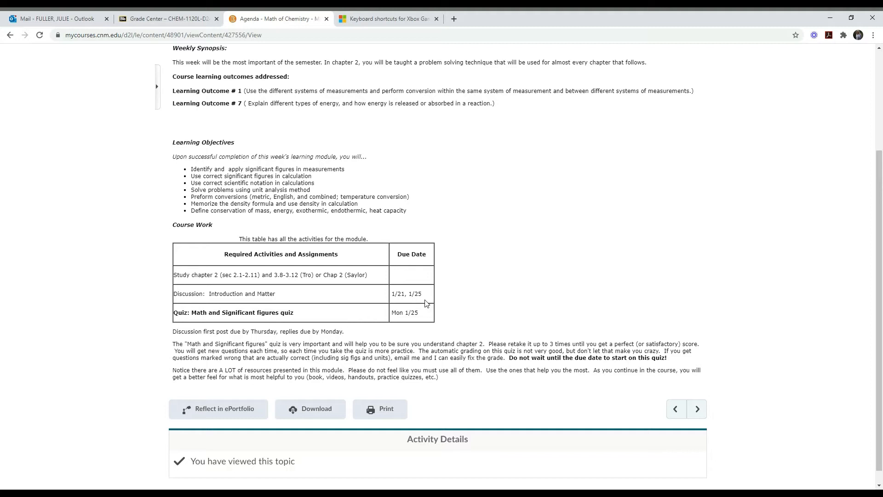
mouse_move(455, 320)
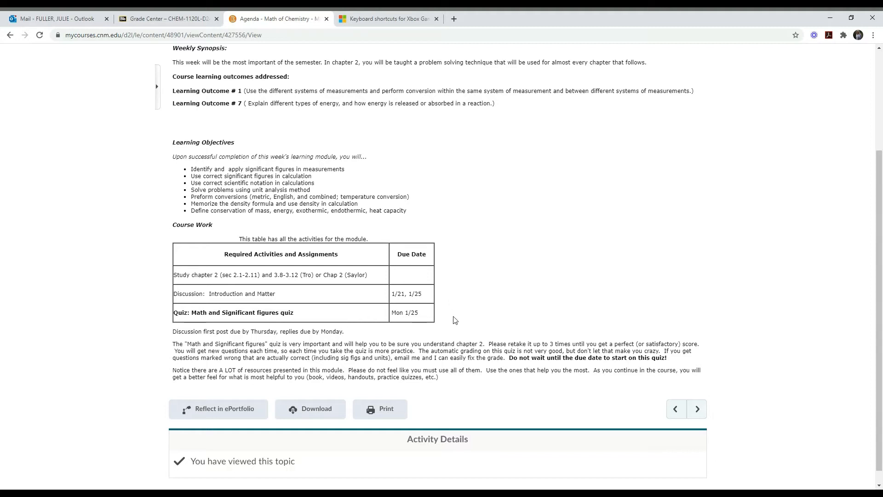
mouse_move(322, 320)
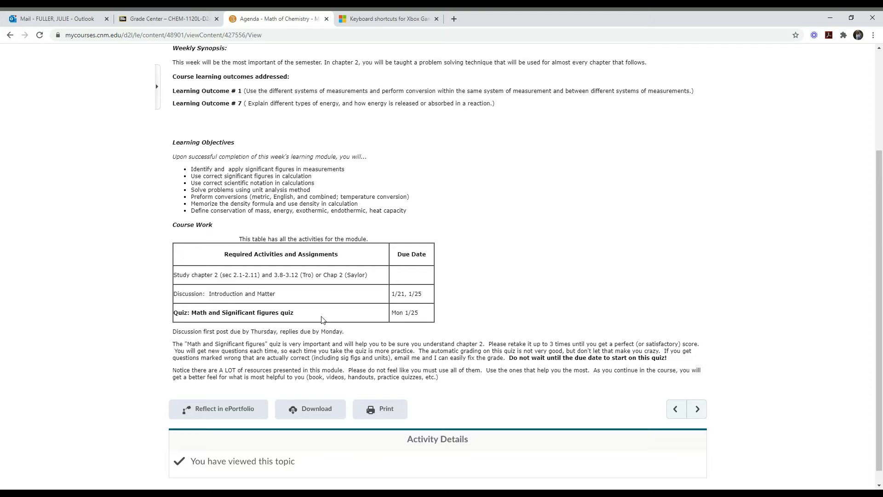
mouse_move(476, 310)
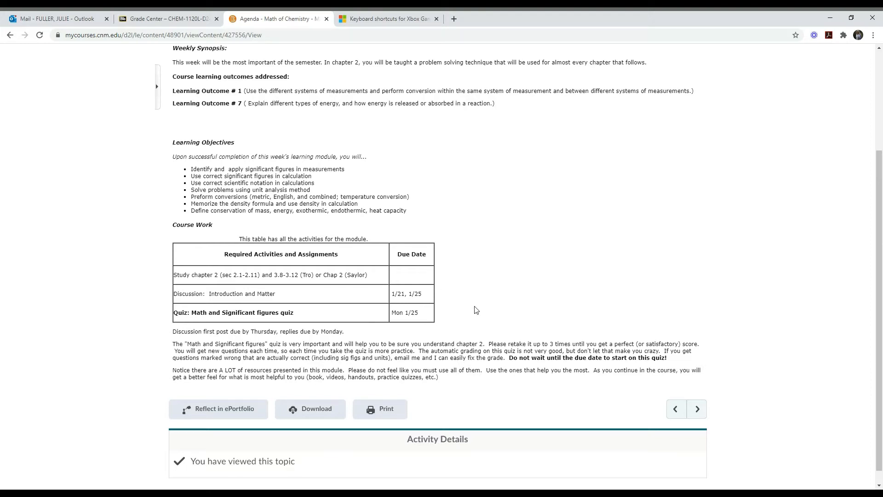
scroll("down", 3)
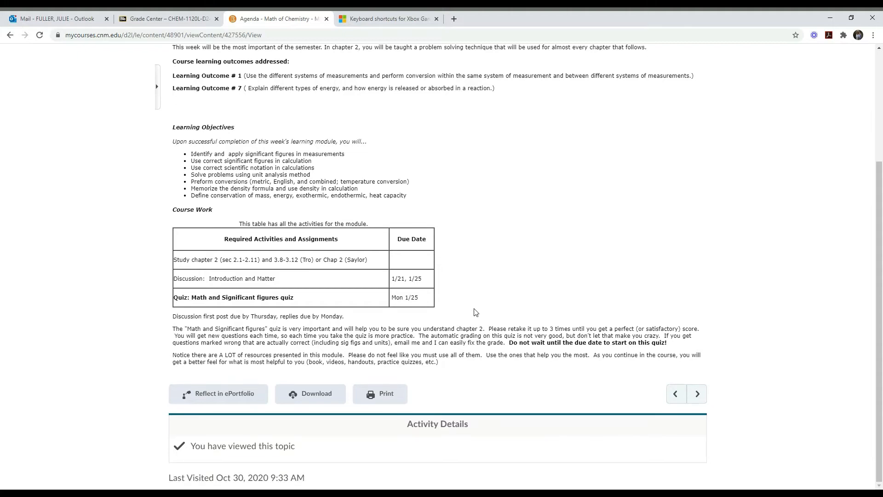
scroll("up", 3)
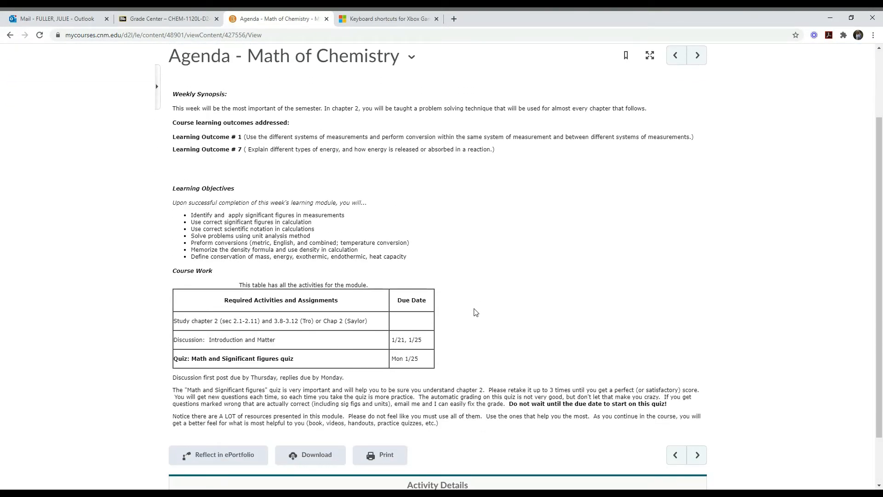
scroll("down", 3)
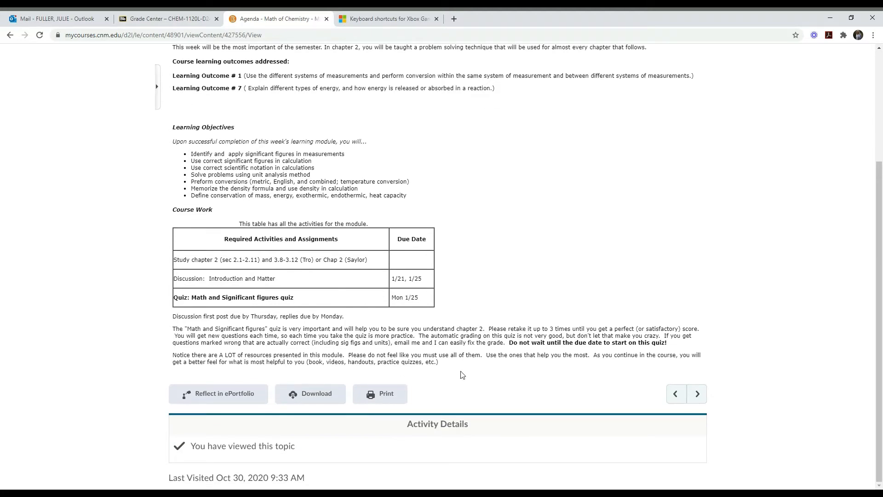
scroll("up", 3)
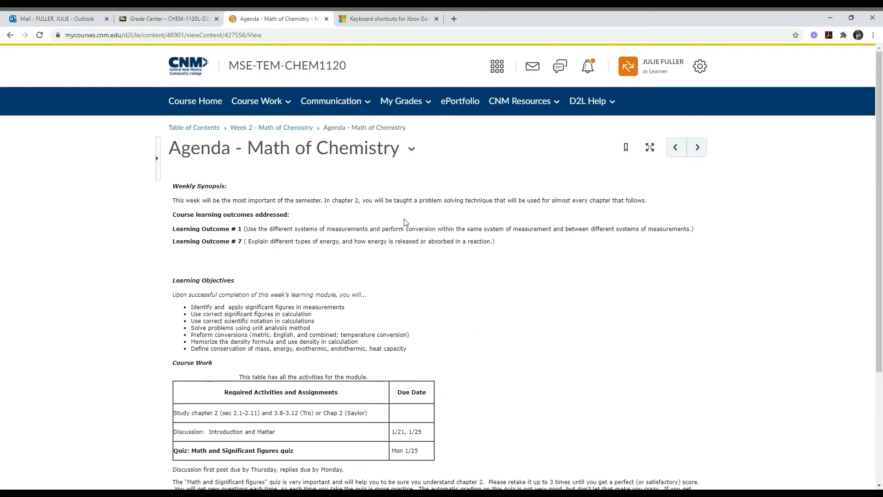
- Return to the Week 2 module via the breadcrumb and open the Readings and Resources topic
left_click(270, 127)
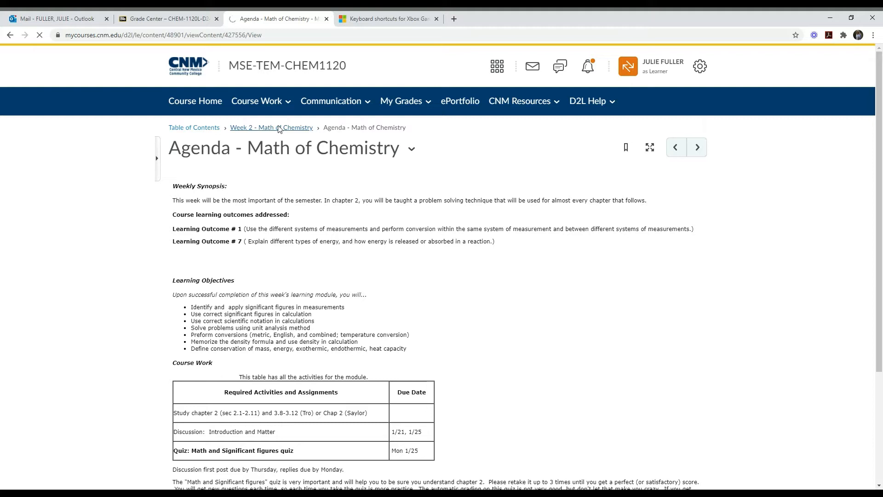
left_click(270, 127)
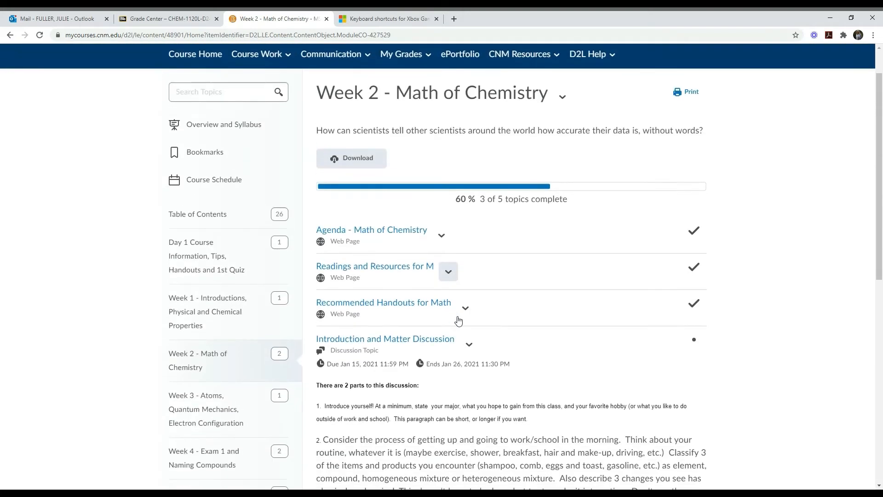
scroll("down", 3)
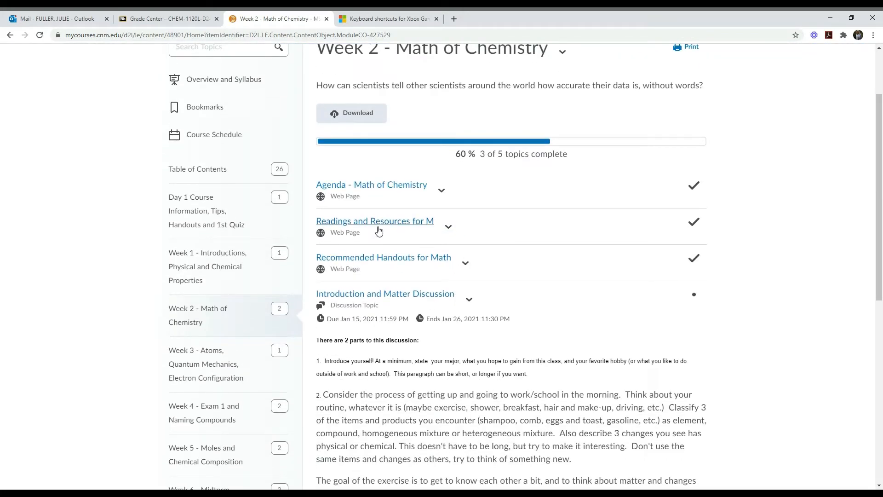
left_click(375, 221)
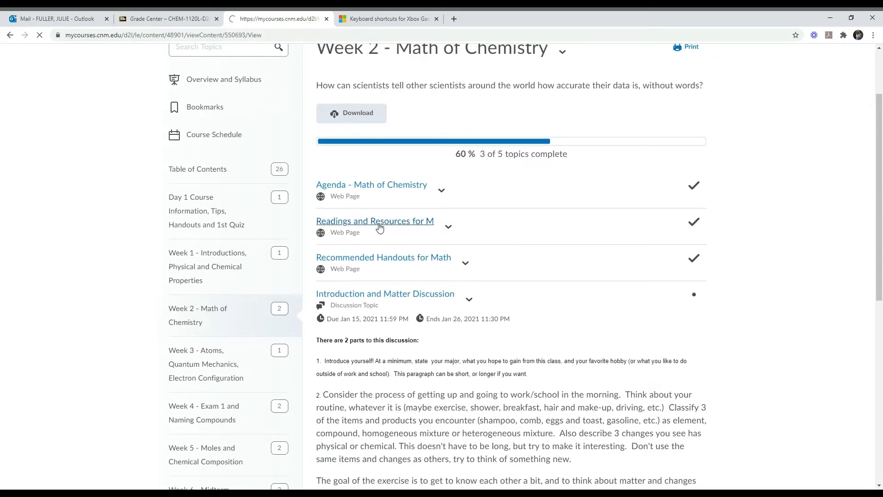
- View the Readings and Resources page's outline, PowerPoint, video lecture and textbook links
left_click(374, 219)
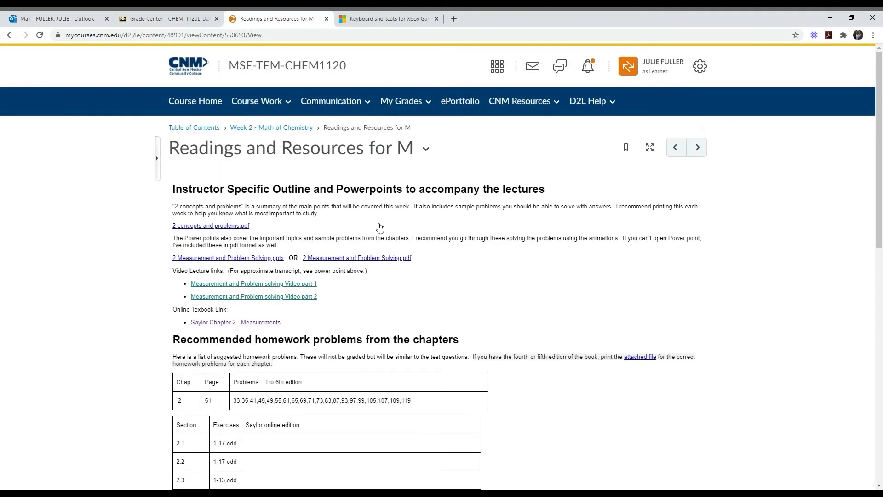
mouse_move(212, 200)
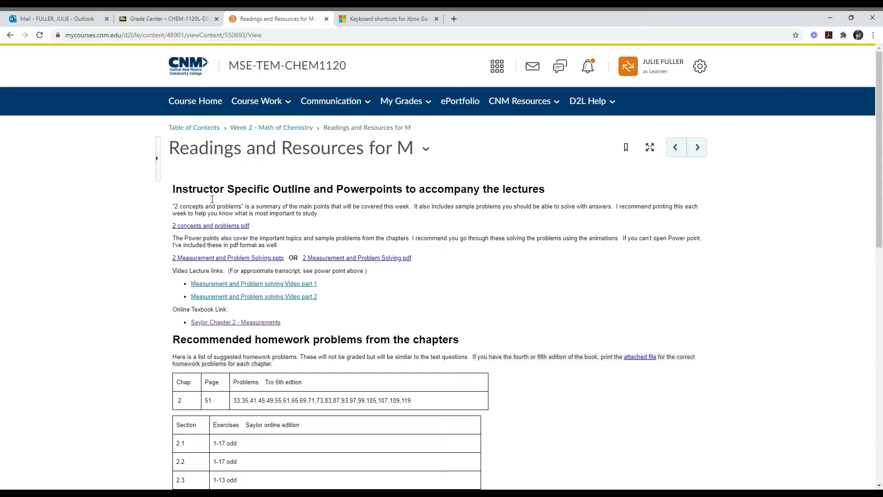
mouse_move(418, 247)
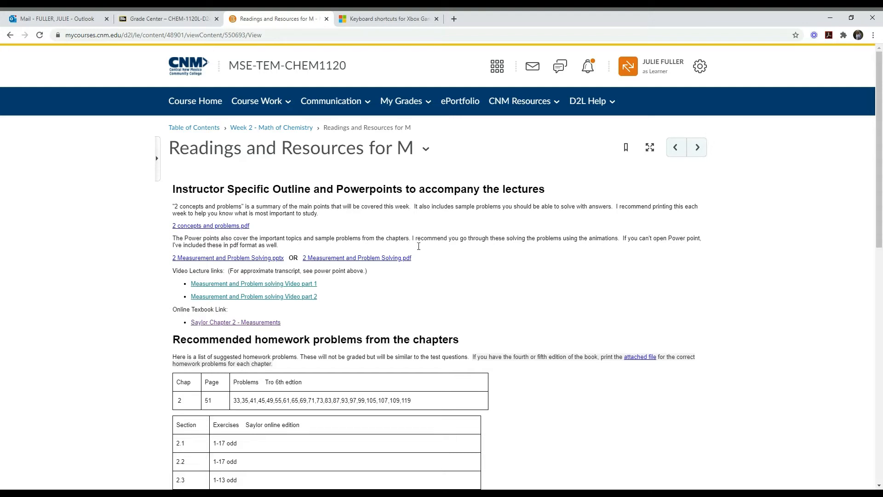
mouse_move(346, 297)
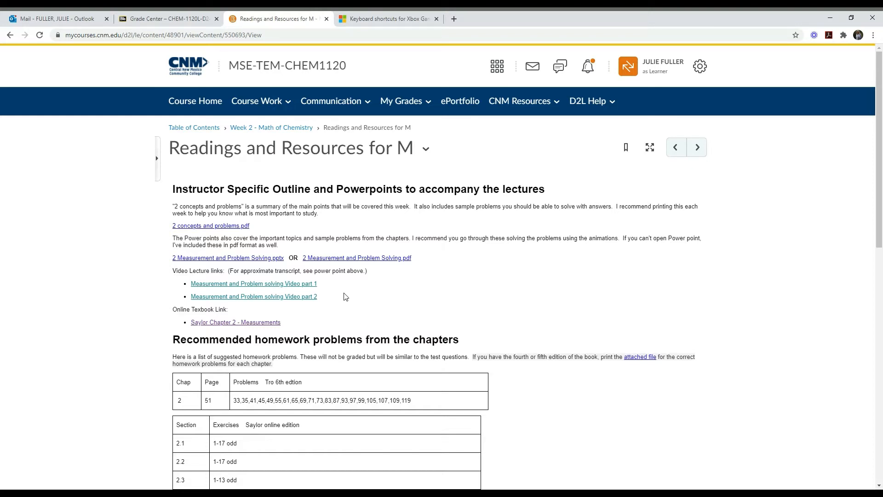
mouse_move(260, 220)
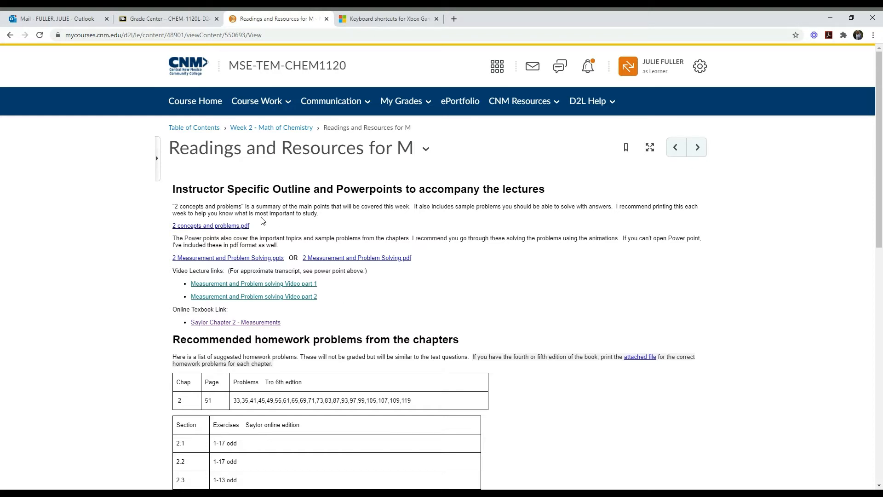
mouse_move(218, 231)
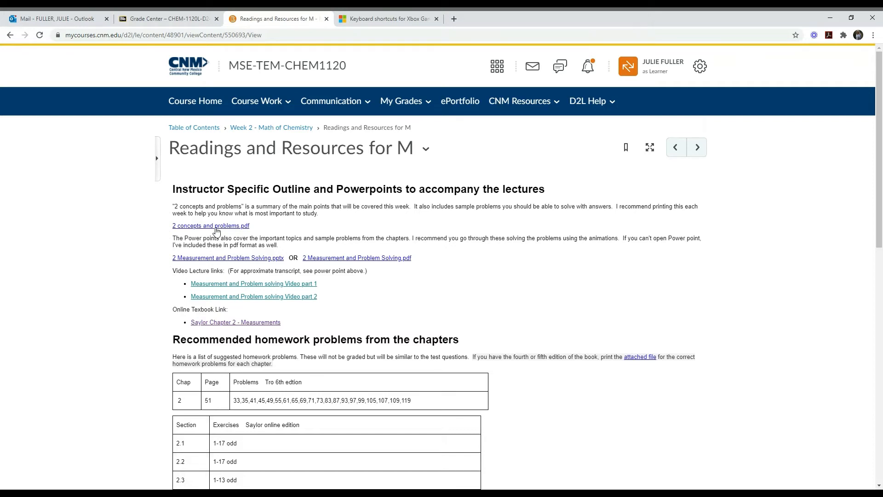
mouse_move(229, 272)
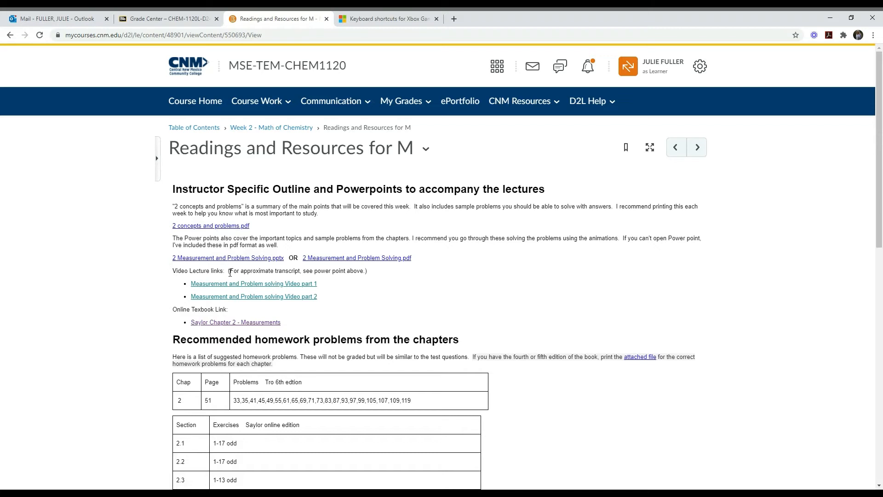
mouse_move(229, 264)
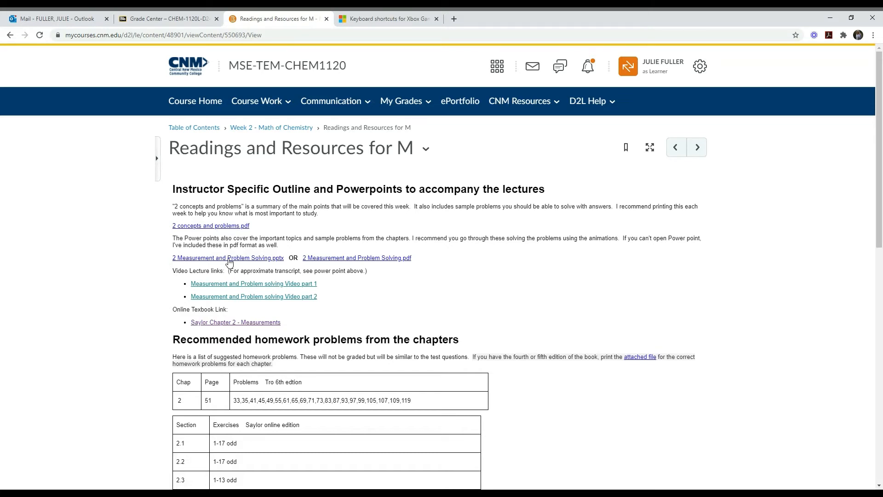
mouse_move(423, 343)
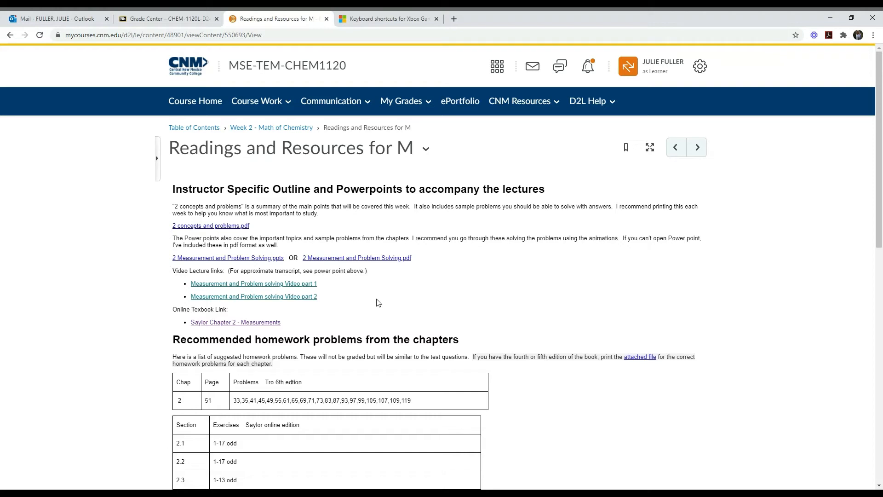
mouse_move(264, 287)
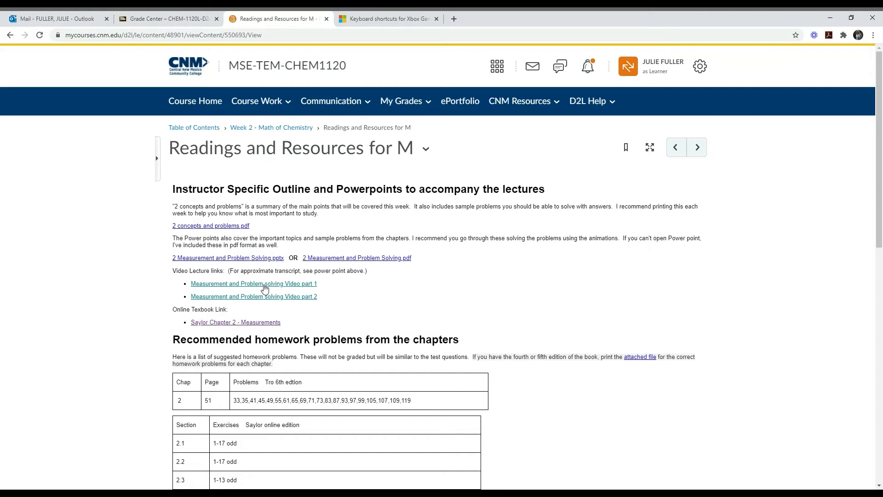
mouse_move(271, 312)
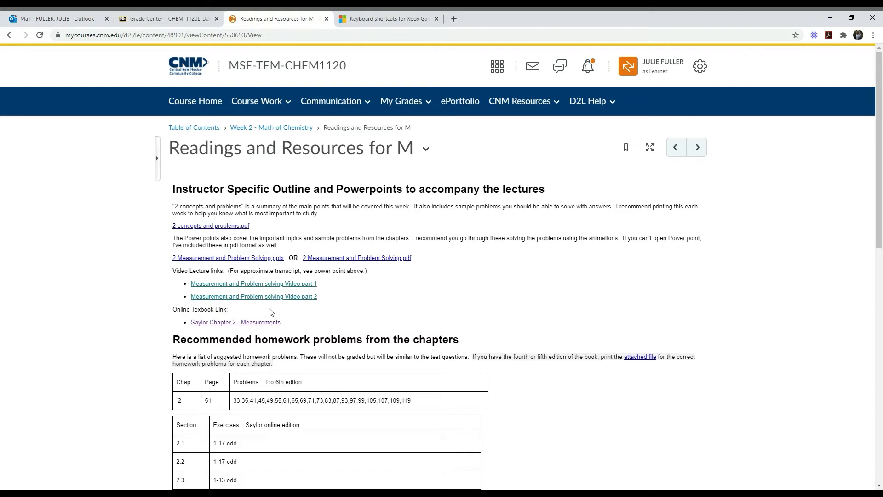
mouse_move(274, 303)
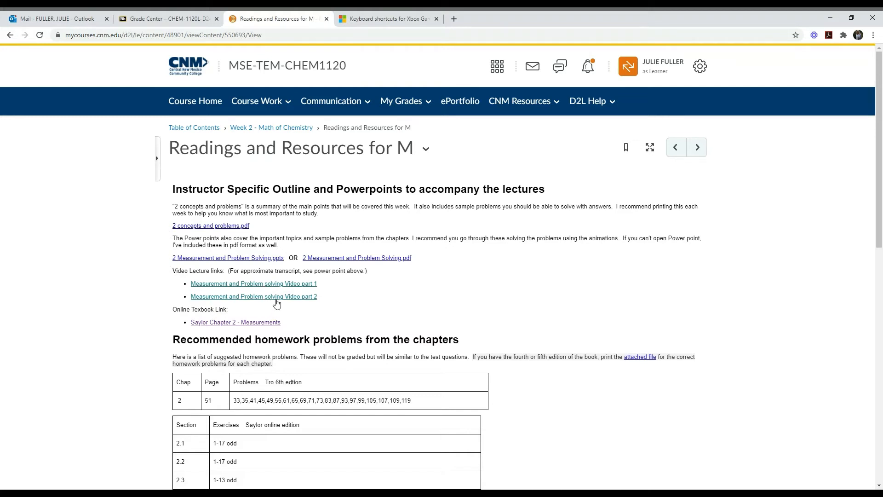
scroll("down", 3)
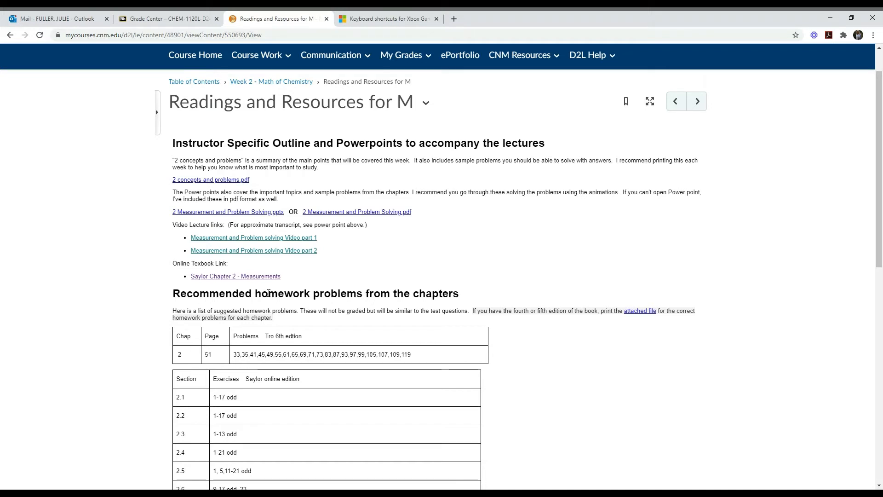
mouse_move(243, 288)
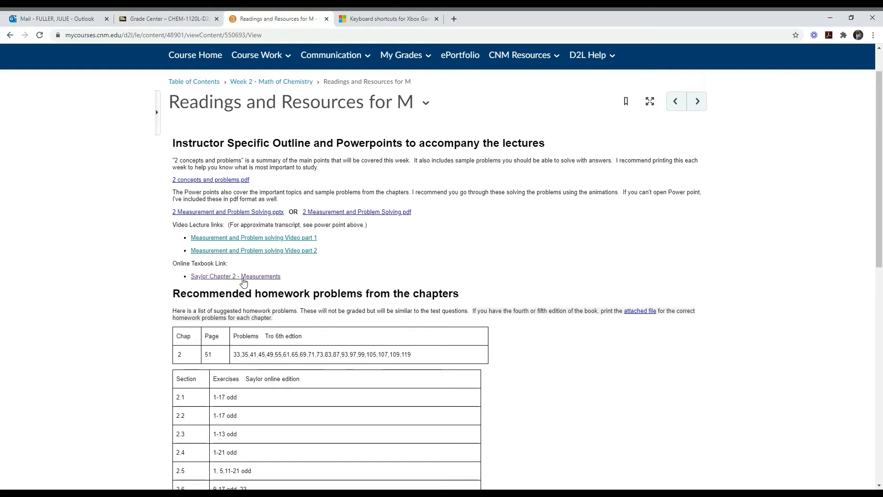
scroll("down", 3)
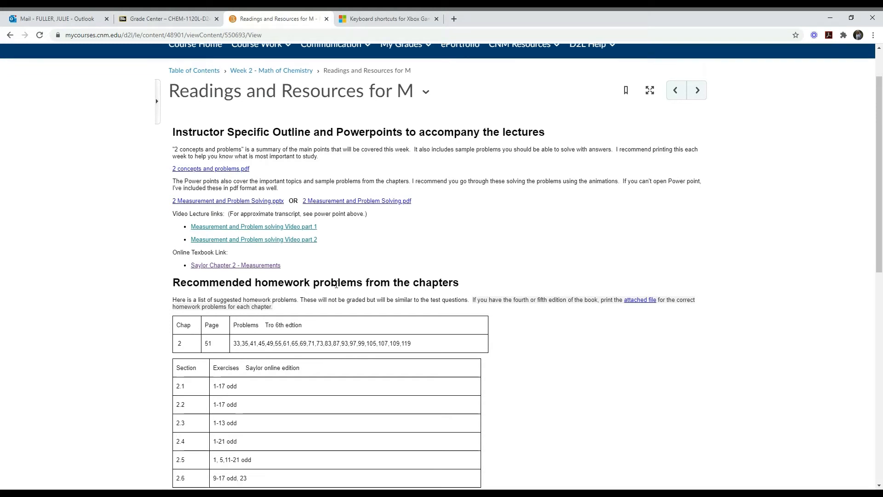
scroll("down", 3)
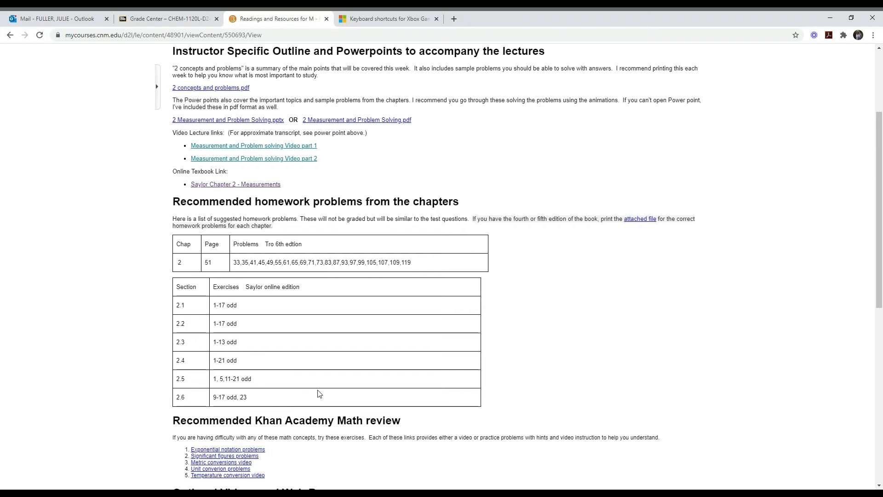
mouse_move(260, 302)
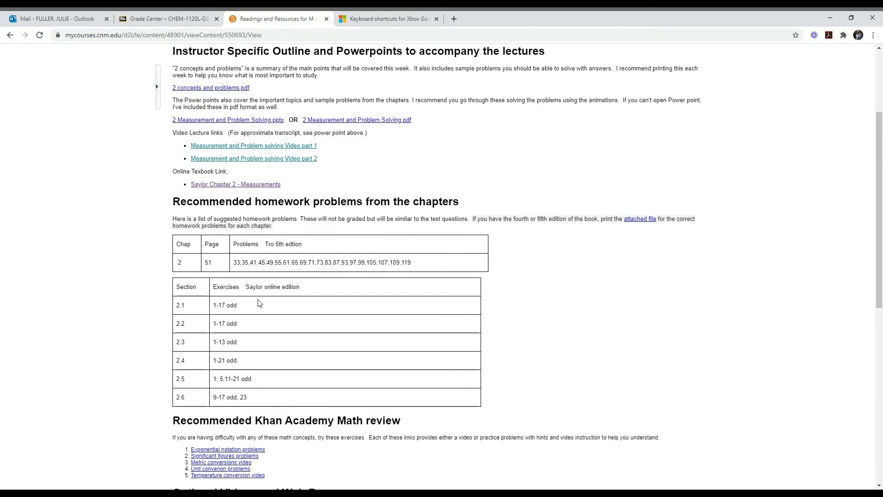
mouse_move(348, 274)
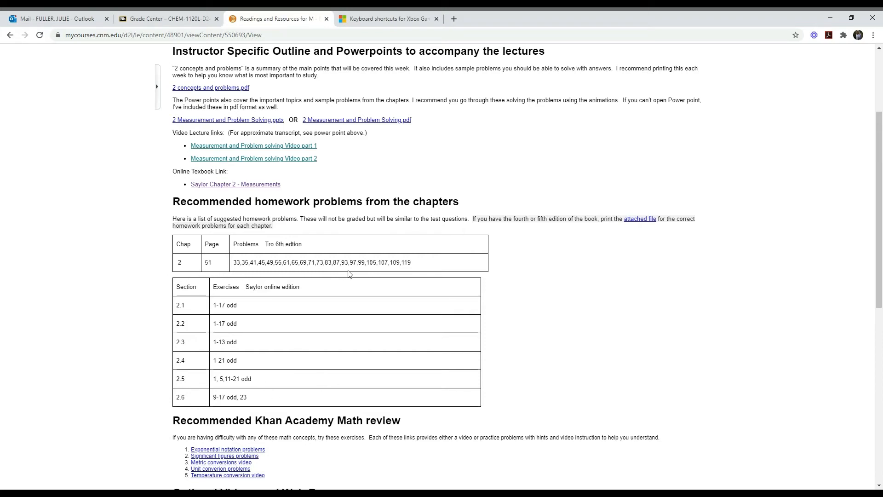
mouse_move(222, 290)
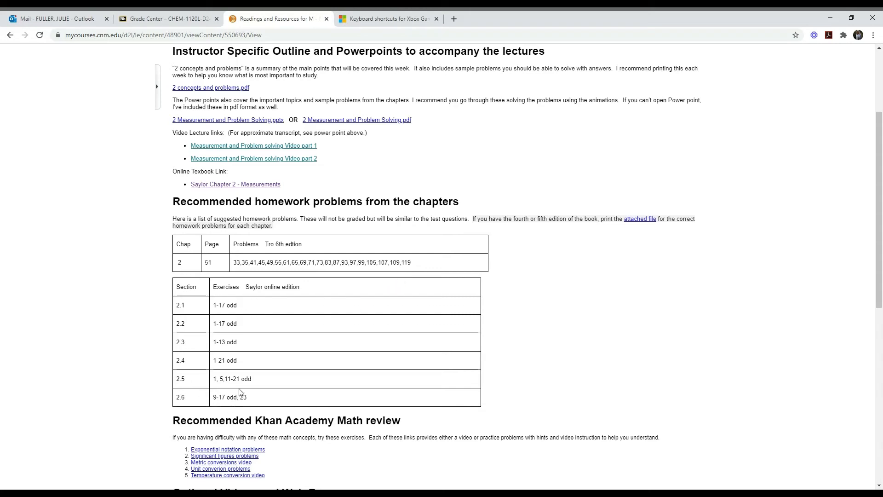
mouse_move(215, 312)
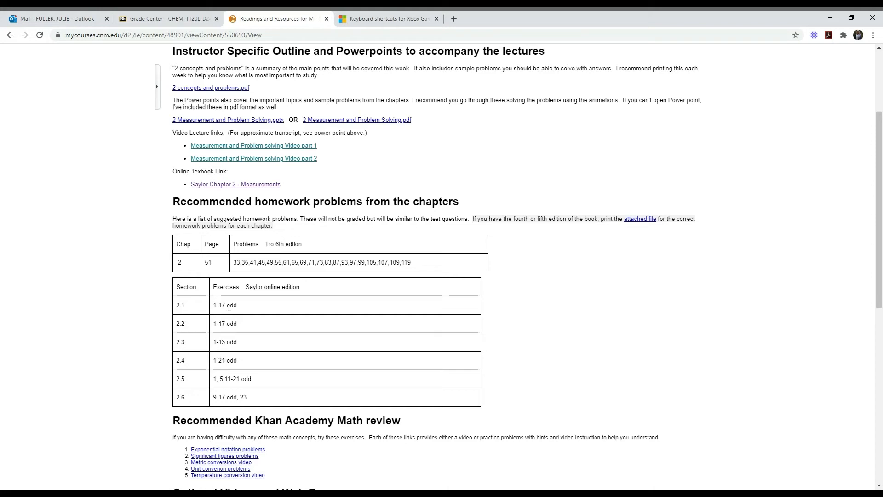
mouse_move(222, 410)
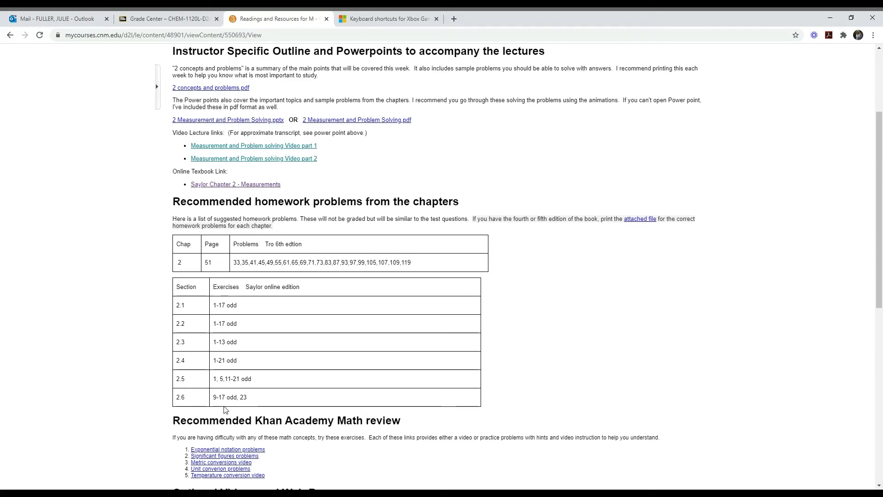
mouse_move(471, 370)
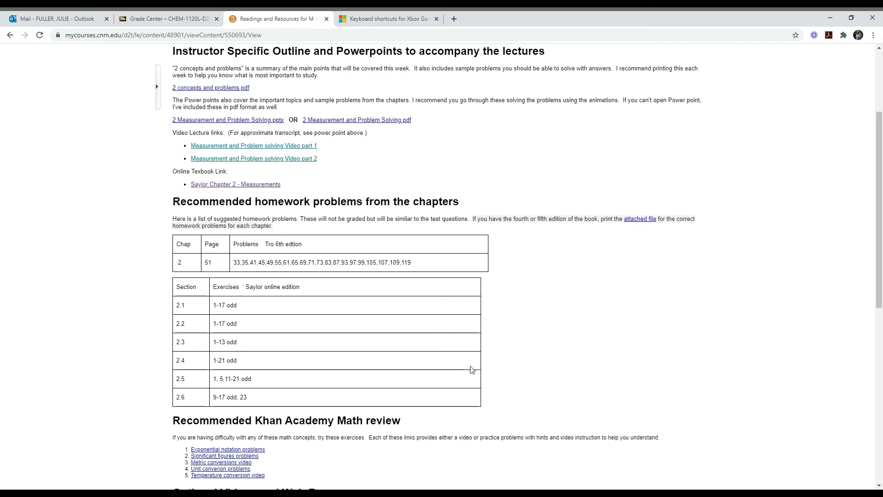
- Scroll through the homework problem tables and math review video links, then back to the top
scroll("down", 3)
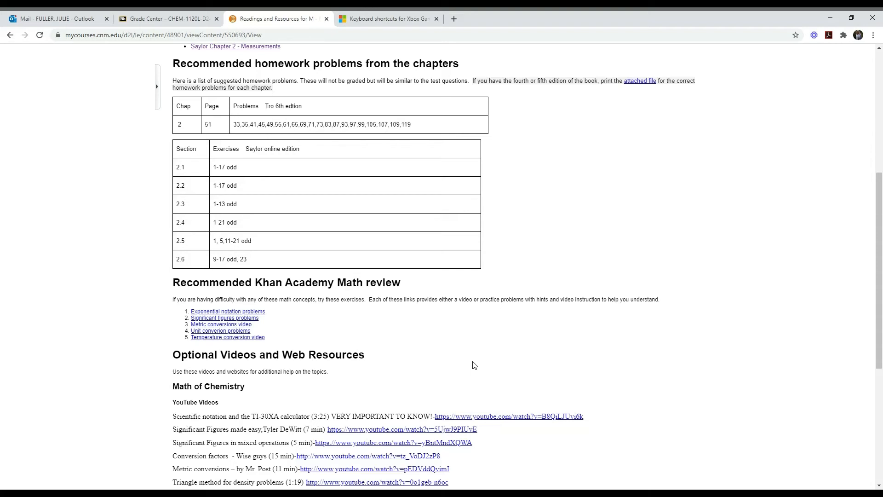
mouse_move(229, 293)
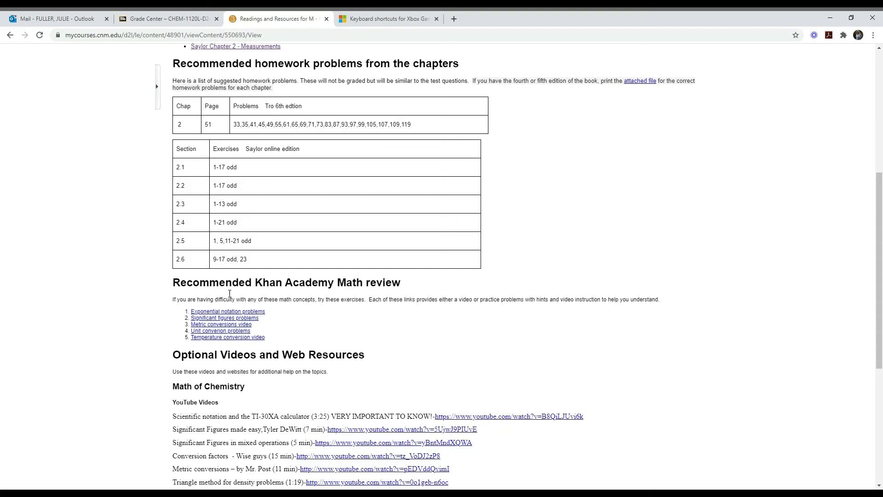
mouse_move(325, 340)
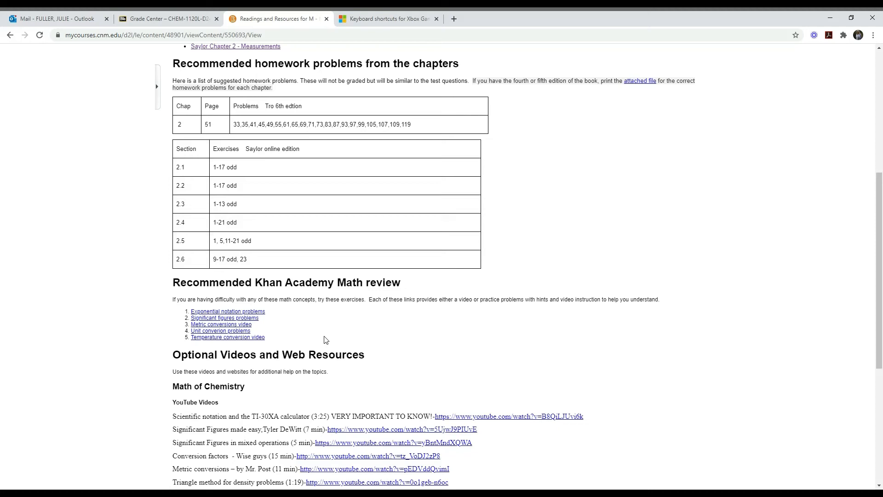
mouse_move(328, 330)
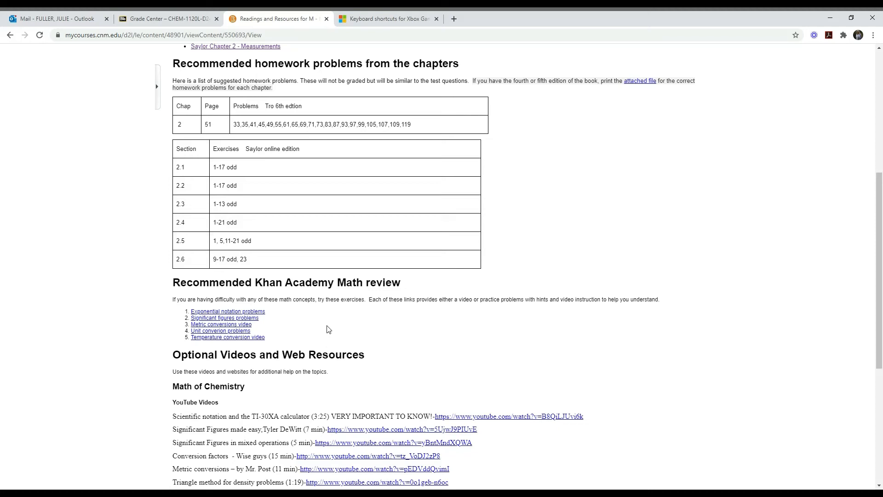
mouse_move(288, 303)
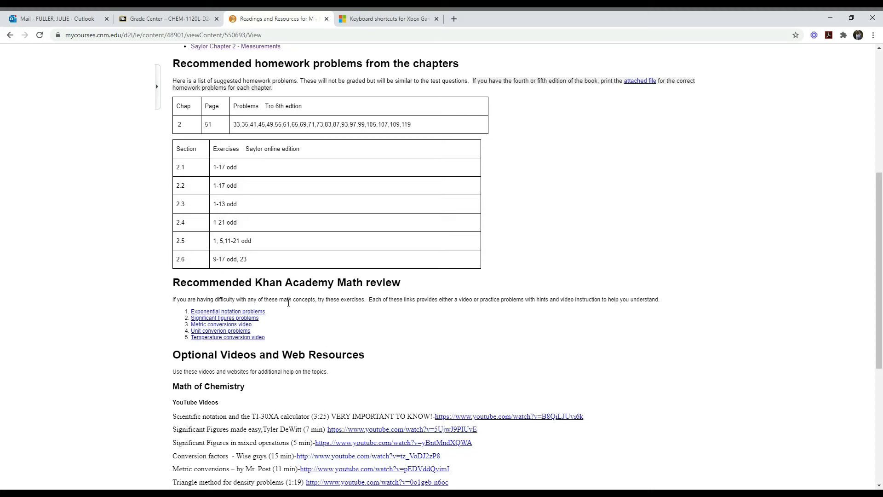
mouse_move(299, 323)
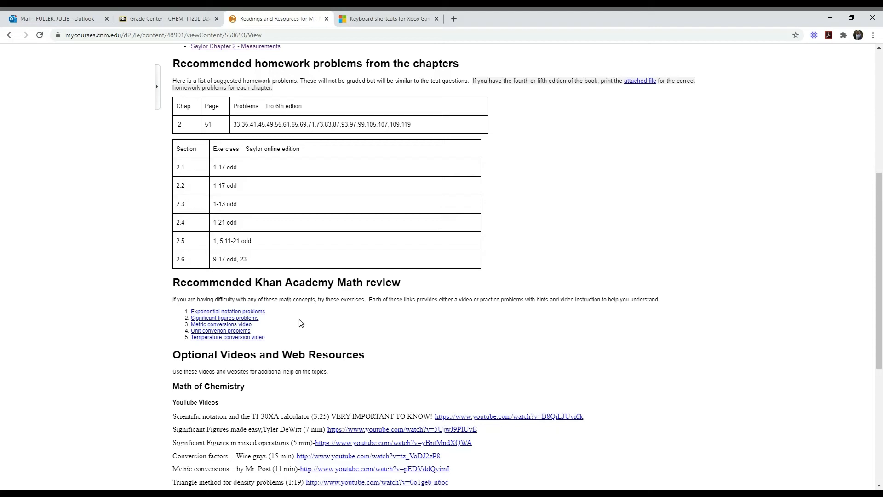
scroll("down", 3)
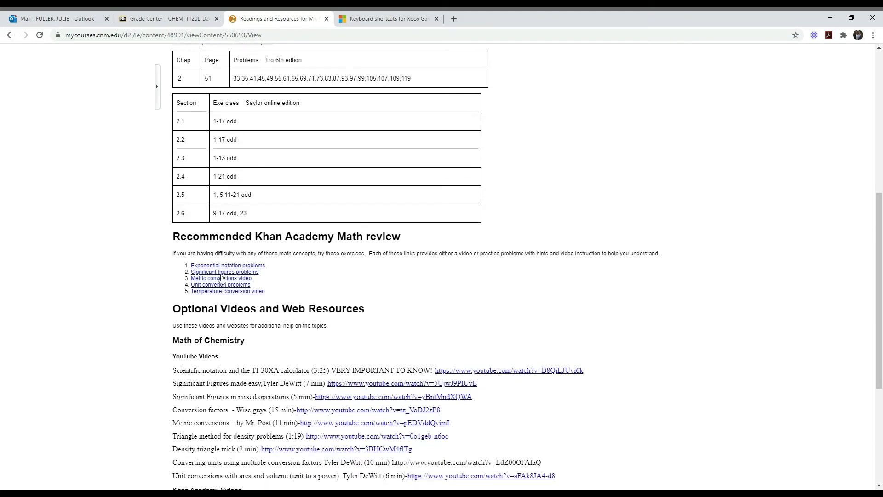
mouse_move(224, 287)
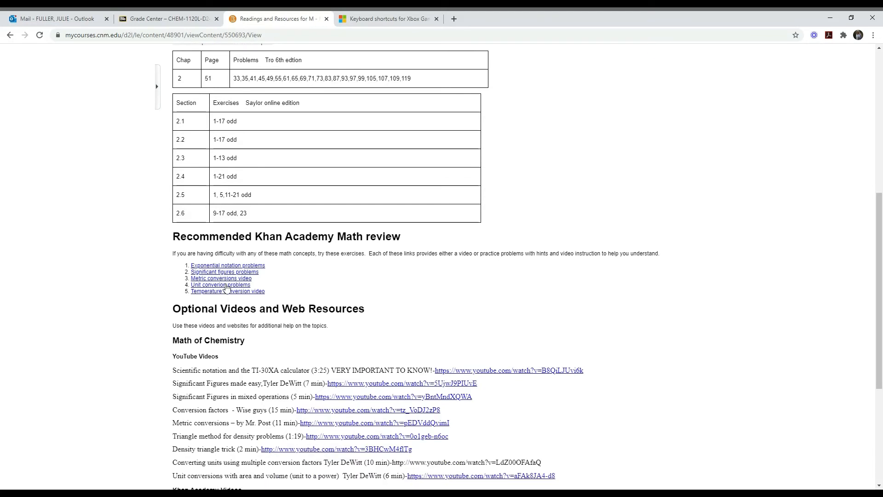
mouse_move(225, 295)
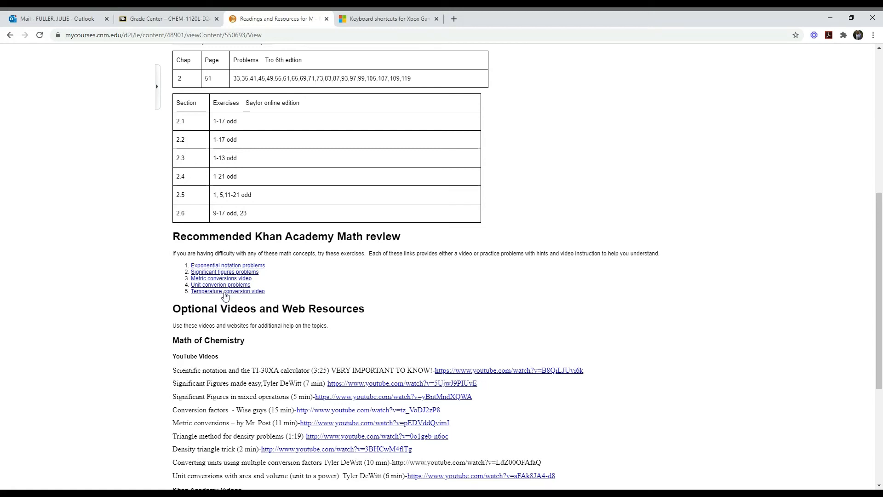
mouse_move(242, 295)
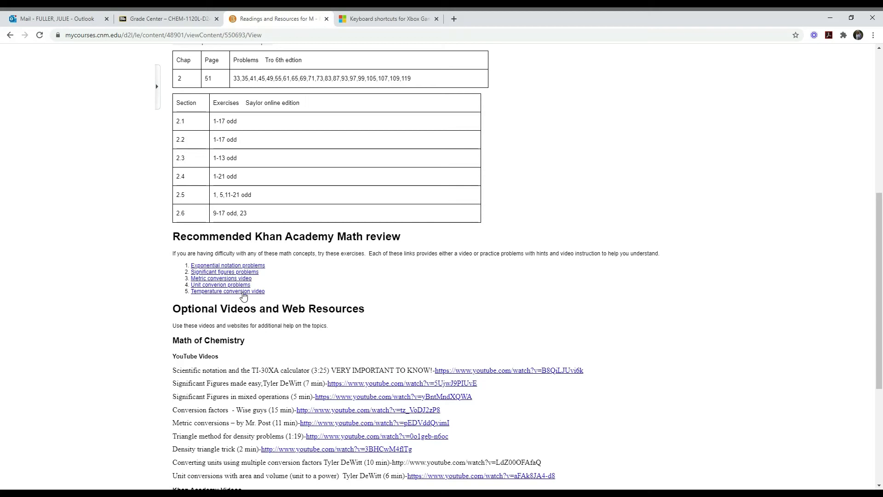
scroll("down", 3)
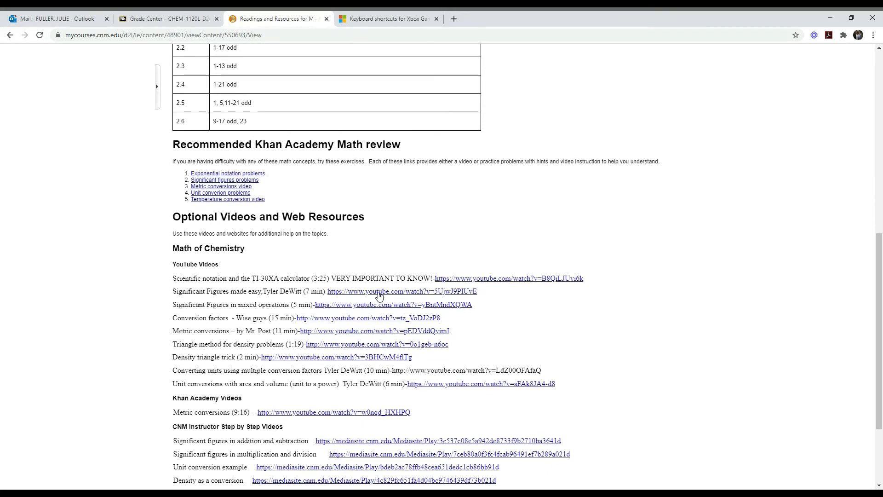
mouse_move(438, 278)
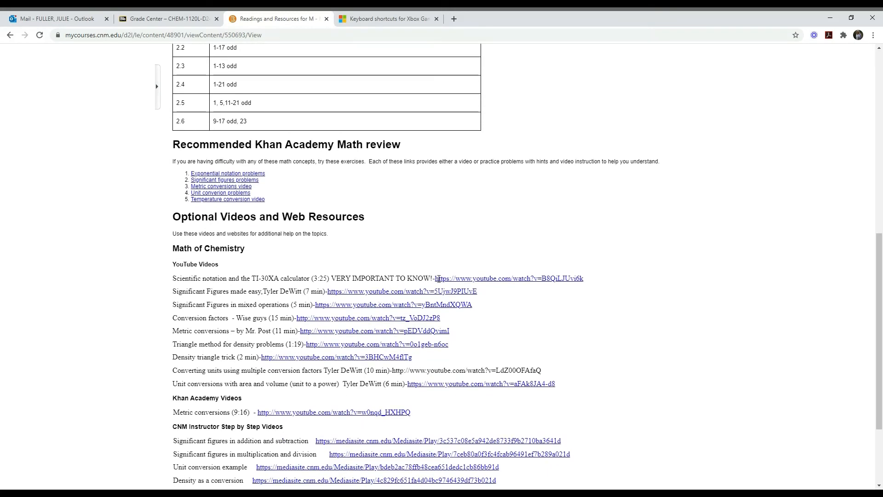
mouse_move(402, 294)
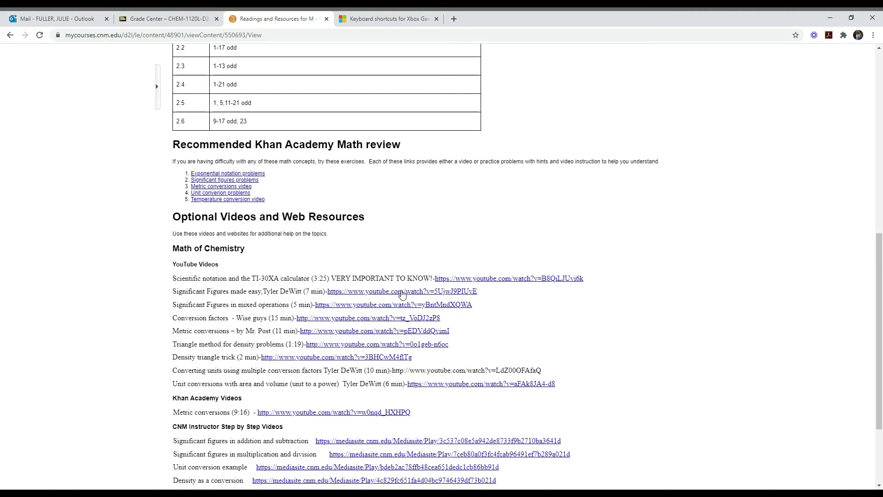
scroll("down", 3)
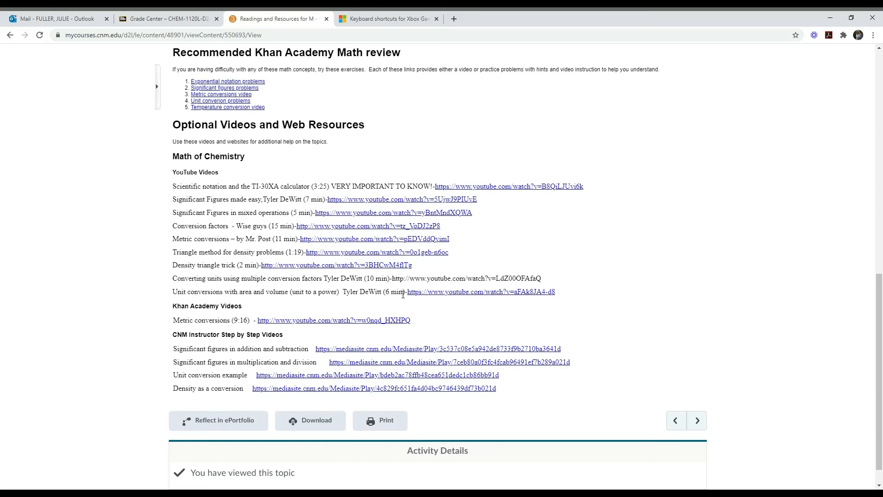
mouse_move(384, 314)
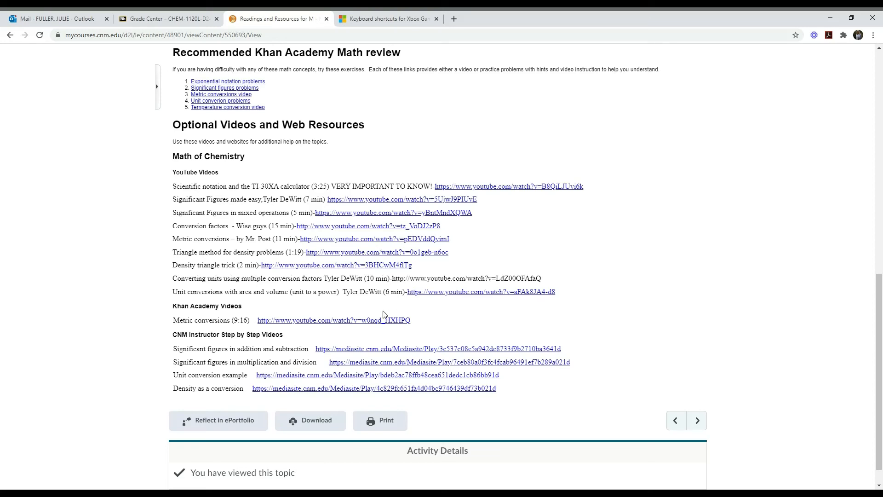
mouse_move(365, 352)
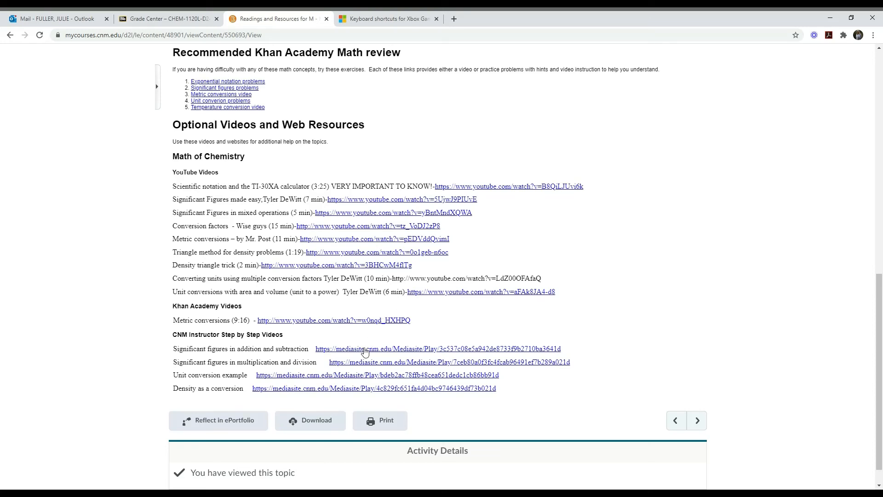
mouse_move(328, 402)
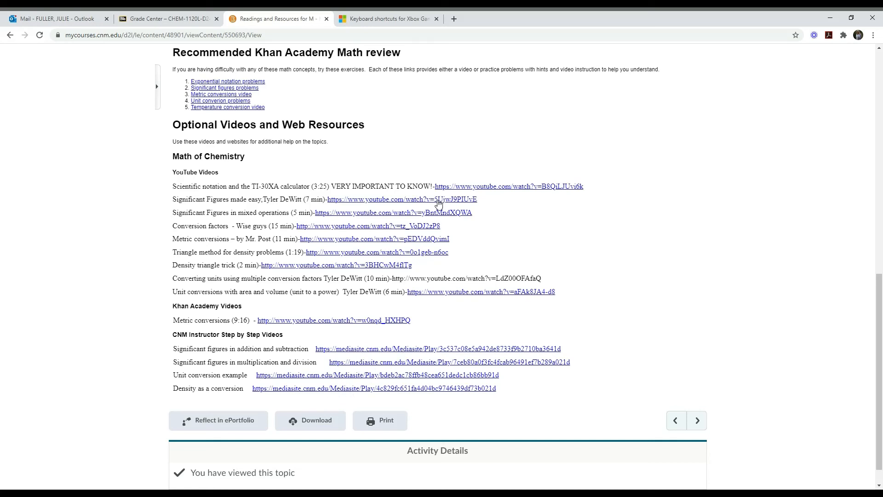
mouse_move(596, 280)
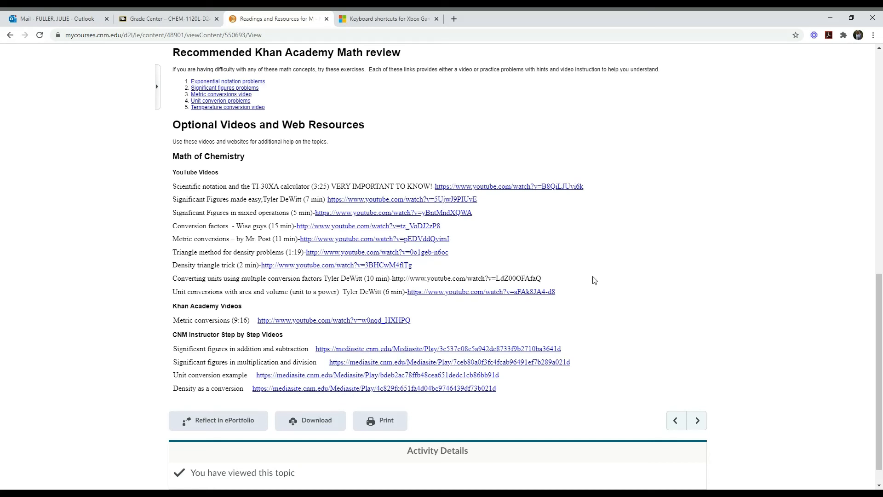
scroll("up", 3)
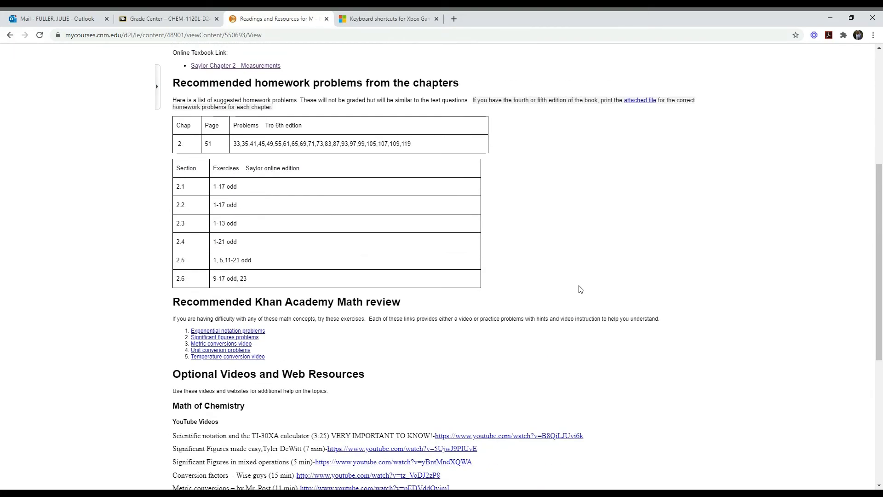
scroll("up", 3)
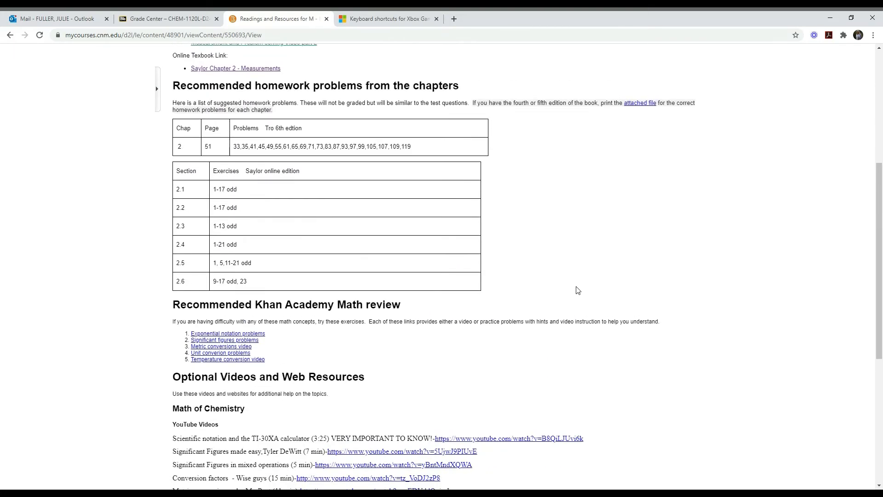
scroll("up", 3)
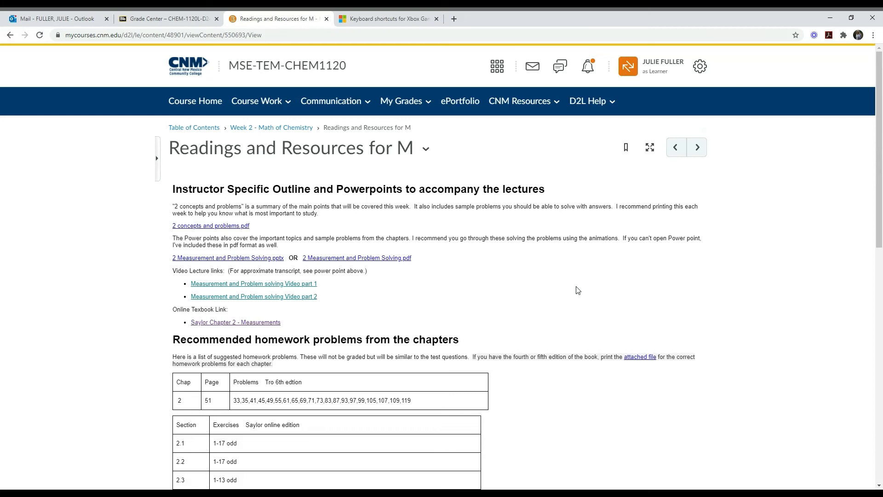
mouse_move(270, 127)
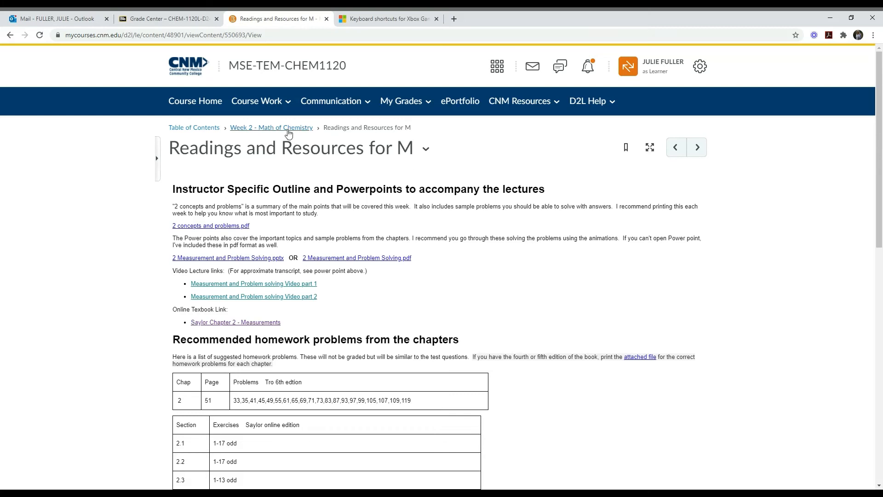
- Return to the Week 2 module and open Recommended Handouts for Math with its five practice files
left_click(270, 127)
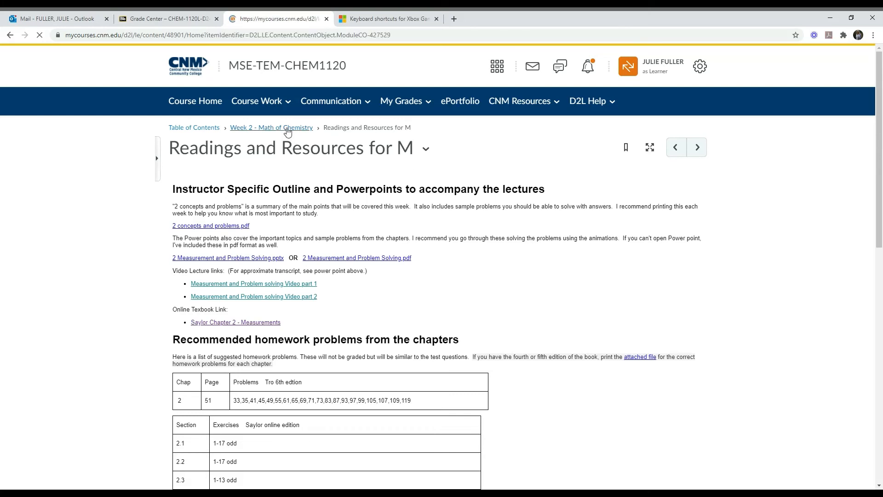
left_click(270, 127)
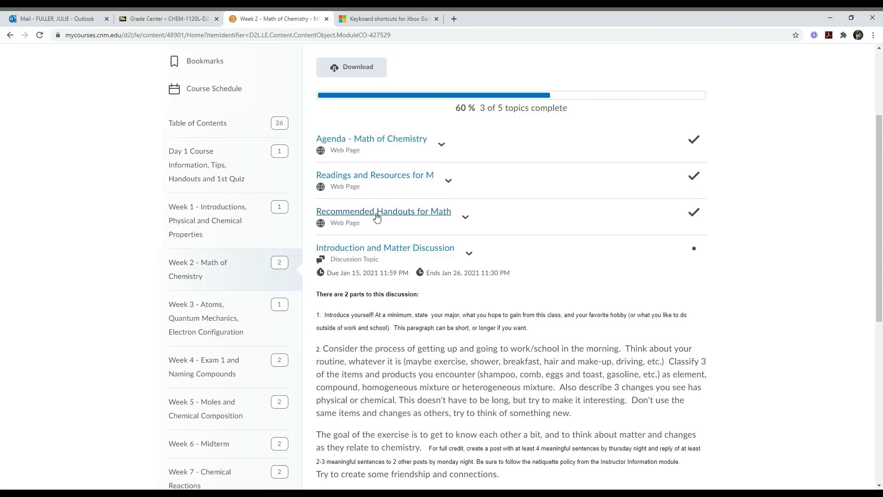
left_click(382, 212)
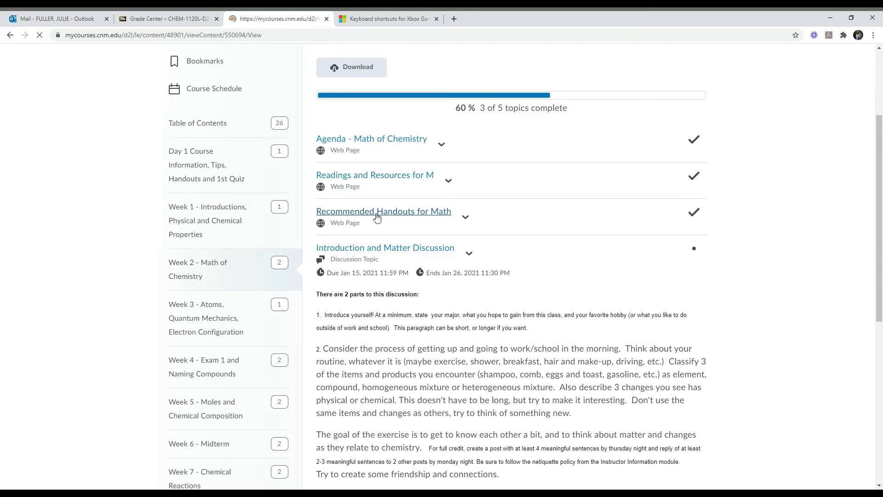
left_click(382, 212)
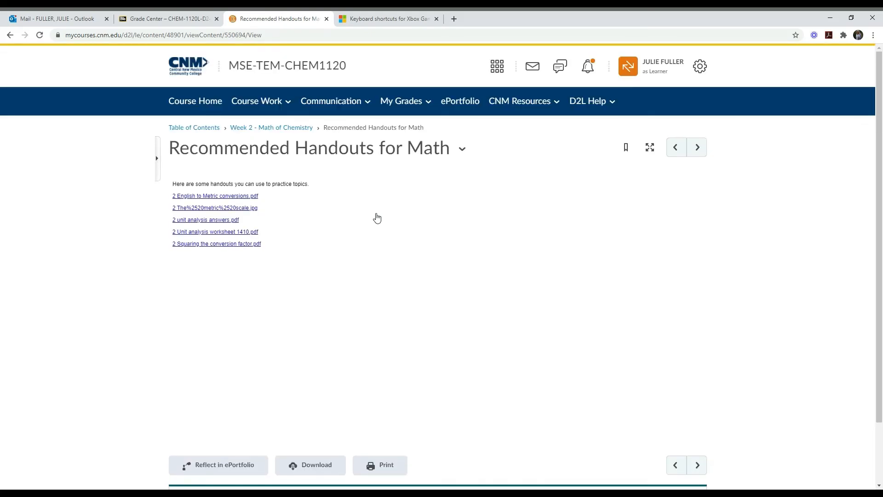
mouse_move(224, 201)
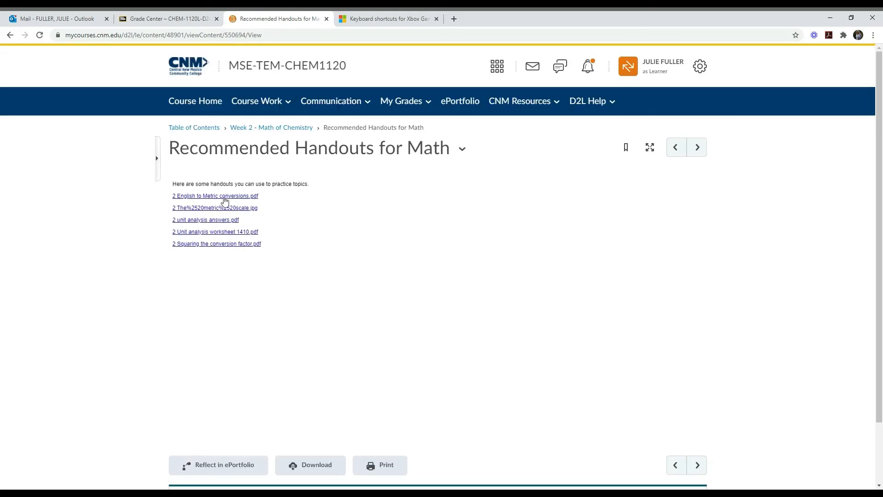
mouse_move(225, 223)
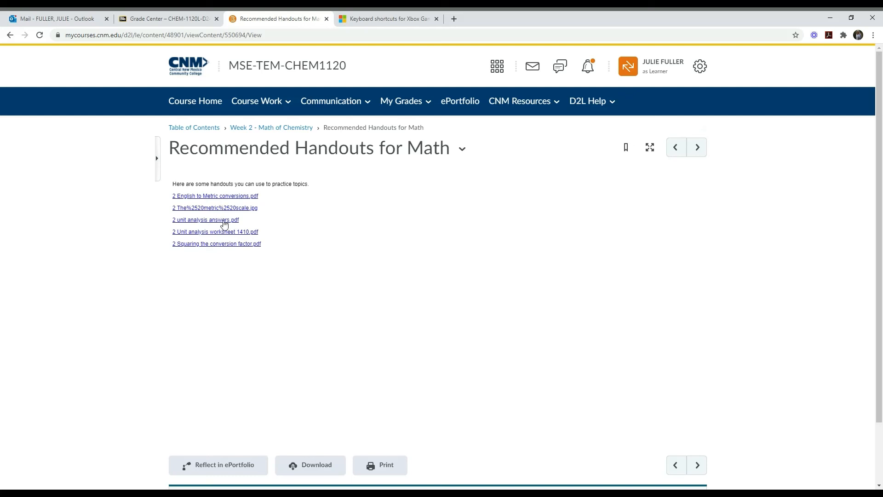
mouse_move(227, 251)
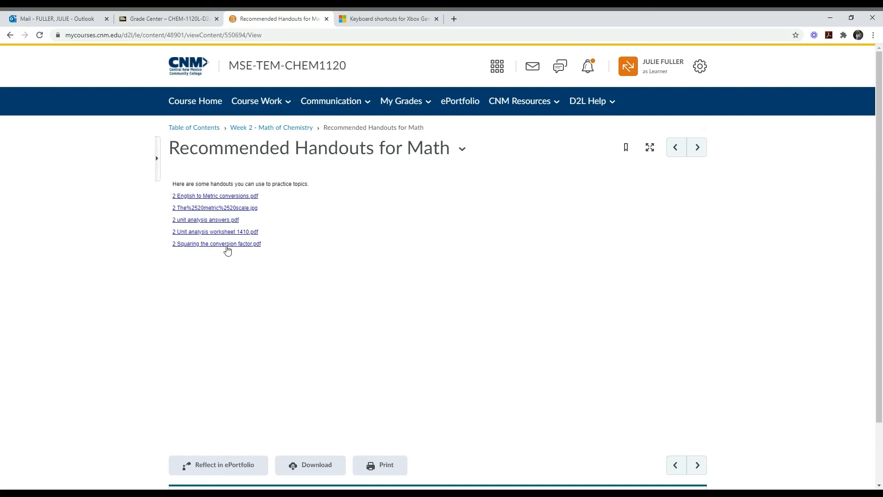
- Return to the Week 2 module and scroll to the Introduction and Matter Discussion and Quiz 2
left_click(271, 127)
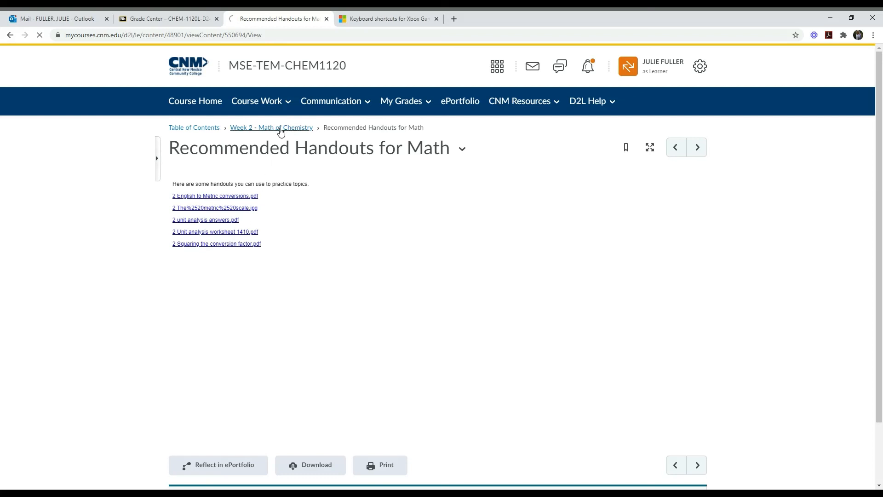
left_click(270, 127)
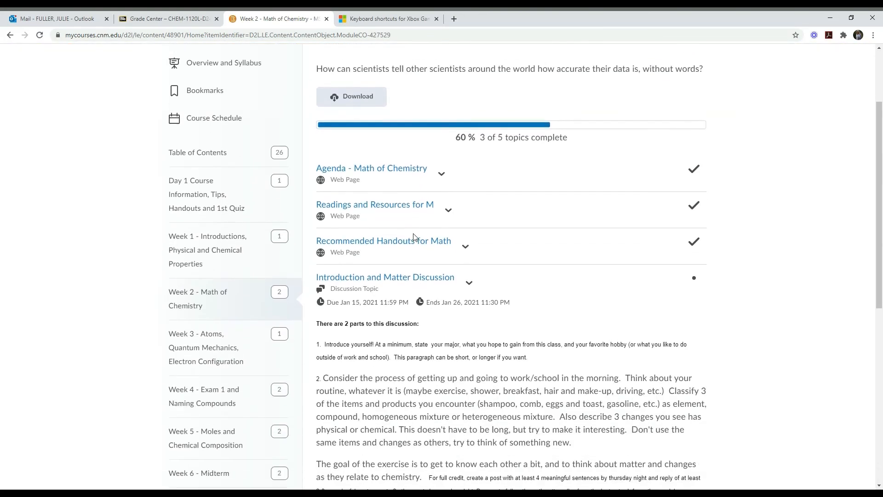
scroll("down", 3)
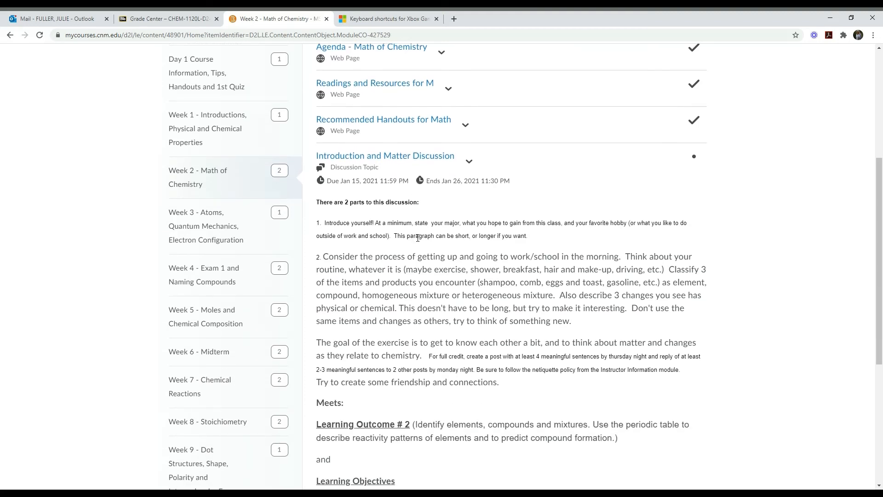
mouse_move(385, 155)
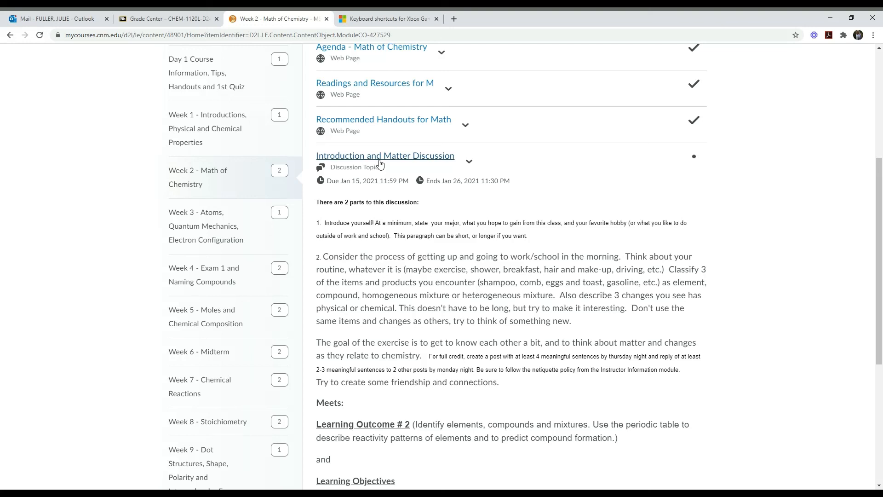
scroll("down", 3)
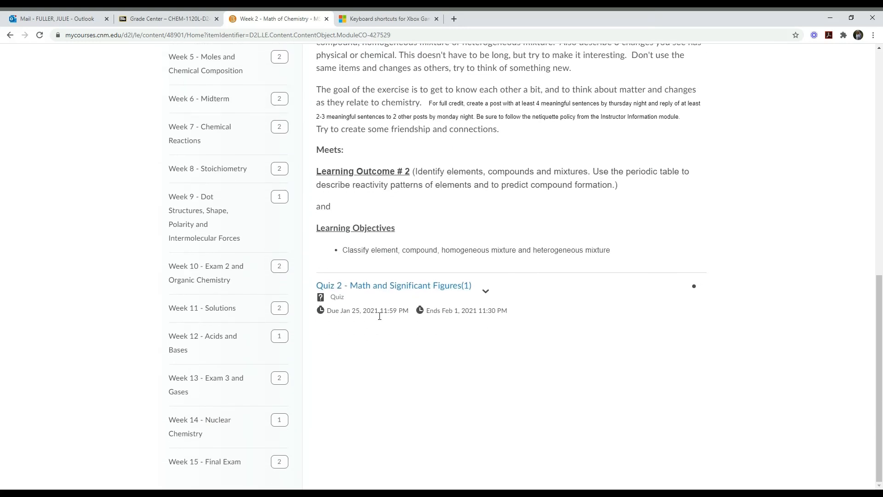
mouse_move(376, 289)
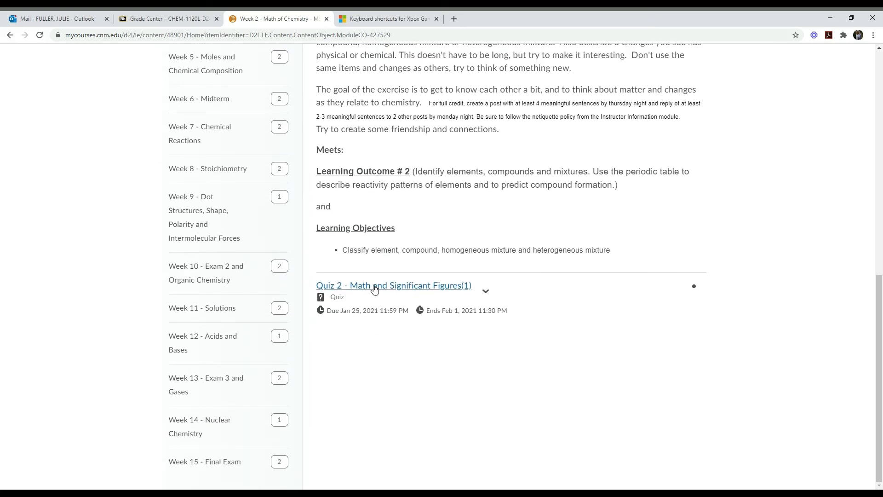
scroll("up", 3)
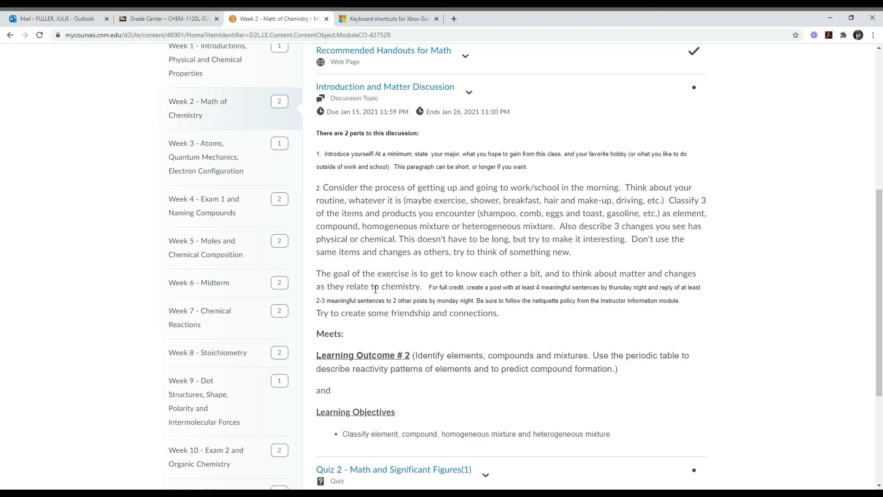
scroll("up", 3)
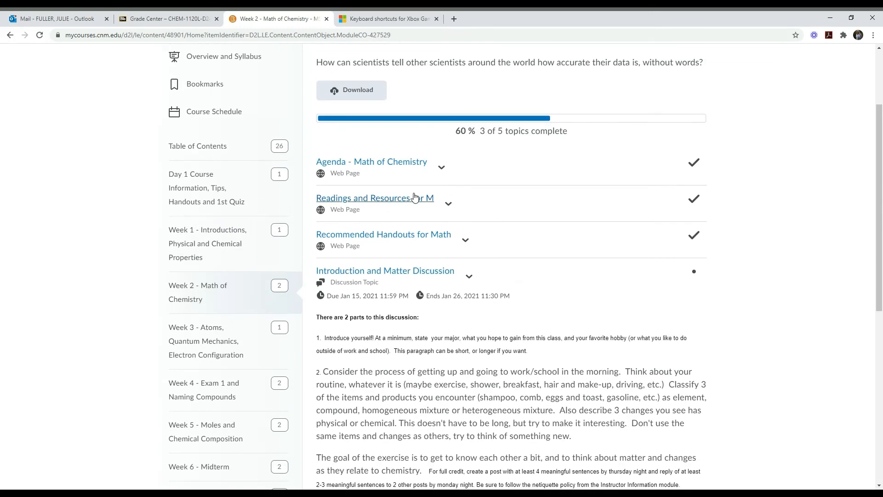
scroll("down", 3)
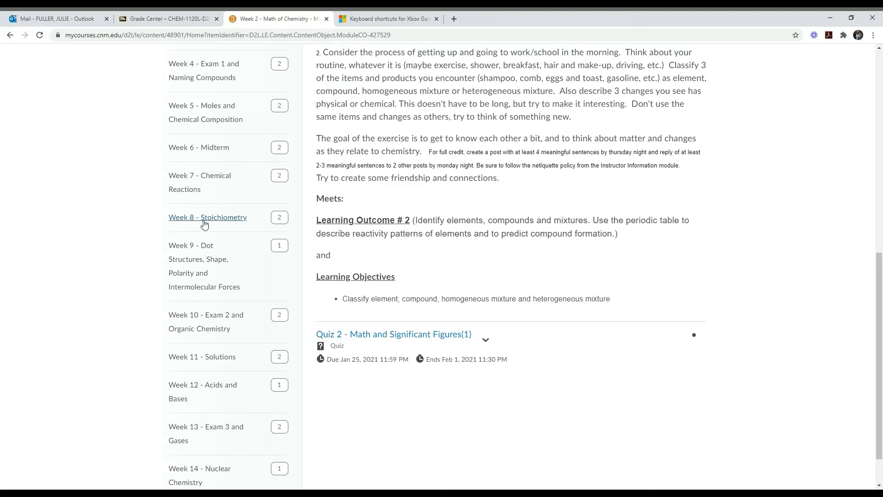
scroll("up", 3)
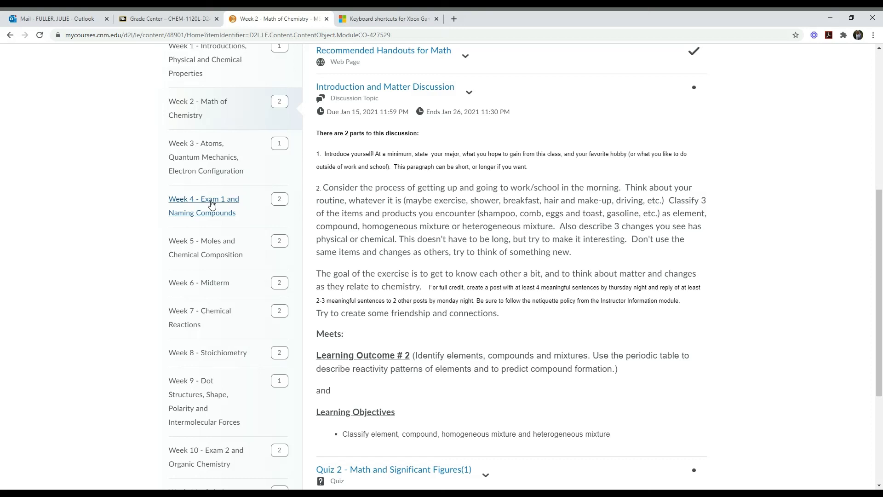
scroll("down", 3)
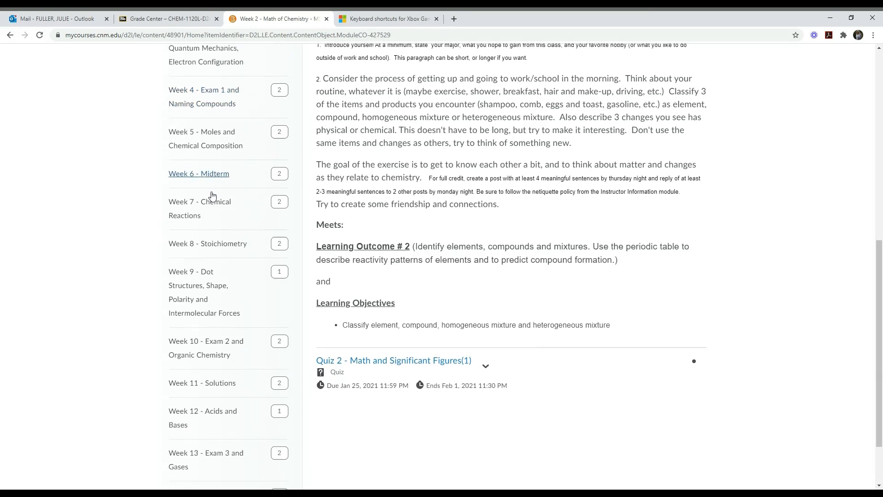
scroll("down", 3)
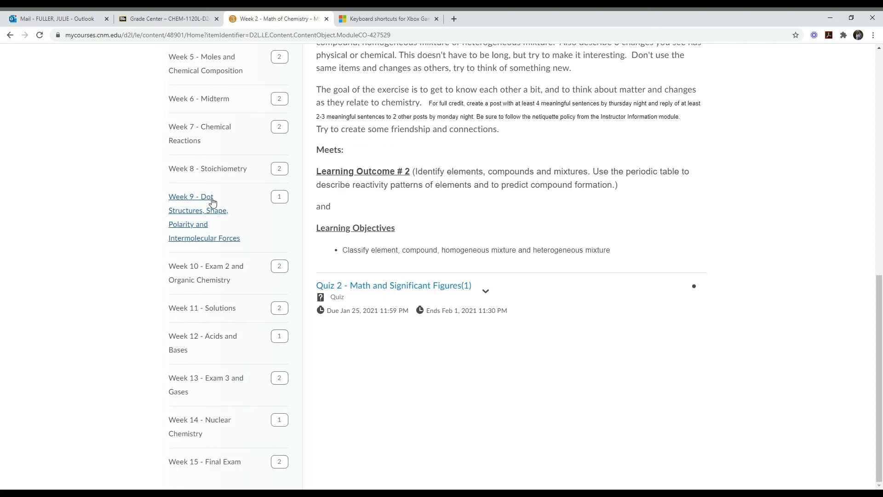
mouse_move(250, 228)
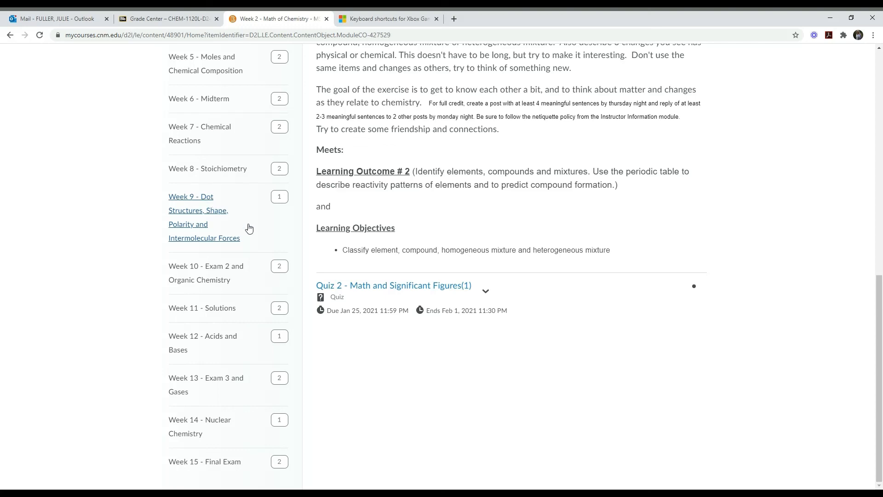
scroll("up", 3)
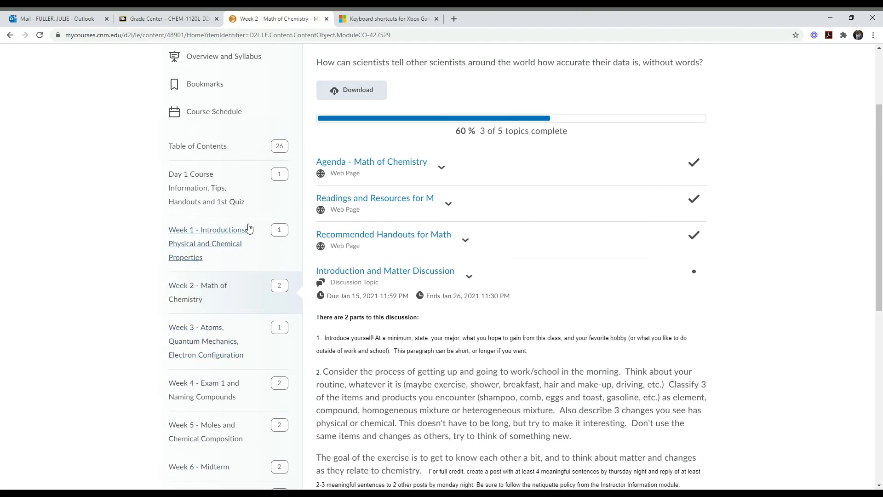
scroll("up", 3)
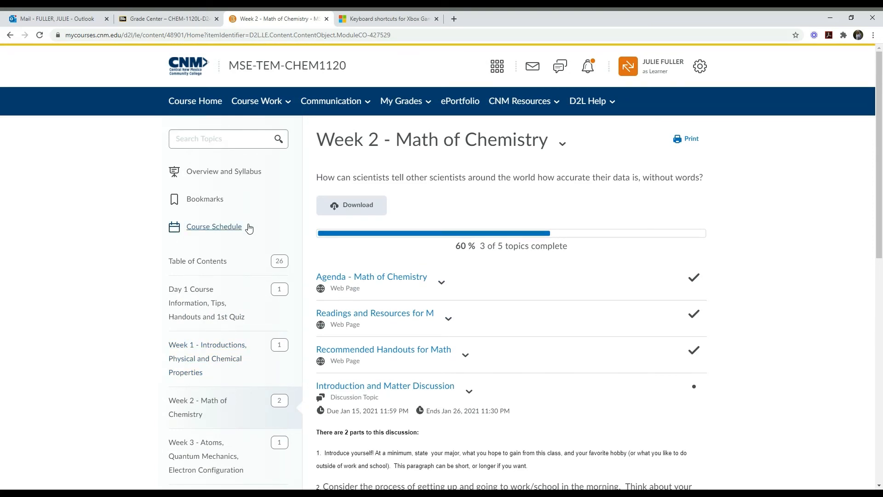
mouse_move(372, 232)
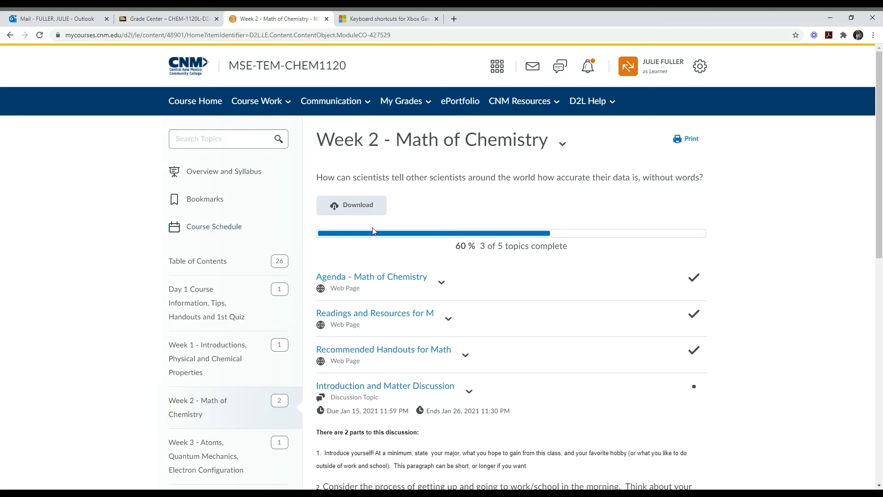